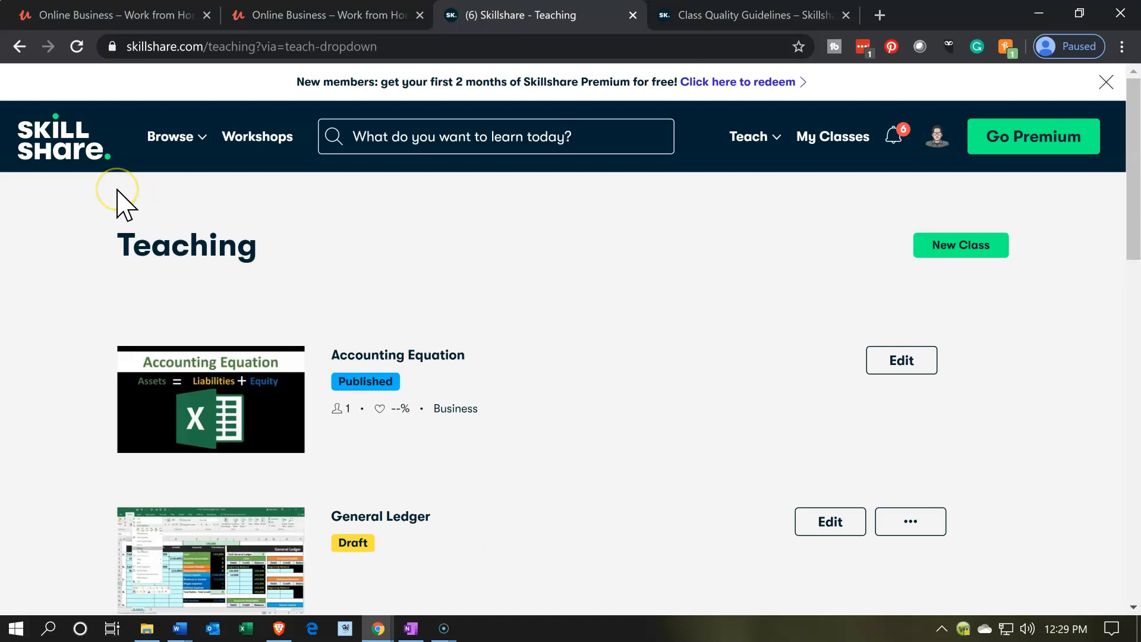
{"action": "mouse_move", "coordinate": [251, 205]}
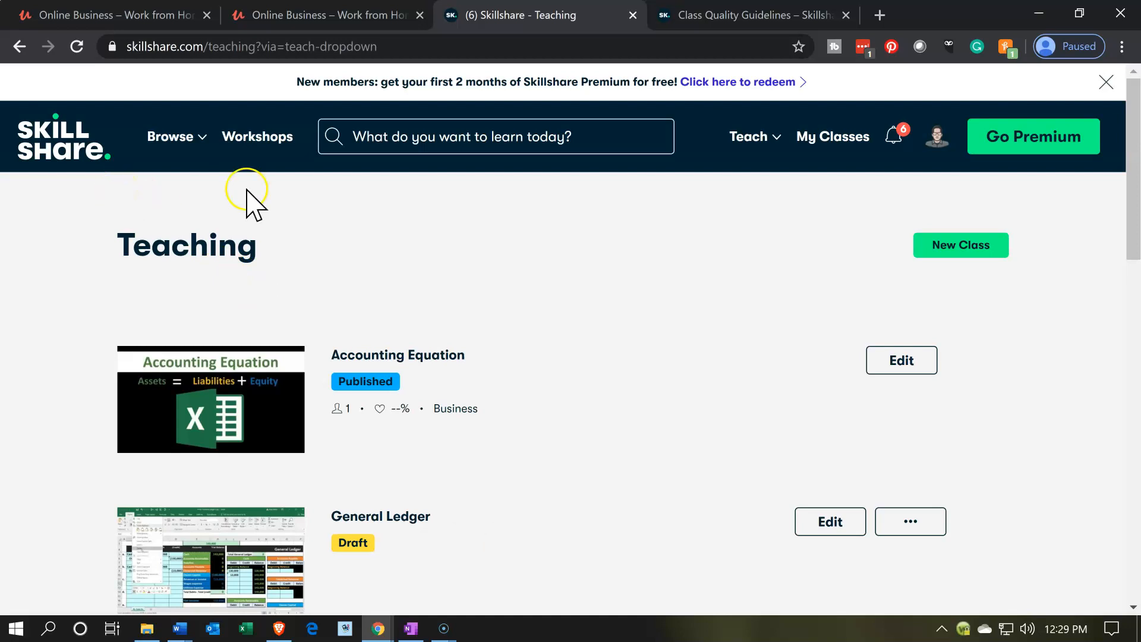
{"action": "mouse_move", "coordinate": [748, 136]}
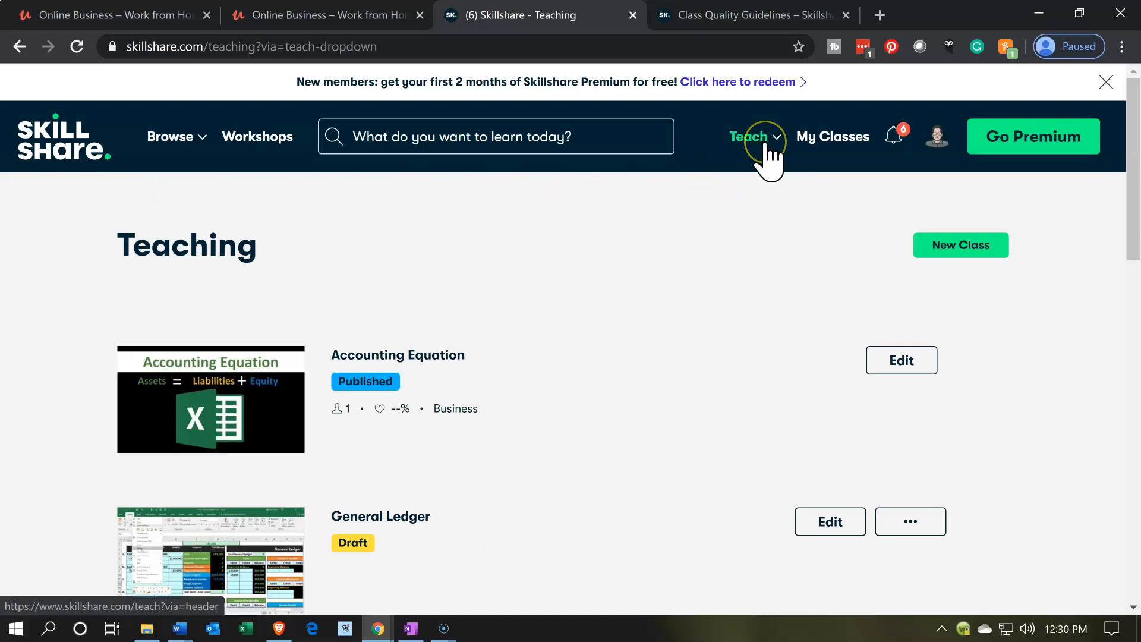
Go to Classes You're Teaching and create a new untitled class draft.
{"action": "left_click", "coordinate": [747, 136]}
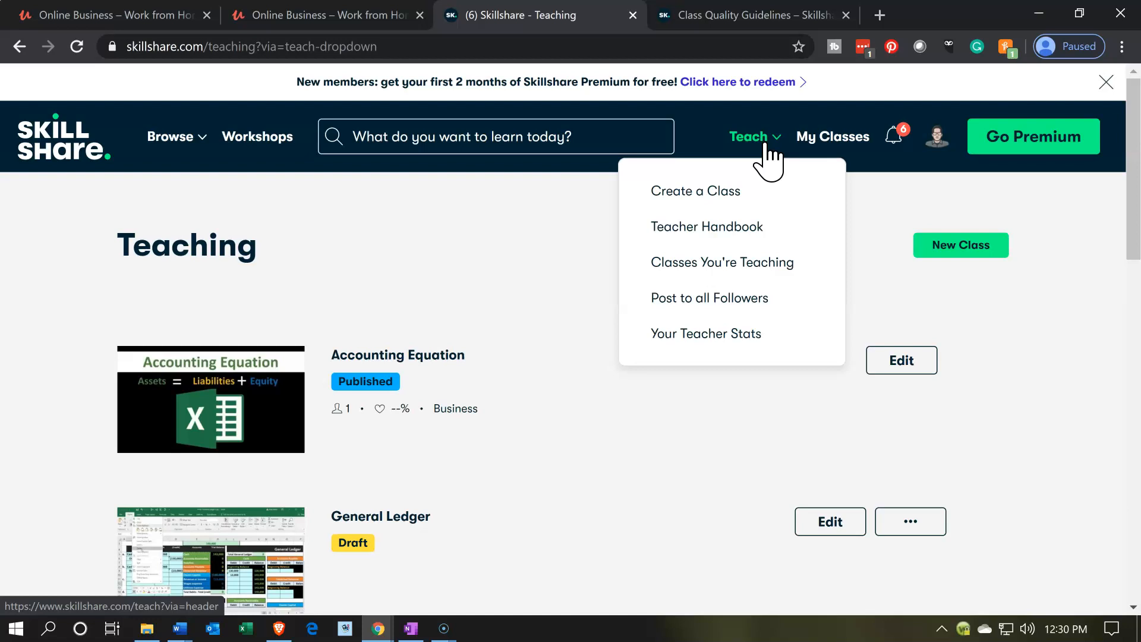
{"action": "mouse_move", "coordinate": [731, 262]}
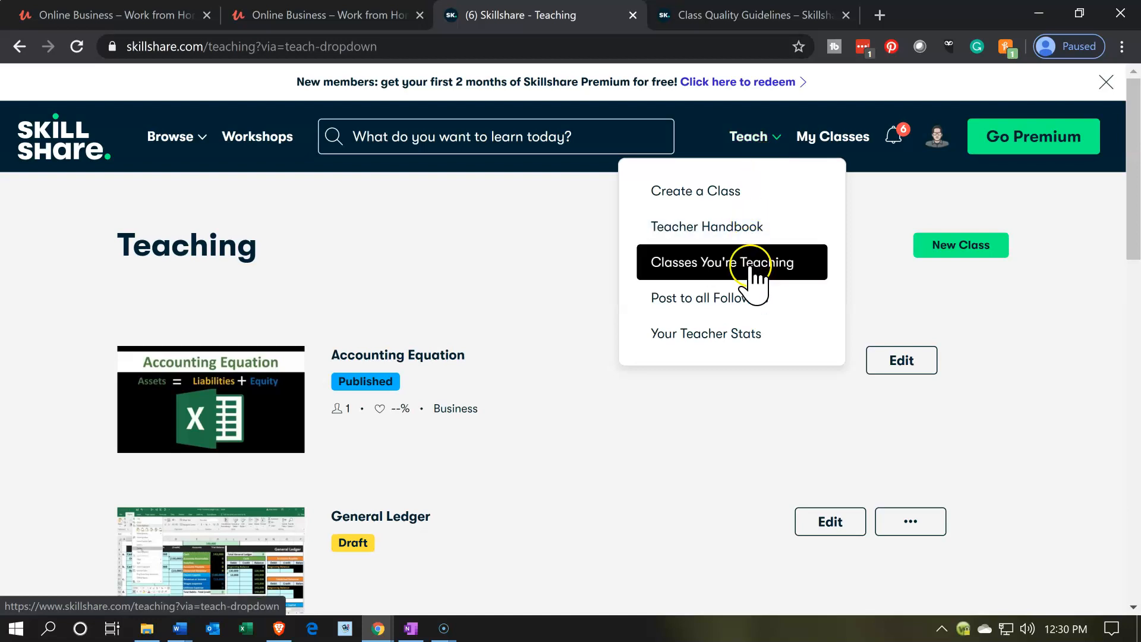
{"action": "left_click", "coordinate": [732, 262]}
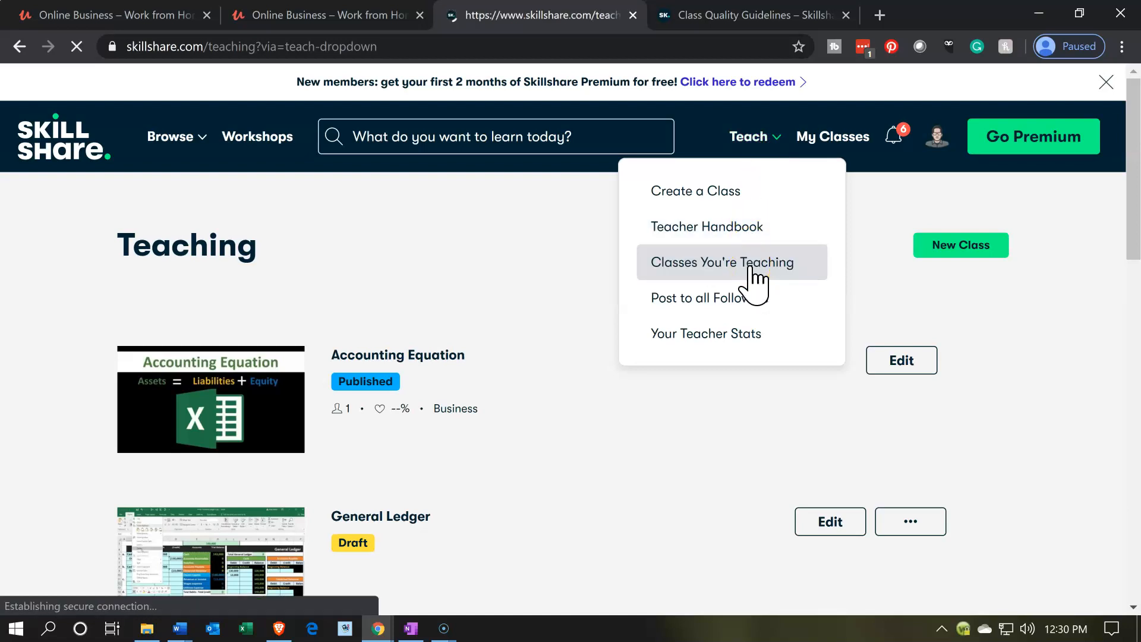
{"action": "left_click", "coordinate": [720, 262]}
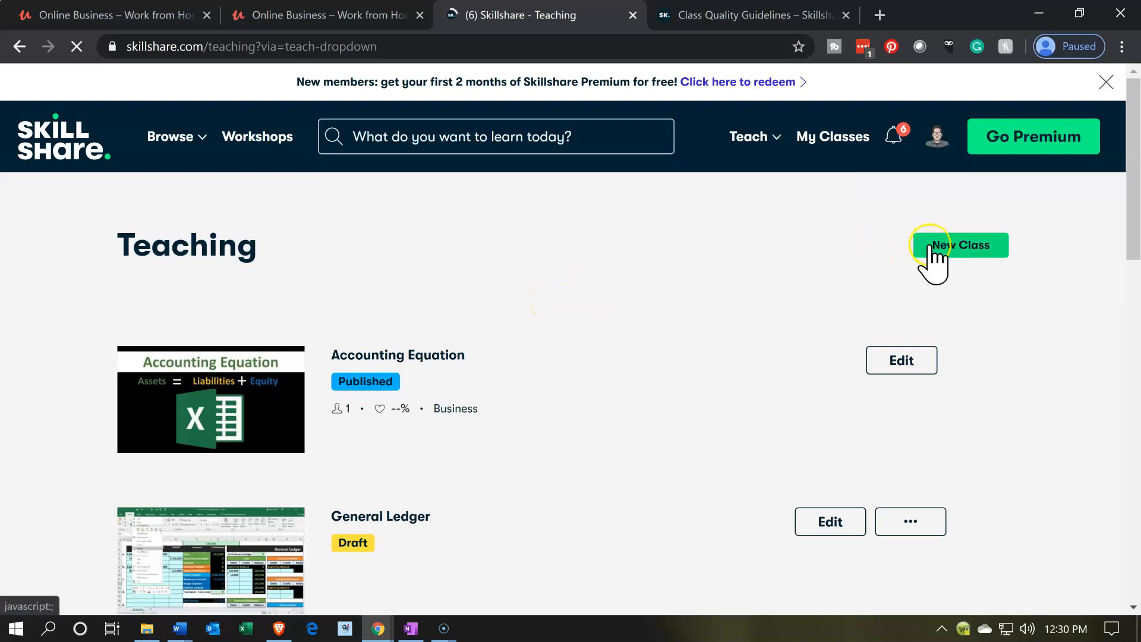
{"action": "left_click", "coordinate": [959, 244]}
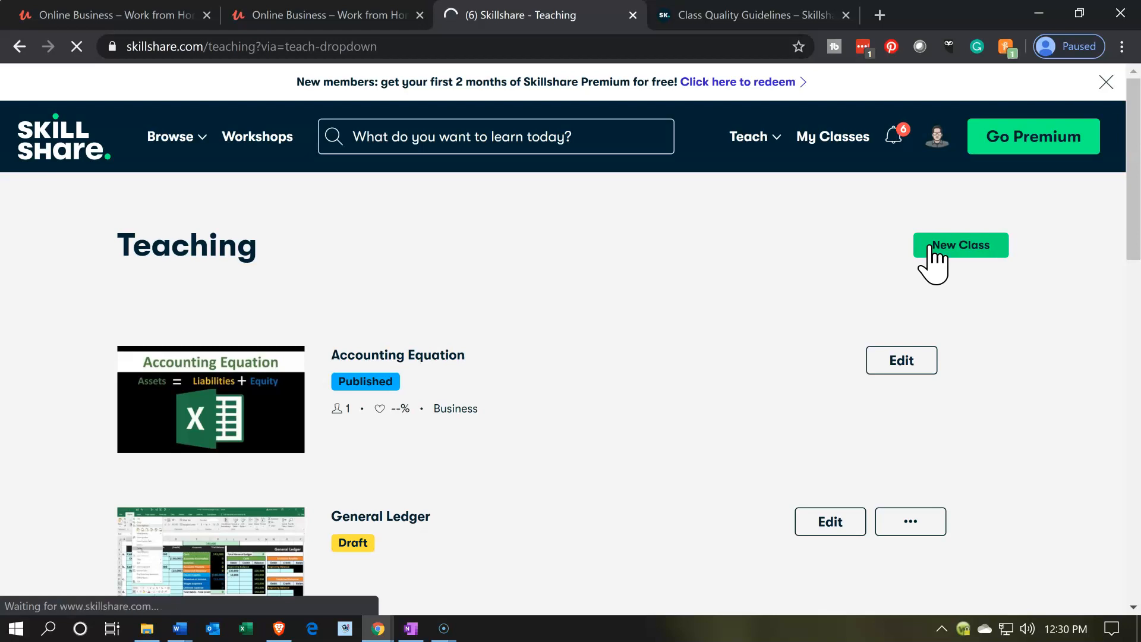
{"action": "left_click", "coordinate": [959, 244]}
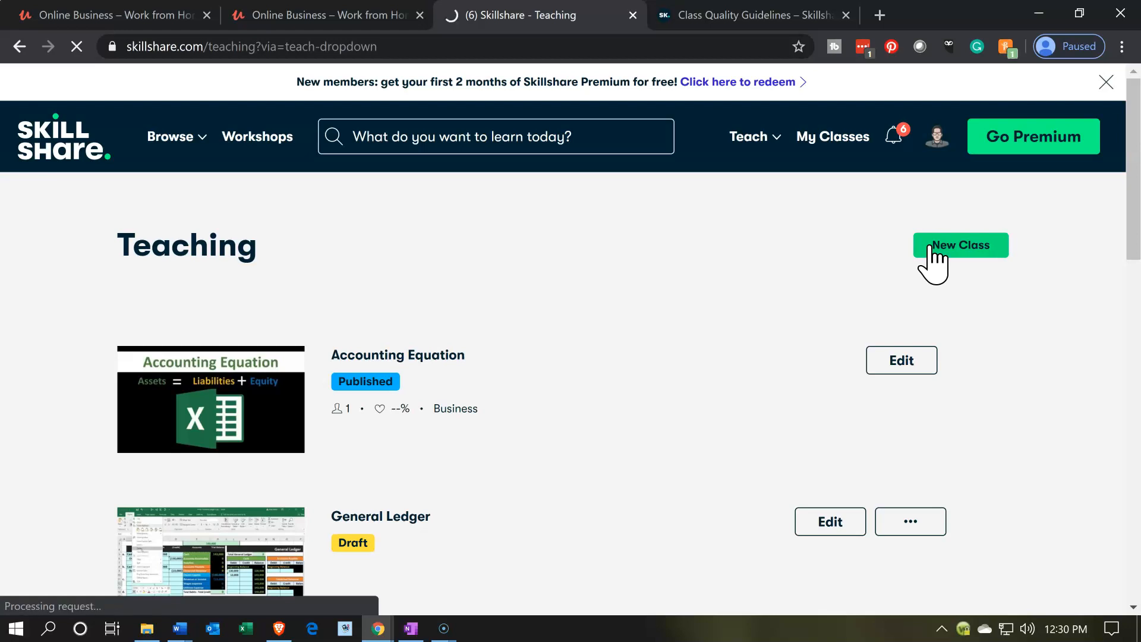
{"action": "left_click", "coordinate": [959, 245]}
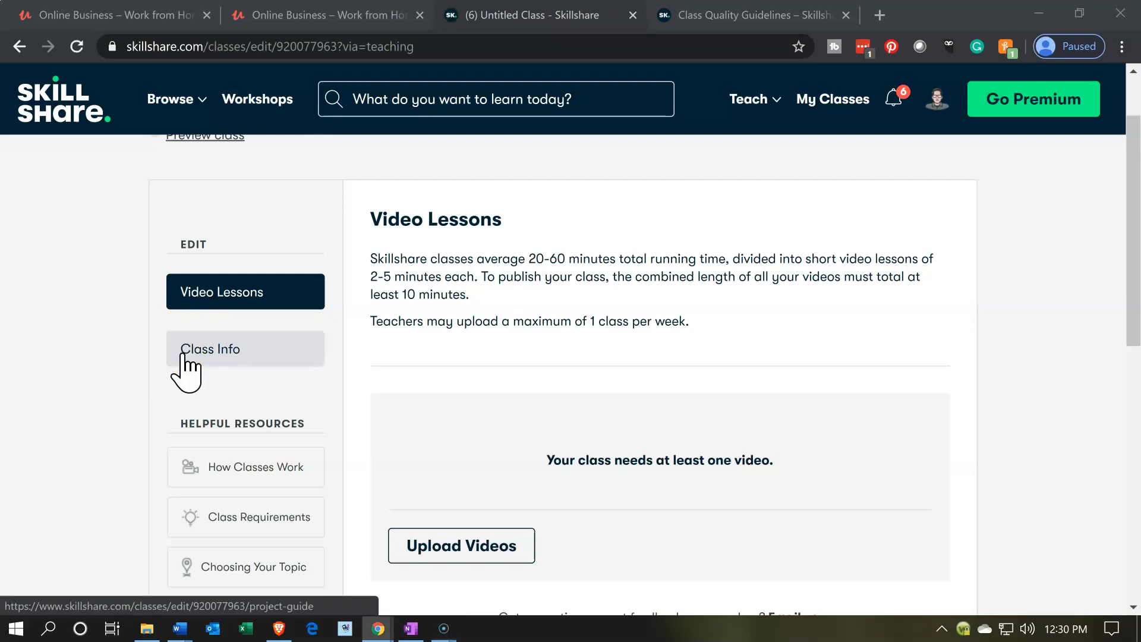
Open the Class Info form and check the course title in the Skillshare Course notes document.
{"action": "left_click", "coordinate": [244, 348]}
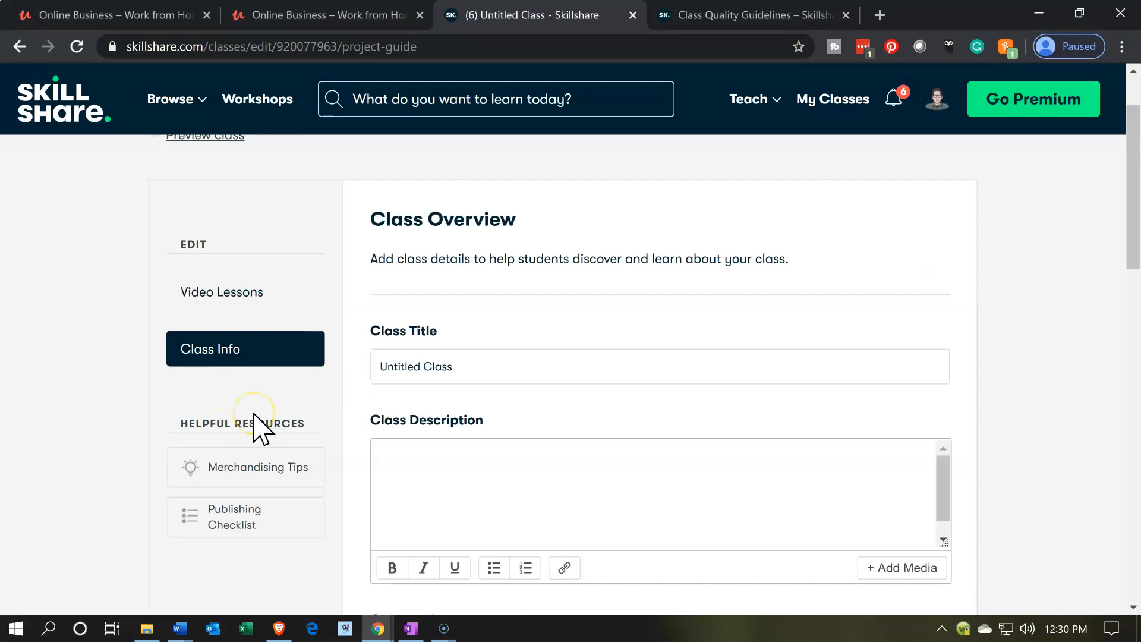
{"action": "scroll", "scroll_direction": "down", "scroll_amount": 3}
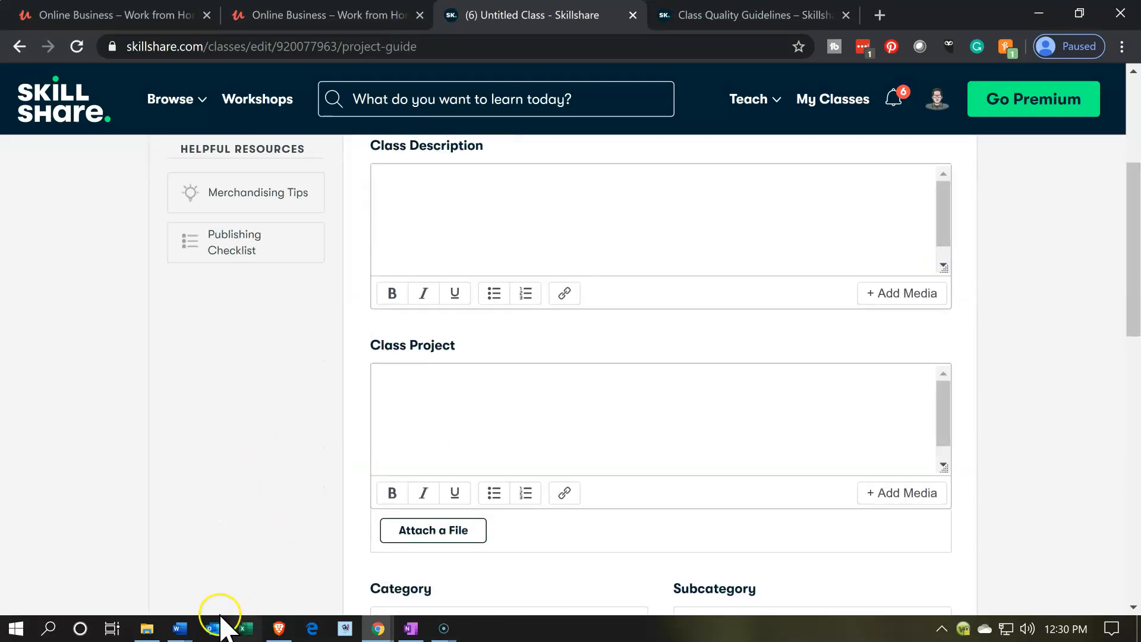
{"action": "mouse_move", "coordinate": [178, 628]}
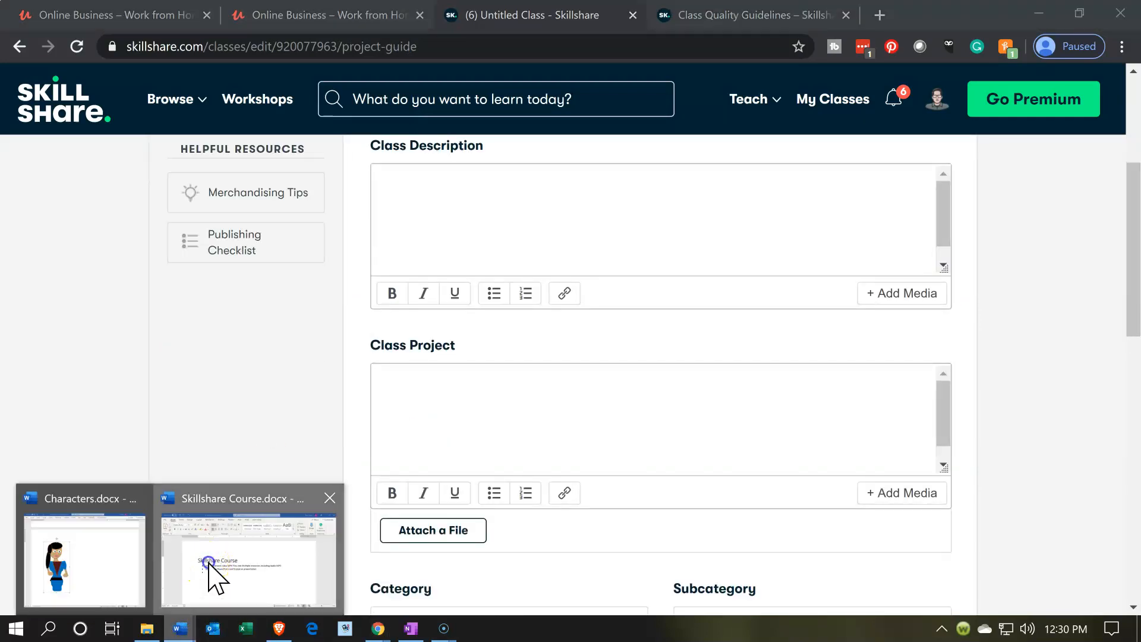
{"action": "left_click", "coordinate": [247, 564]}
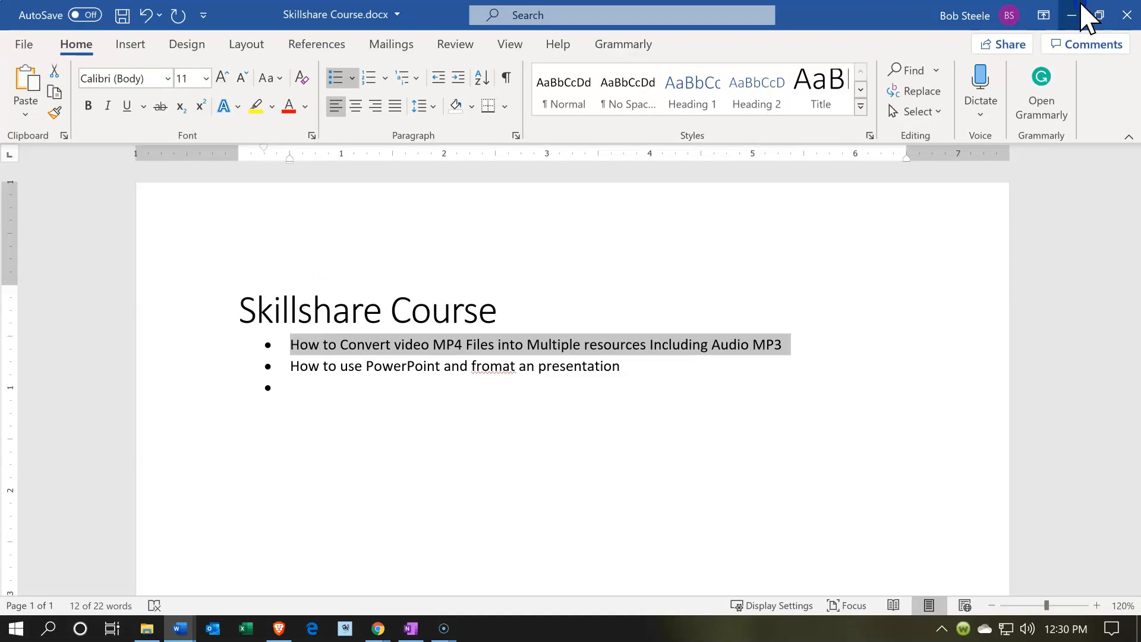
{"action": "left_click", "coordinate": [376, 628]}
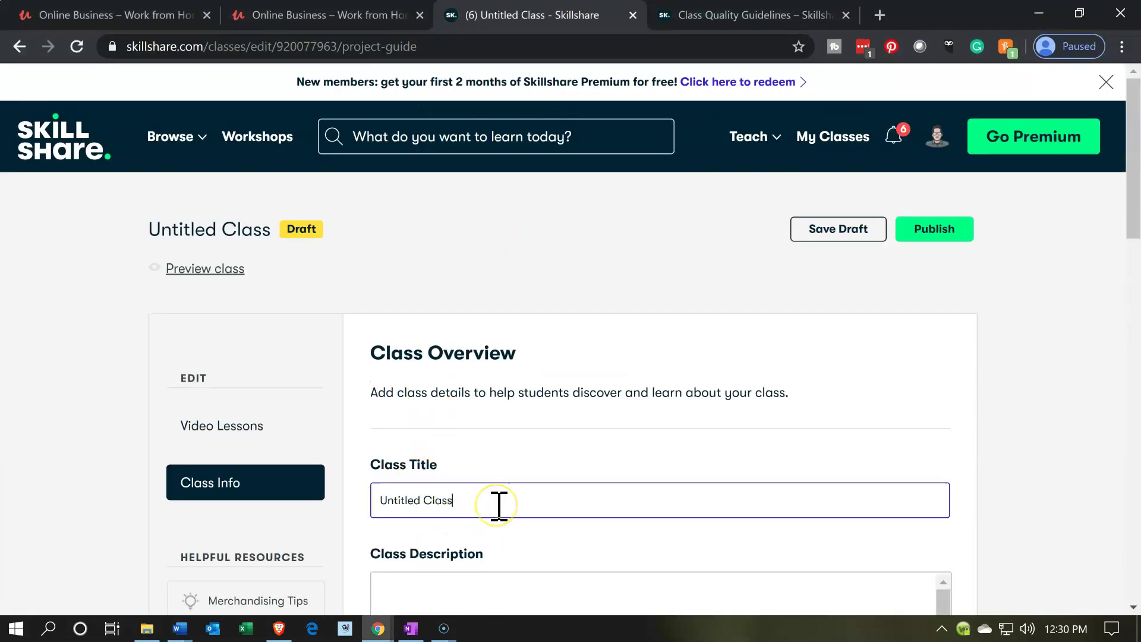
Enter 'How to Convert video MP4 Files into Multiple Resources Including Audio MP3, Text Files, & More' as Class Title.
{"action": "key", "text": "Backspace"}
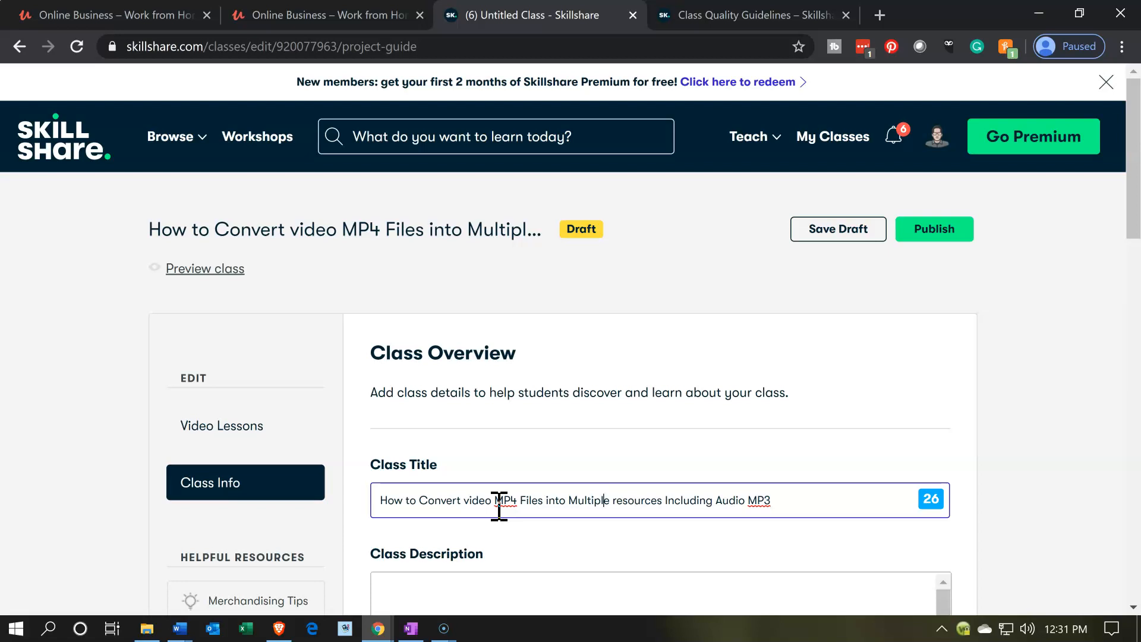
{"action": "type", "text": "\\"}
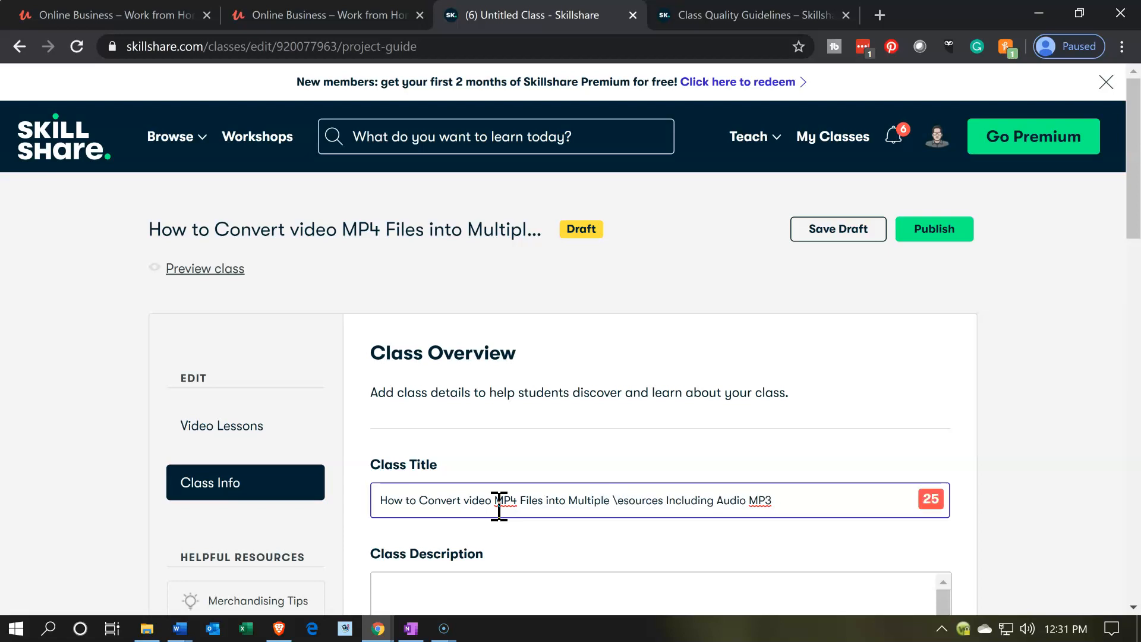
{"action": "type", "text": "R"}
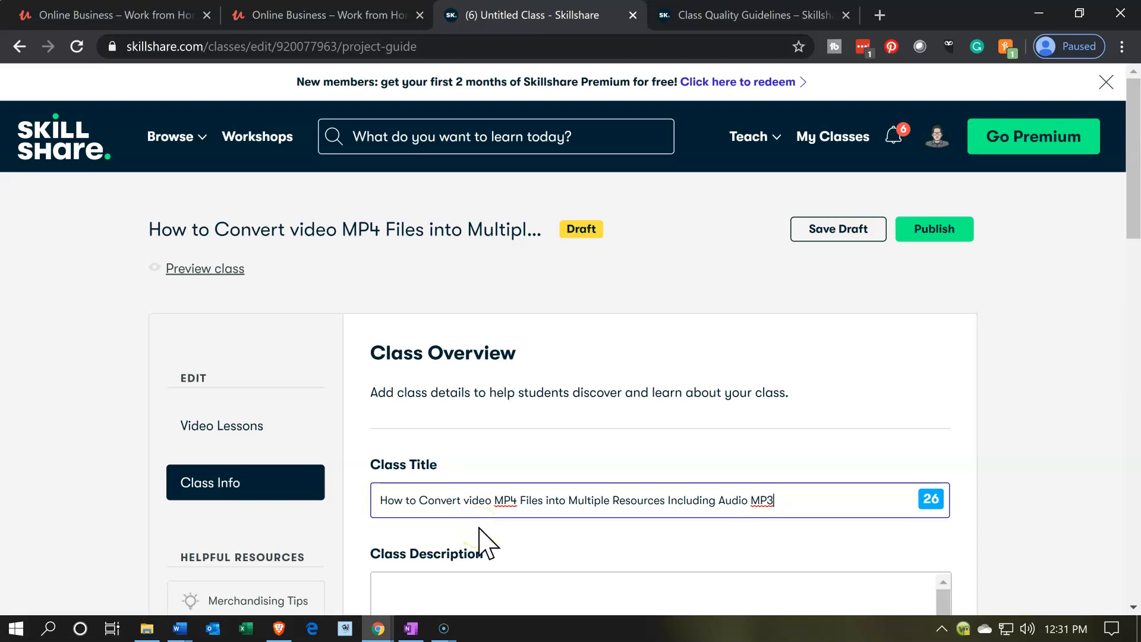
{"action": "scroll", "scroll_direction": "down", "scroll_amount": 3}
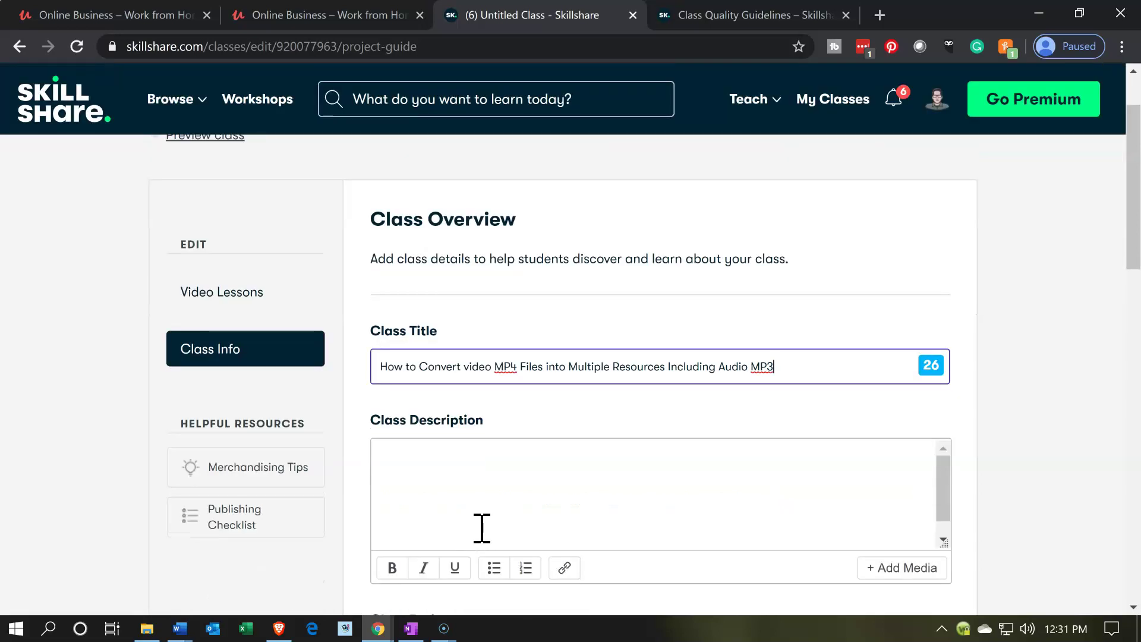
{"action": "type", "text": ","}
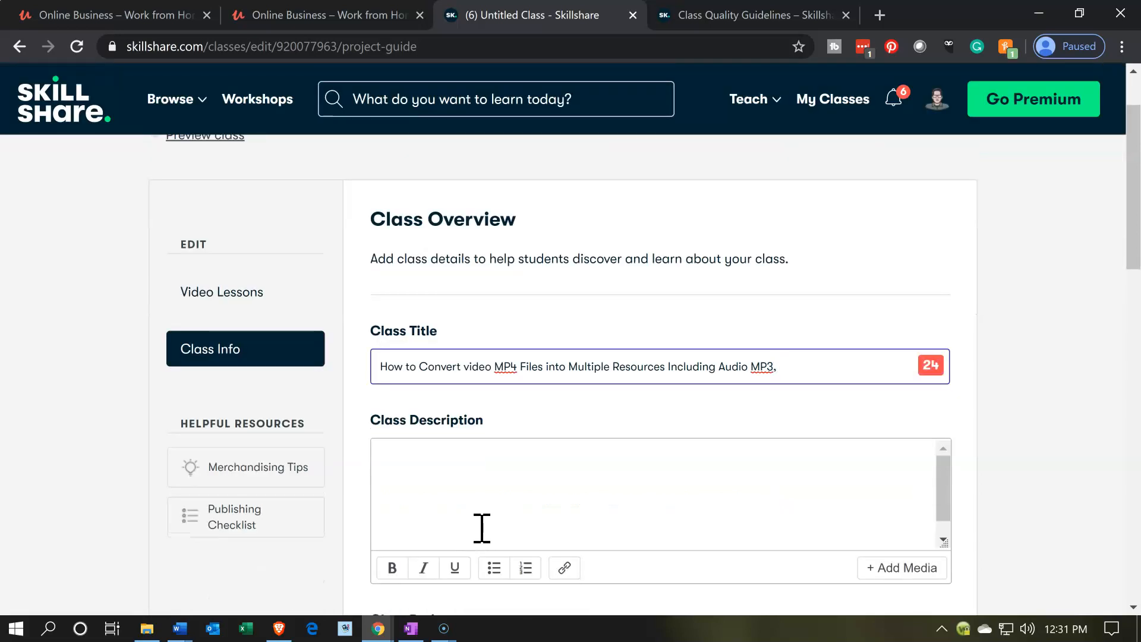
{"action": "type", "text": "Text"}
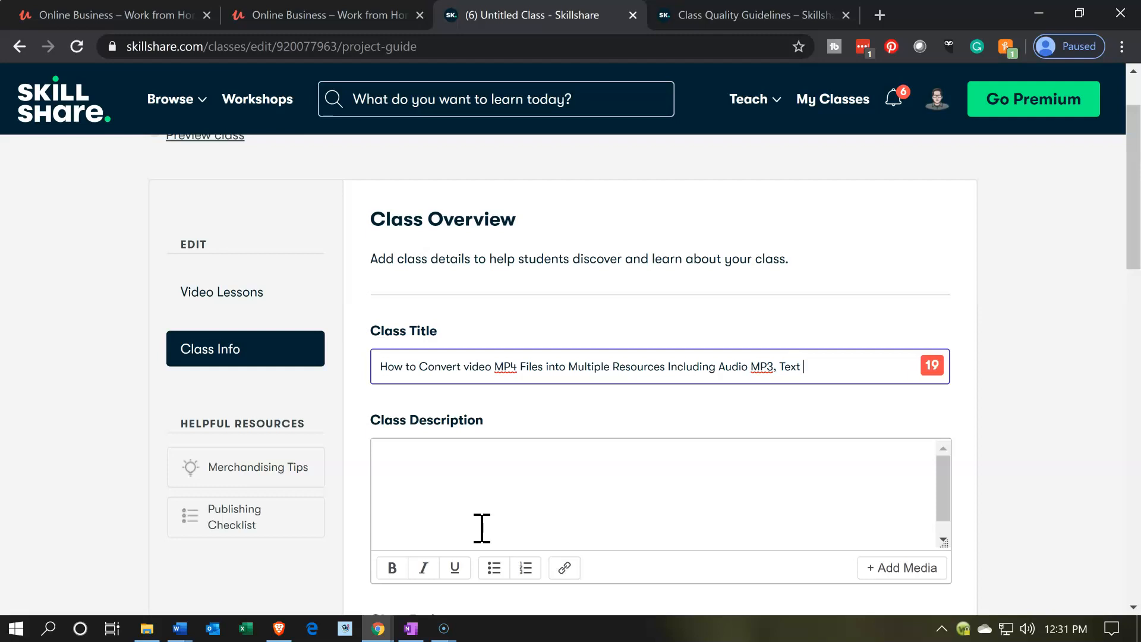
{"action": "type", "text": "Fil"}
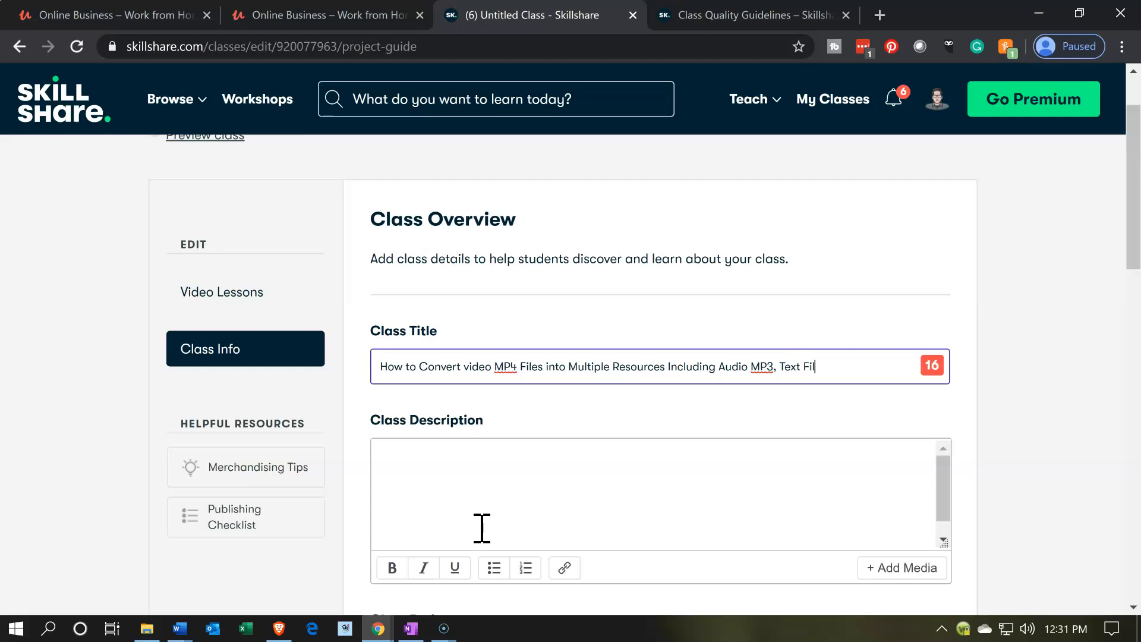
{"action": "type", "text": "les, & More"}
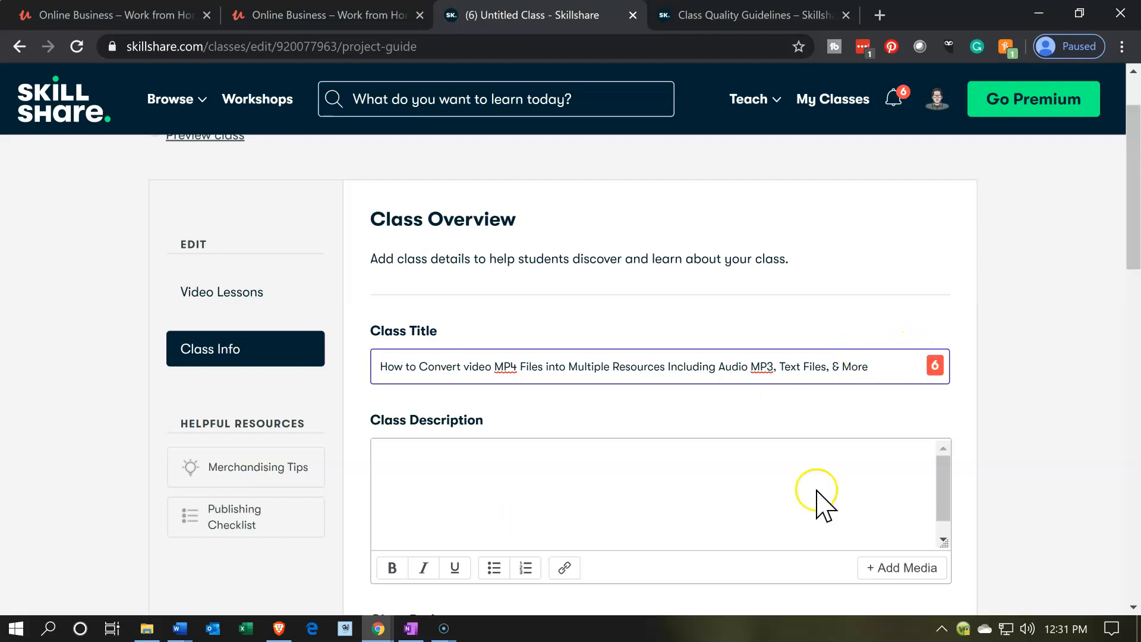
Click into the class description field and scroll back up.
{"action": "left_click", "coordinate": [655, 492]}
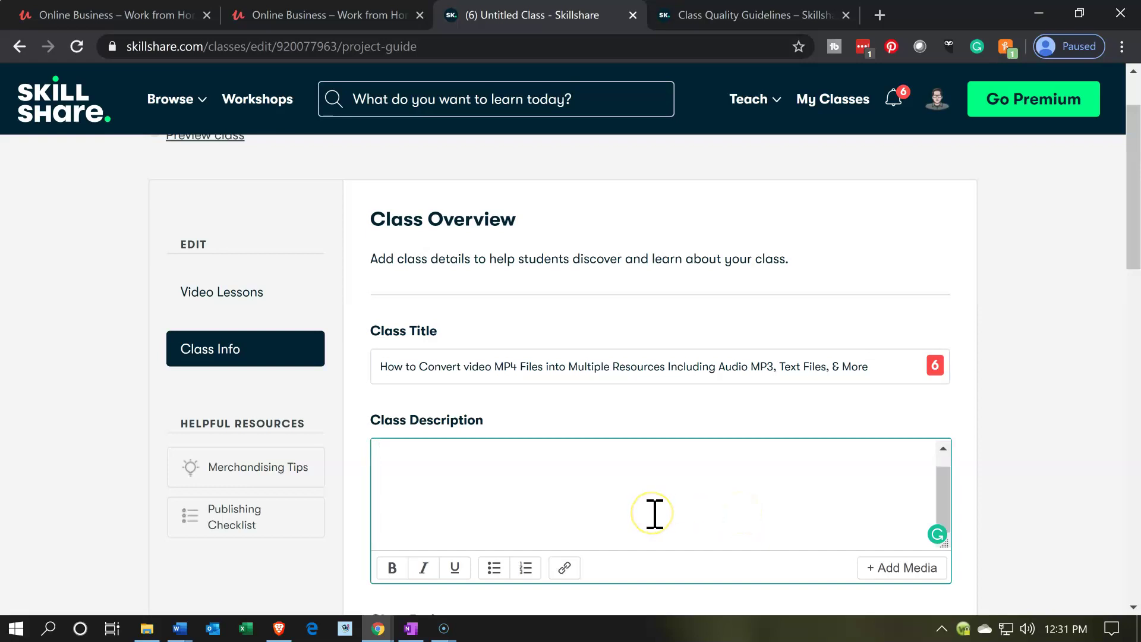
{"action": "mouse_move", "coordinate": [1011, 353]}
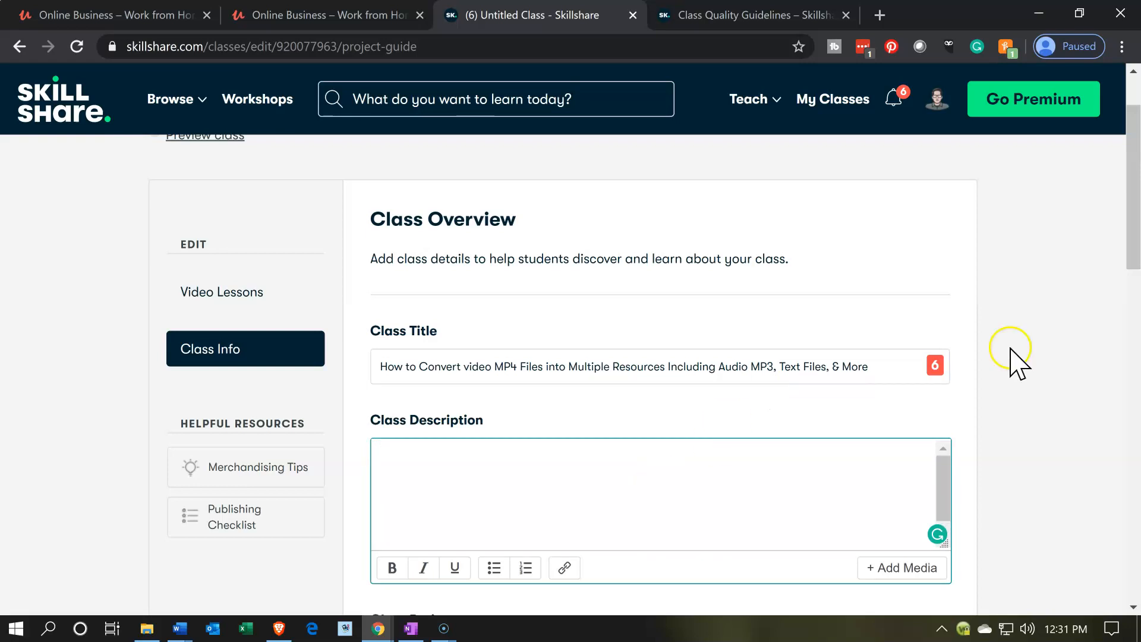
{"action": "scroll", "scroll_direction": "up", "scroll_amount": 3}
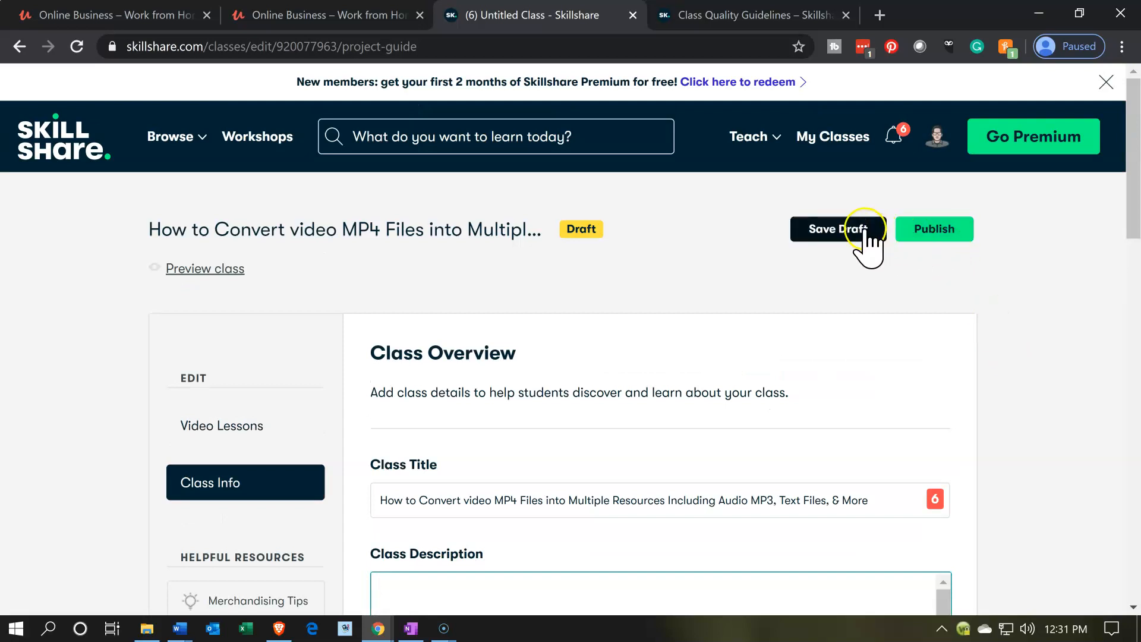
Save the titled draft, visit the project field, then go to Video Lessons.
{"action": "left_click", "coordinate": [837, 229]}
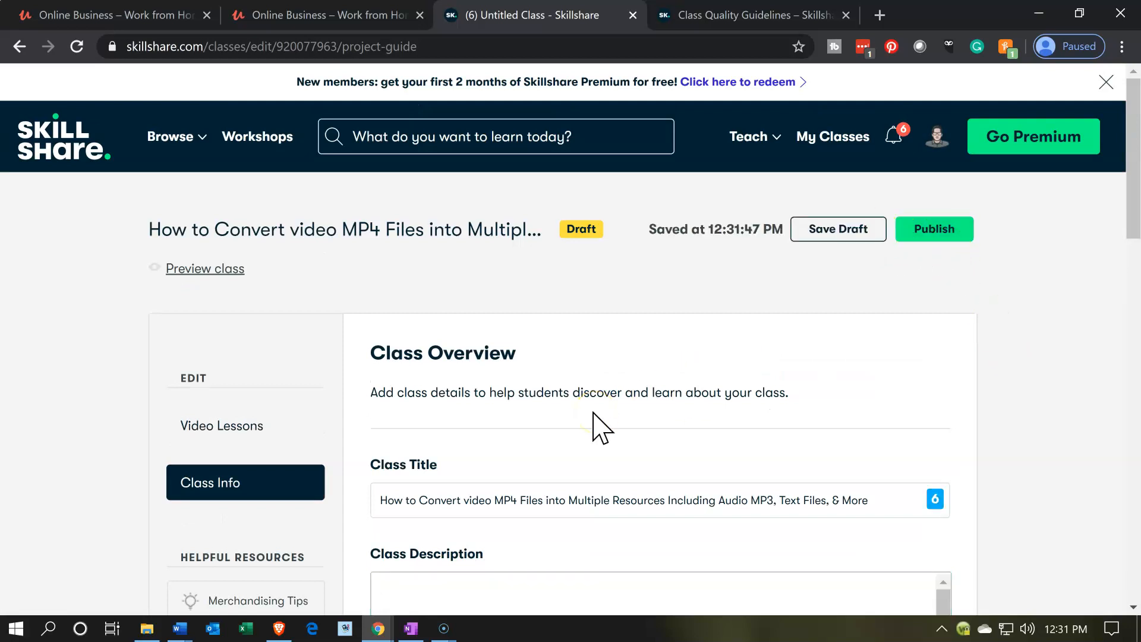
{"action": "scroll", "scroll_direction": "down", "scroll_amount": 3}
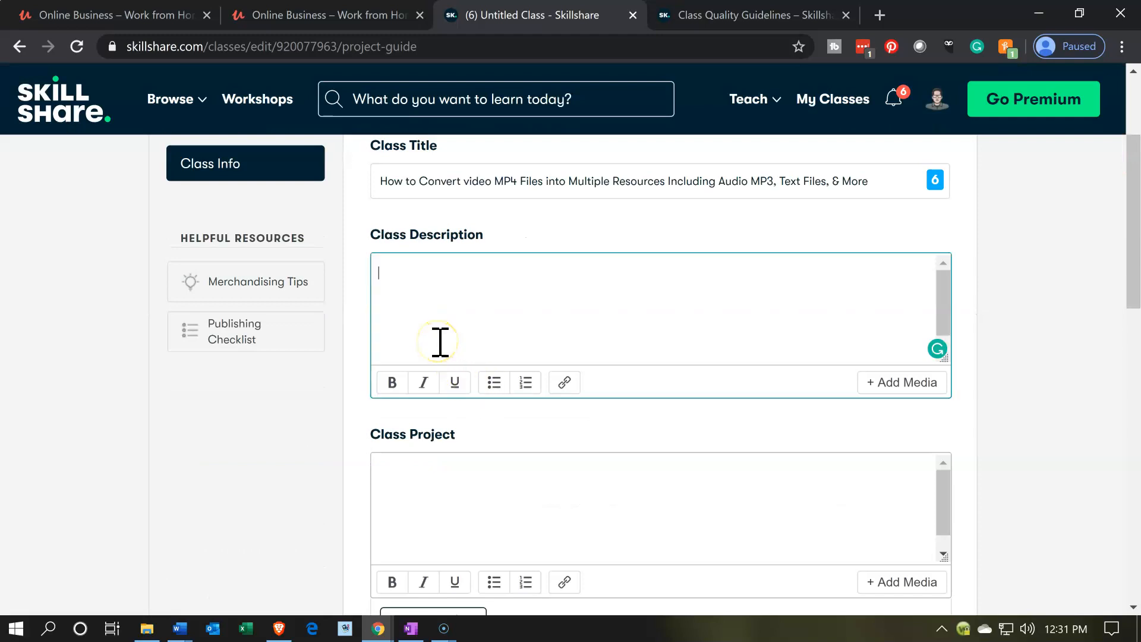
{"action": "left_click", "coordinate": [406, 487]}
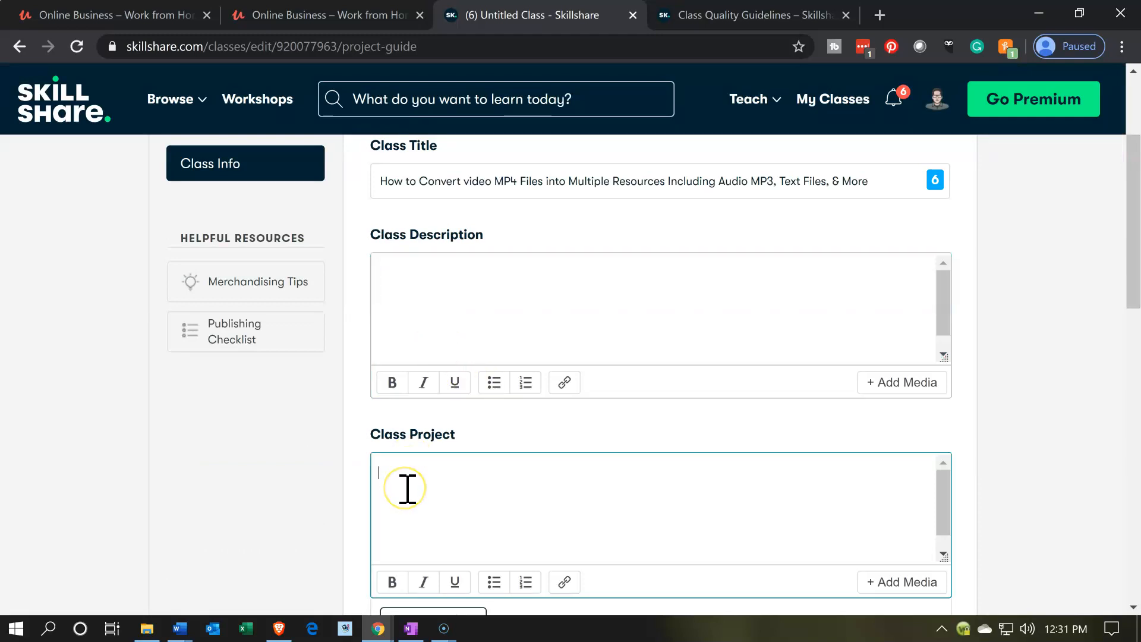
{"action": "mouse_move", "coordinate": [357, 518]}
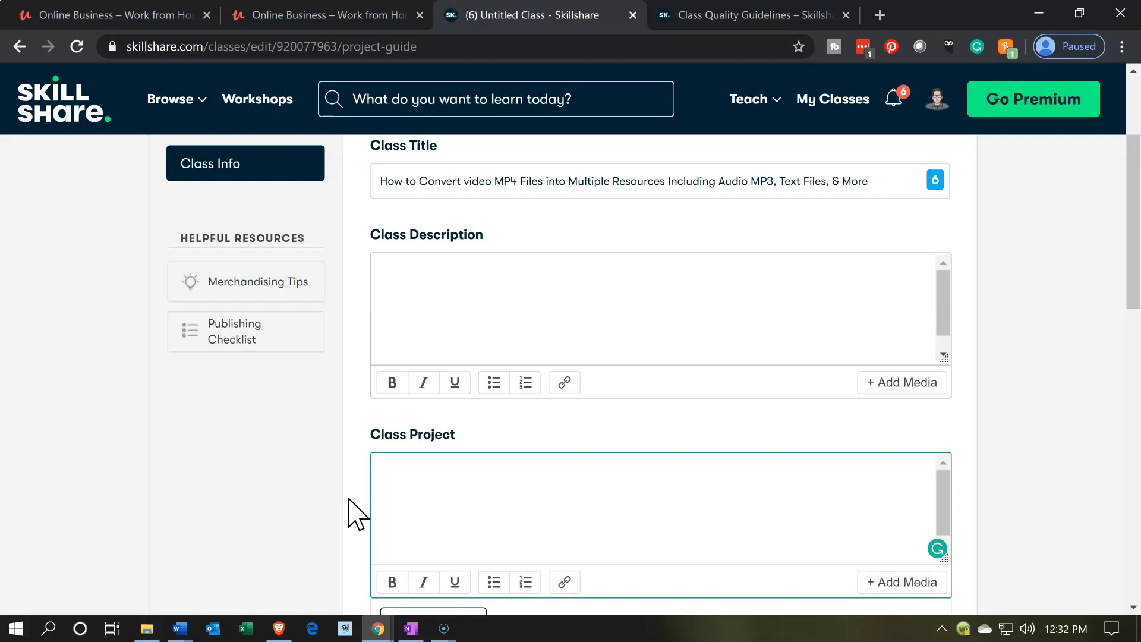
{"action": "scroll", "scroll_direction": "up", "scroll_amount": 3}
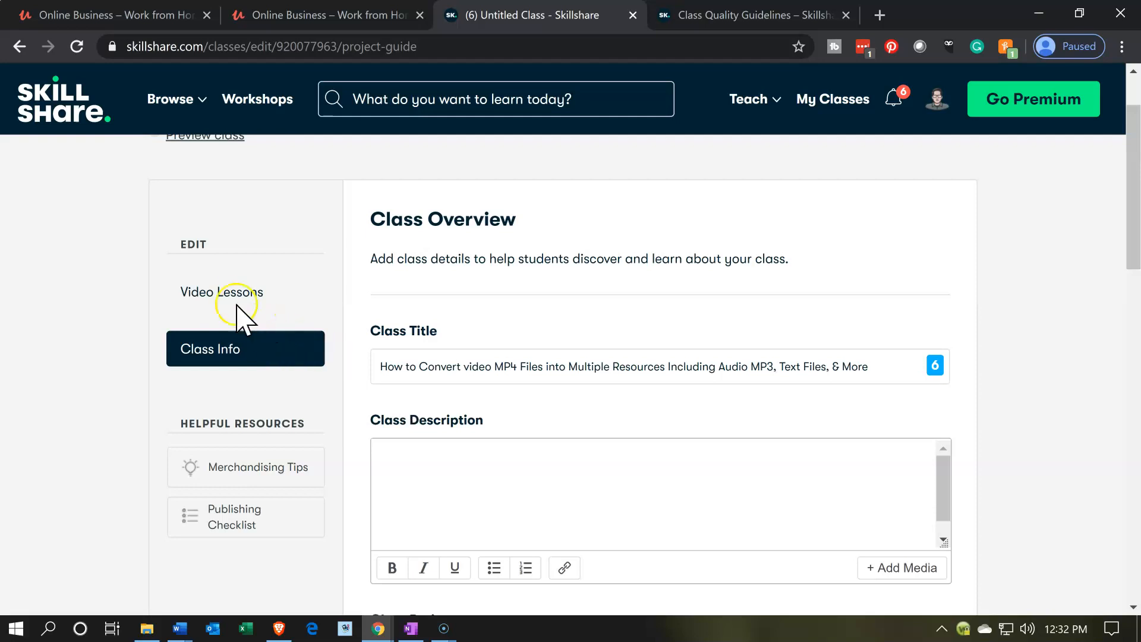
{"action": "left_click", "coordinate": [221, 292]}
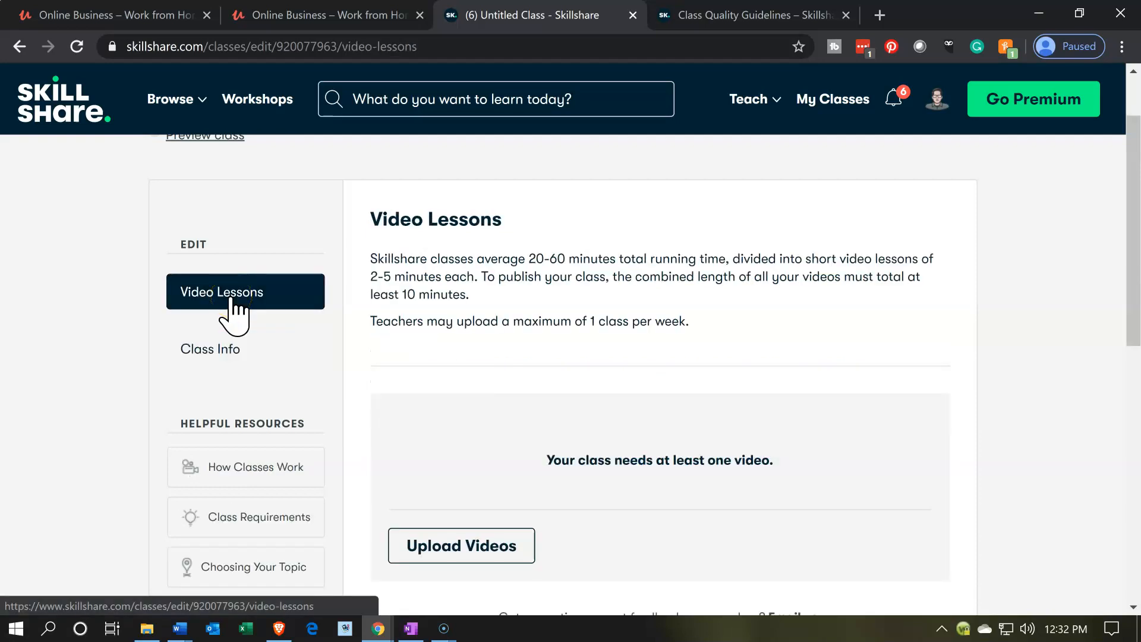
{"action": "mouse_move", "coordinate": [215, 542]}
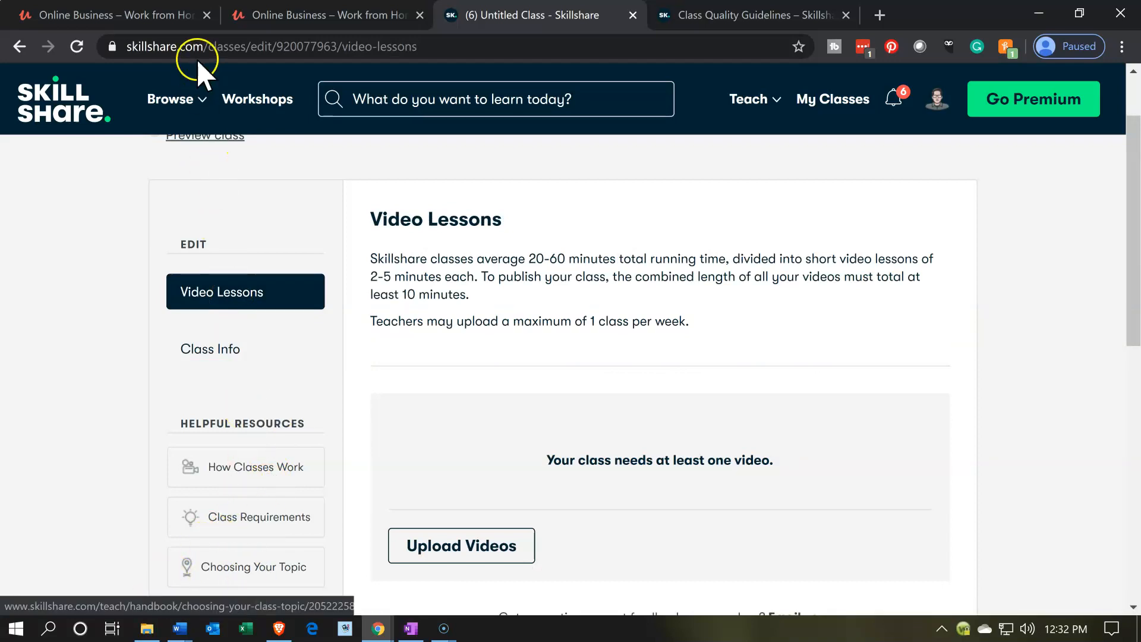
Preview the Udemy Online Business – Work from Home course, scrolling to Section 7.
{"action": "left_click", "coordinate": [109, 14]}
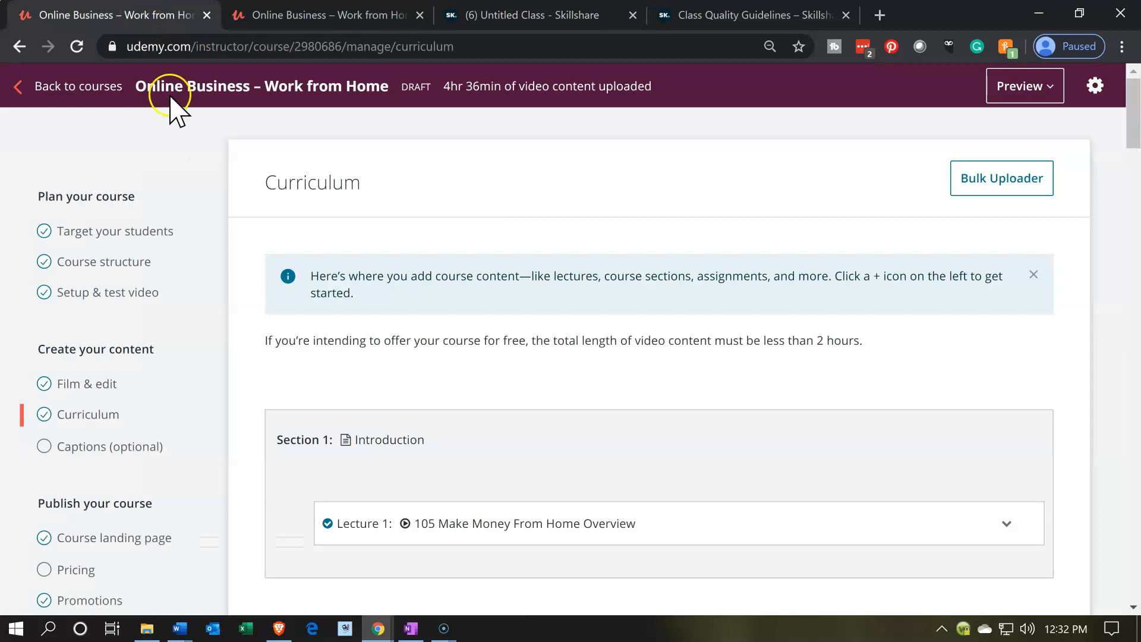
{"action": "left_click", "coordinate": [1023, 86]}
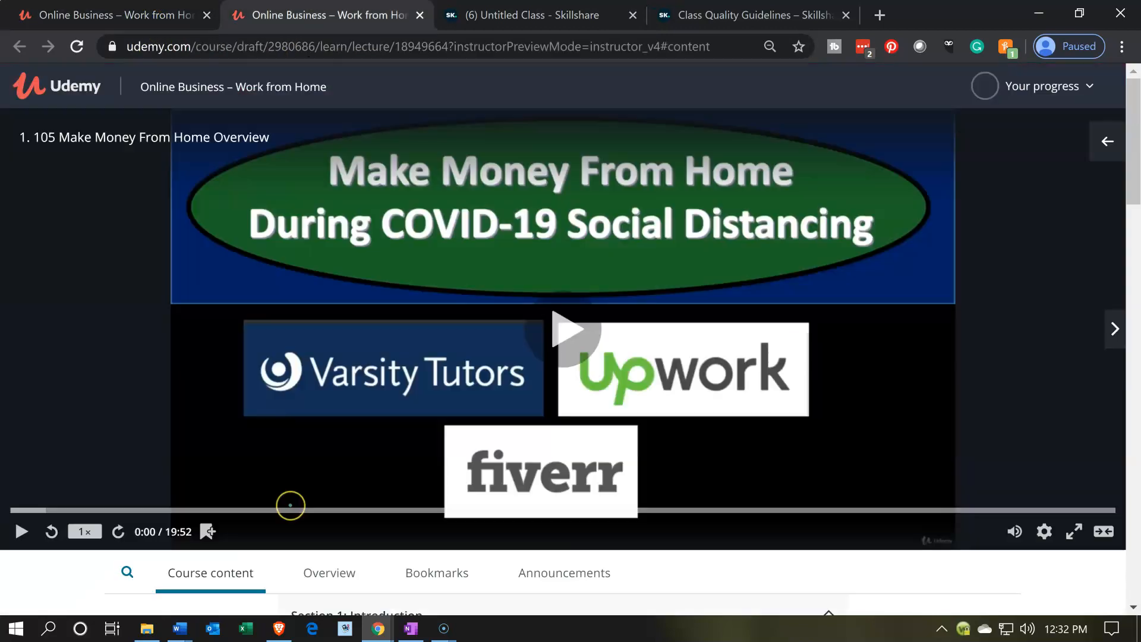
{"action": "scroll", "scroll_direction": "down", "scroll_amount": 3}
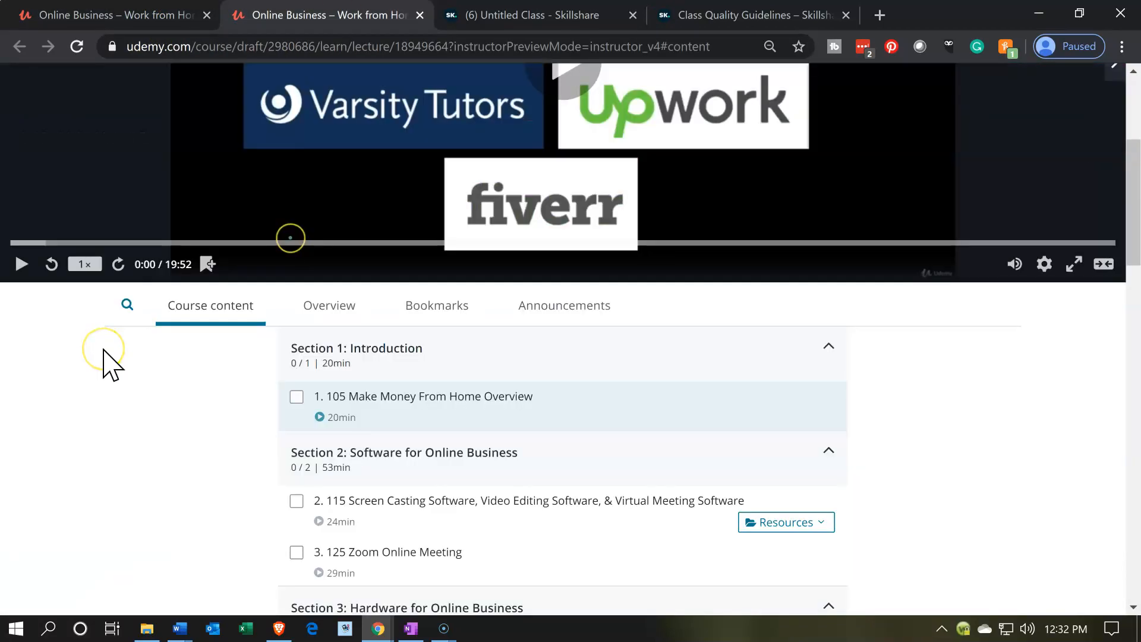
{"action": "scroll", "scroll_direction": "down", "scroll_amount": 3}
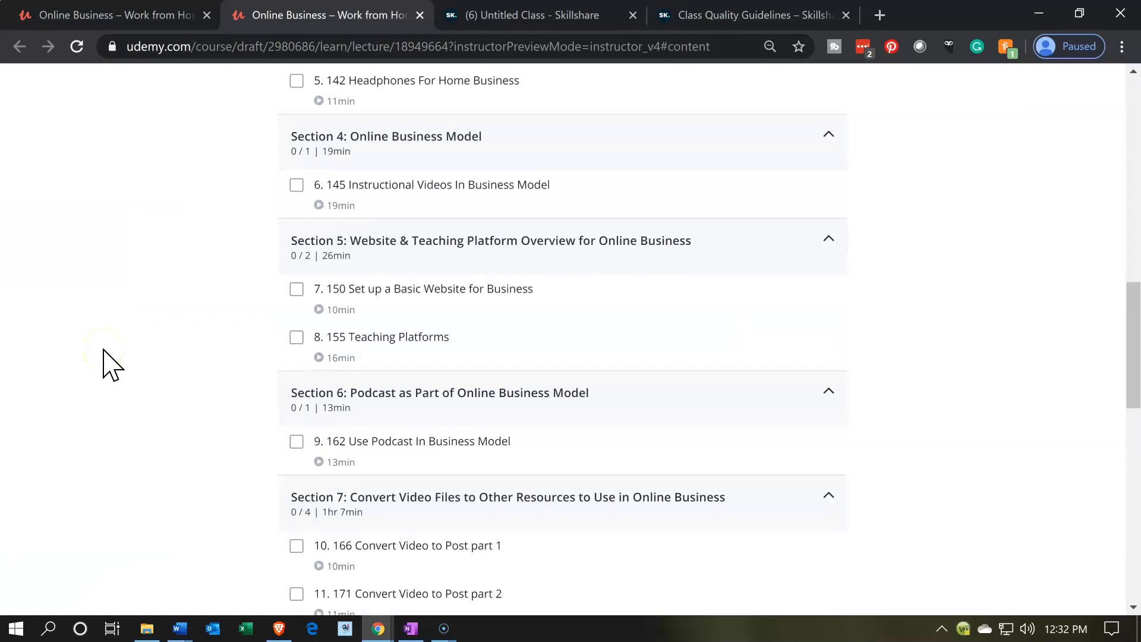
{"action": "scroll", "scroll_direction": "down", "scroll_amount": 3}
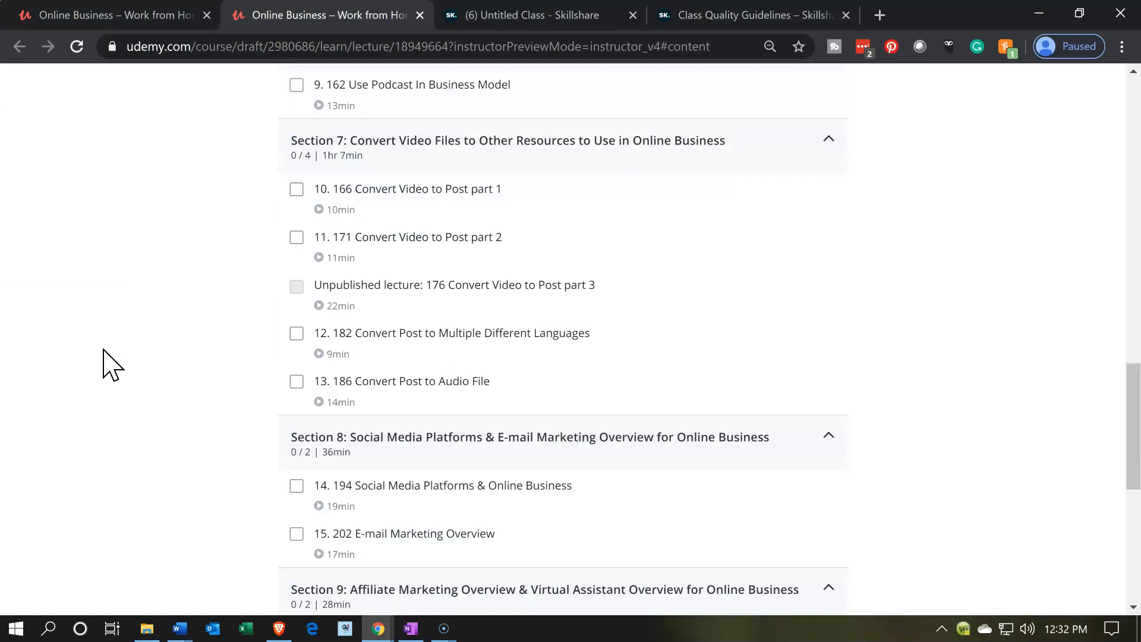
{"action": "mouse_move", "coordinate": [320, 279]}
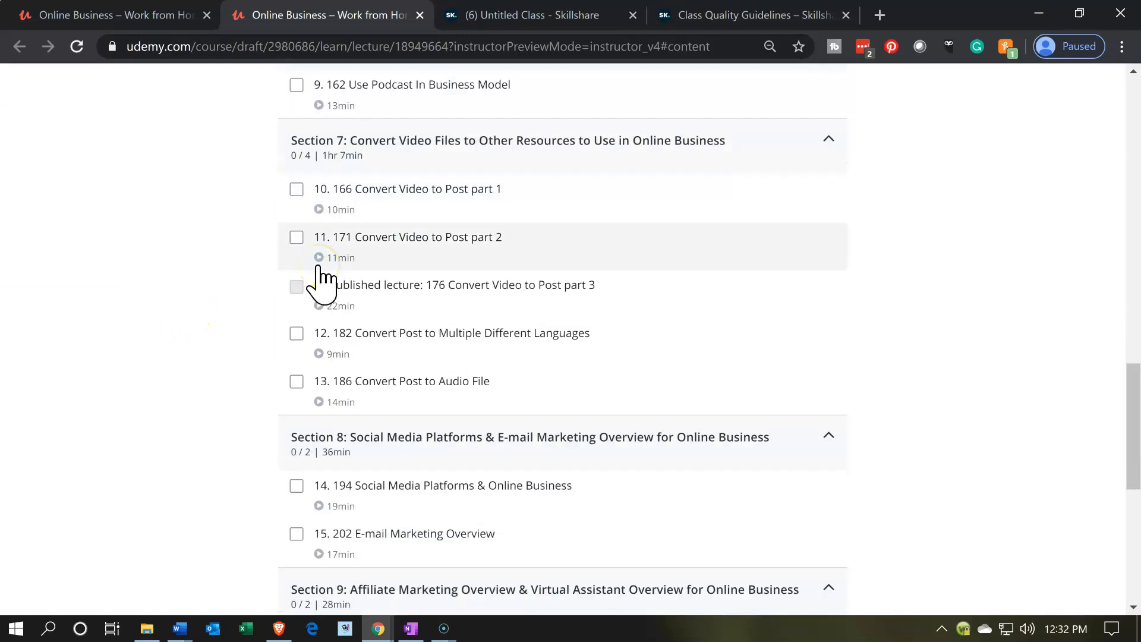
{"action": "mouse_move", "coordinate": [368, 218]}
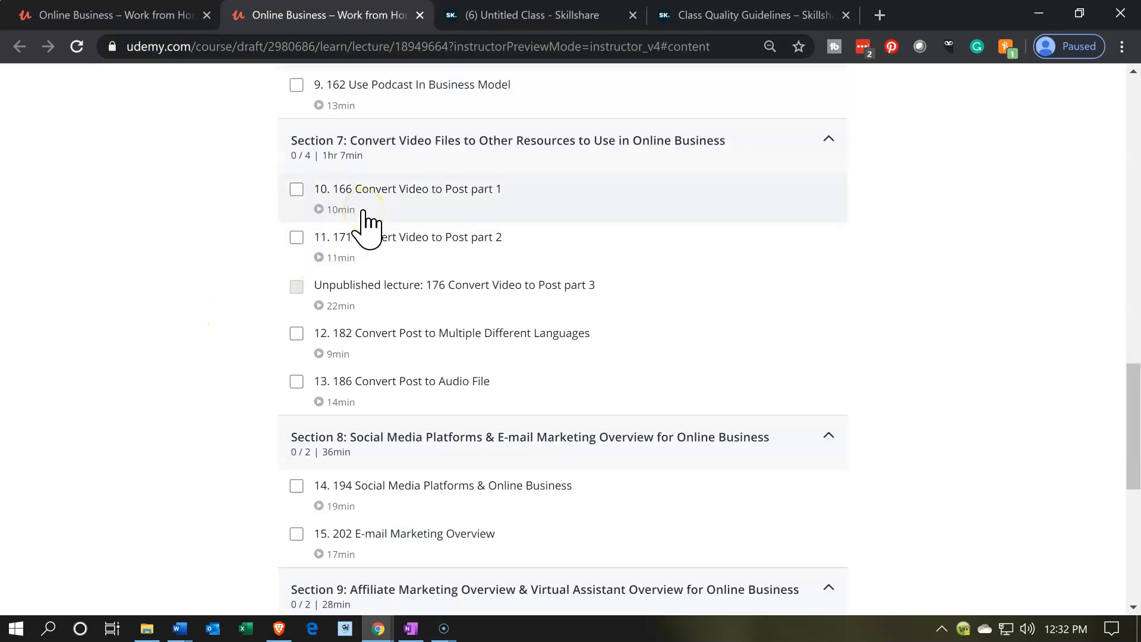
{"action": "mouse_move", "coordinate": [370, 245]}
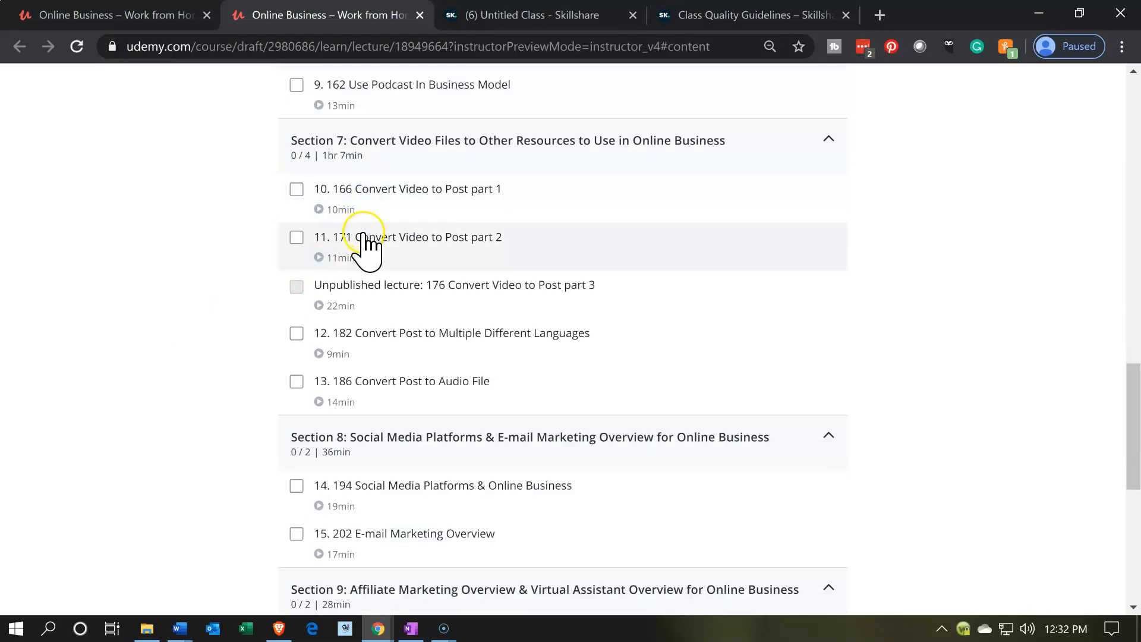
{"action": "mouse_move", "coordinate": [379, 298]}
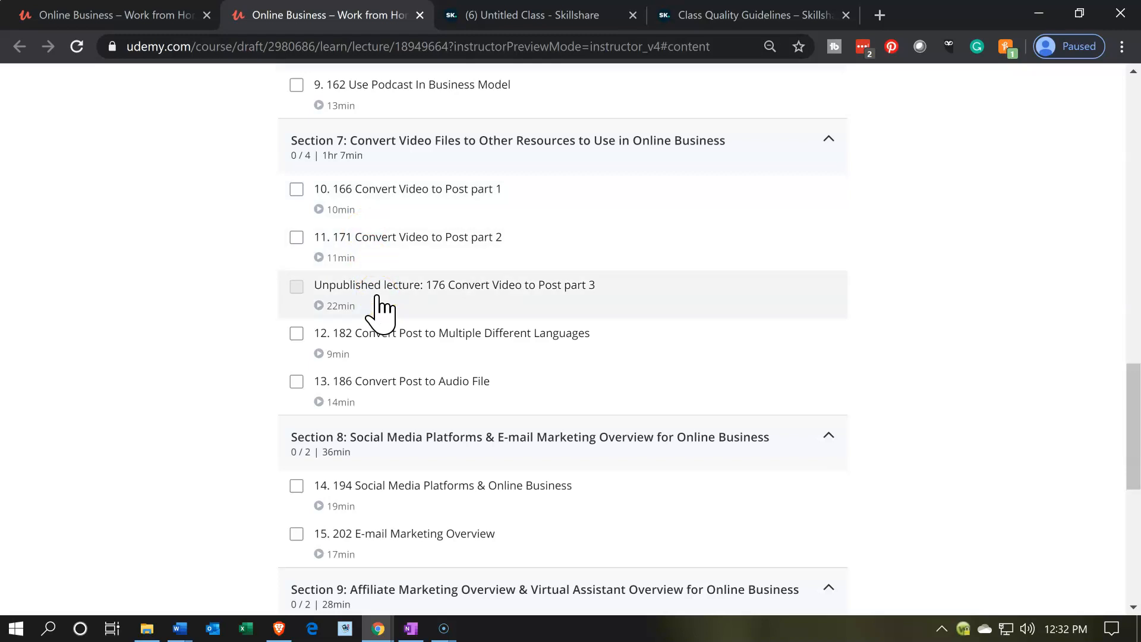
{"action": "mouse_move", "coordinate": [1018, 29]}
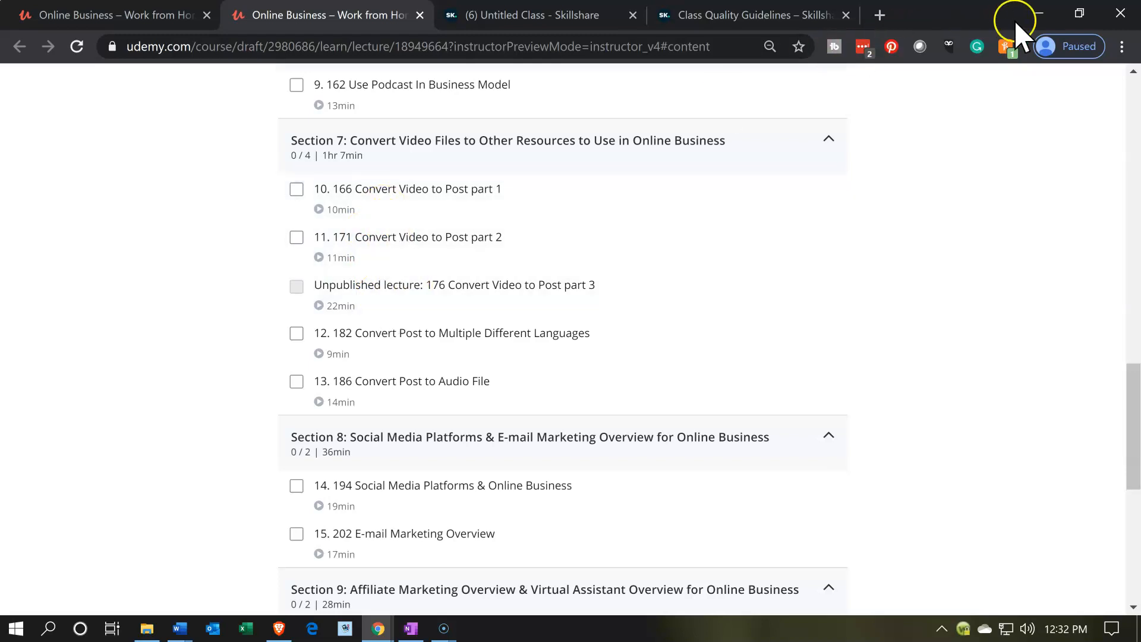
Glance at Class Quality Guidelines, then return to the Untitled Class Upload Videos button.
{"action": "left_click", "coordinate": [742, 14]}
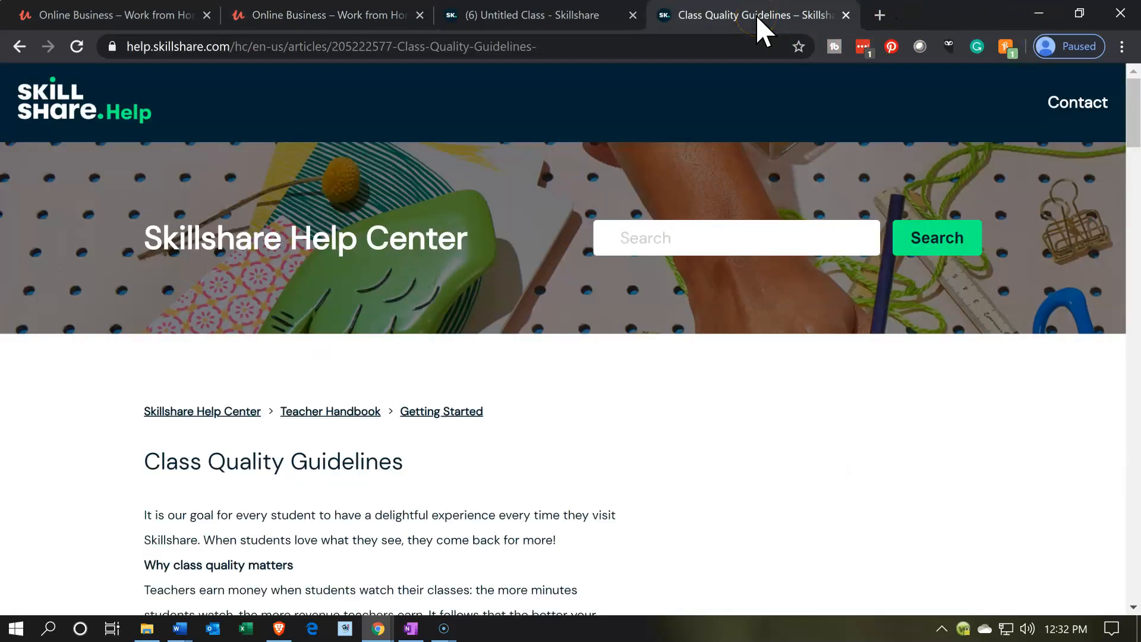
{"action": "left_click", "coordinate": [538, 14]}
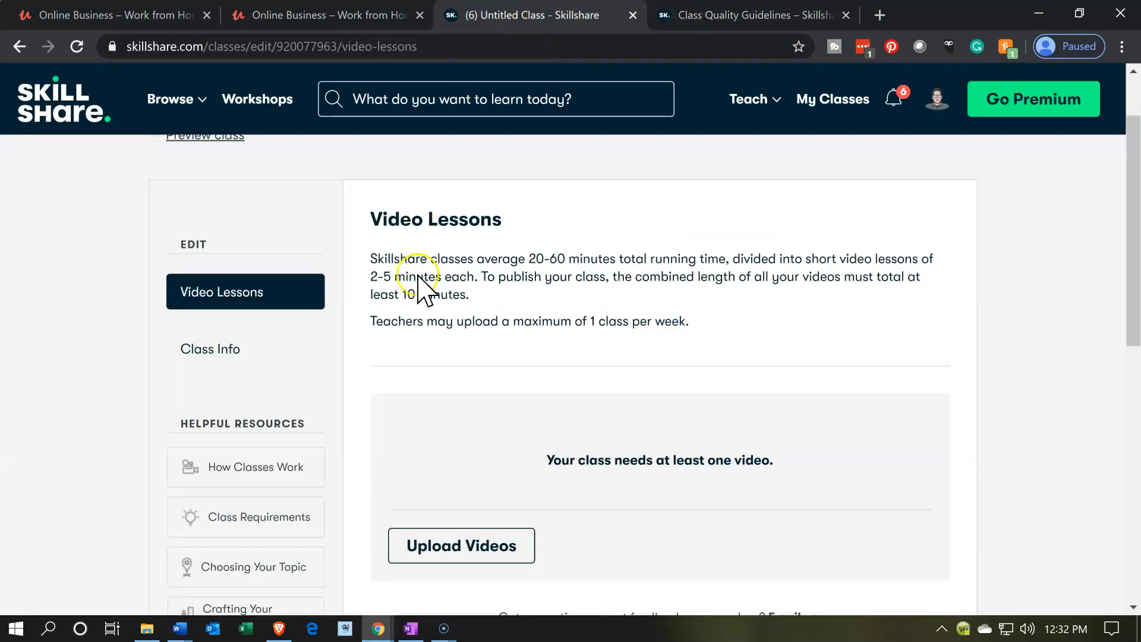
{"action": "scroll", "scroll_direction": "down", "scroll_amount": 3}
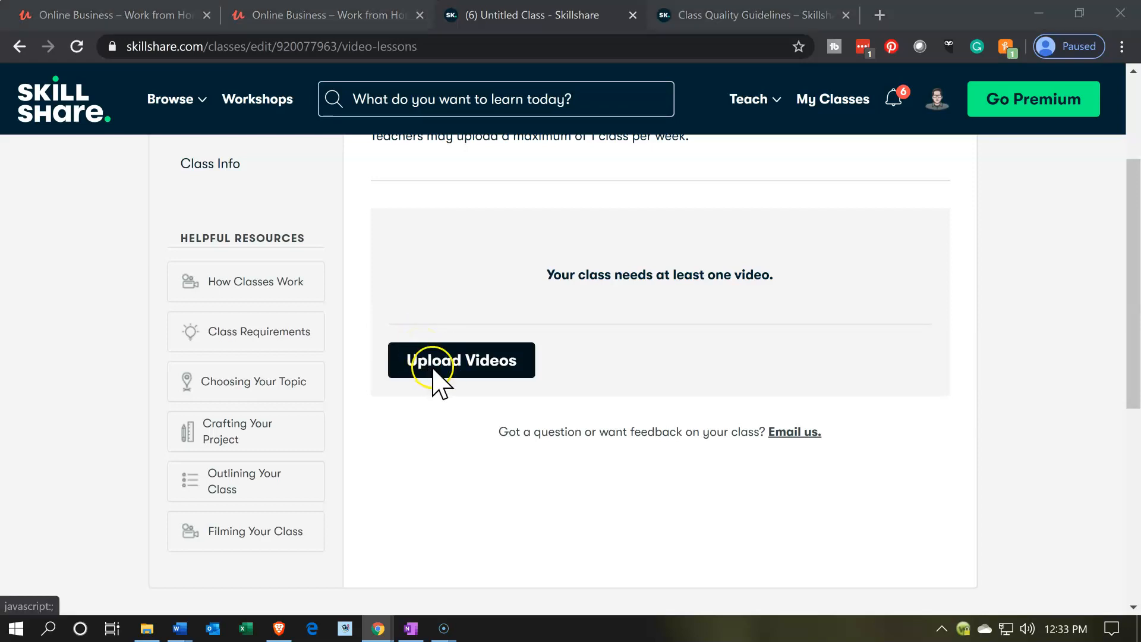
Upload '166 Convert Video to Post part 1.mp4' from the Work From Home Video folder.
{"action": "left_click", "coordinate": [460, 359]}
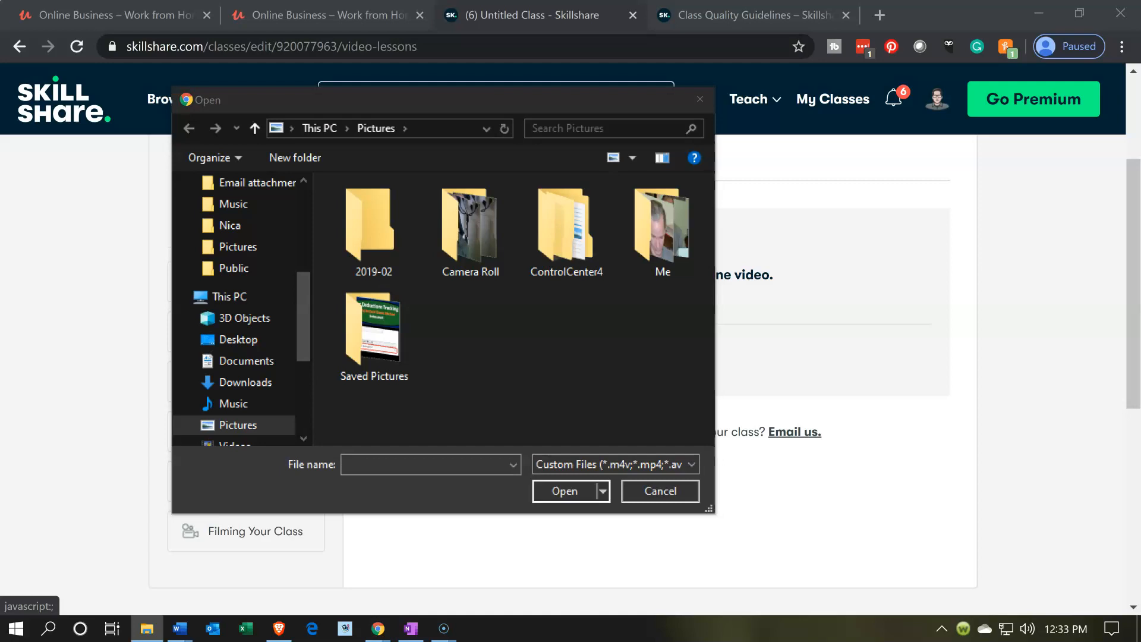
{"action": "mouse_move", "coordinate": [433, 129]}
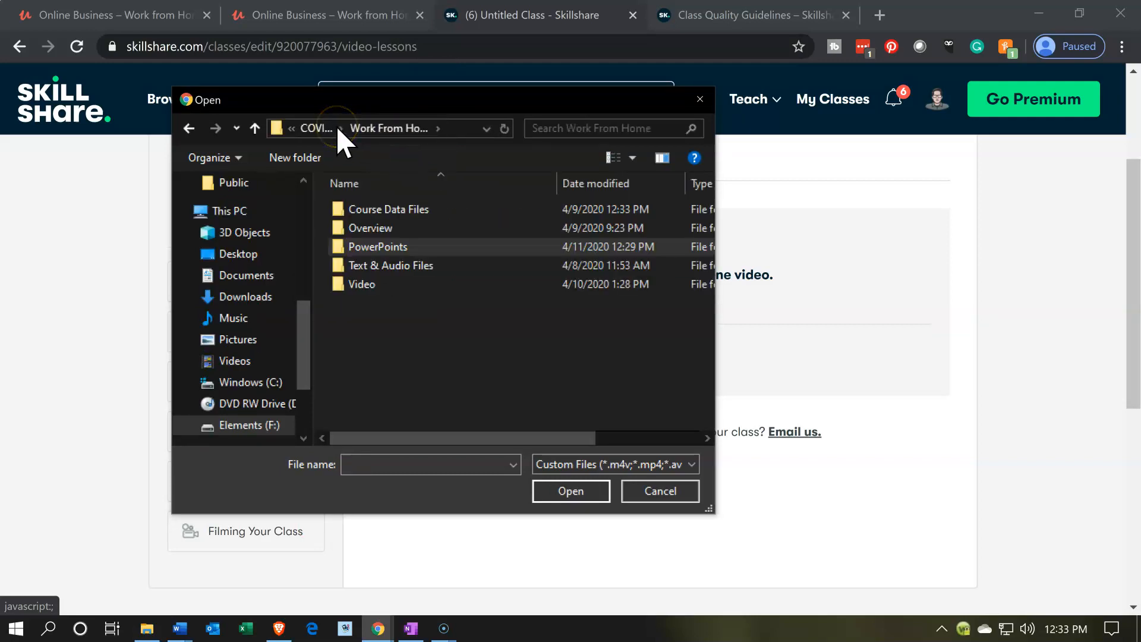
{"action": "mouse_move", "coordinate": [371, 306]}
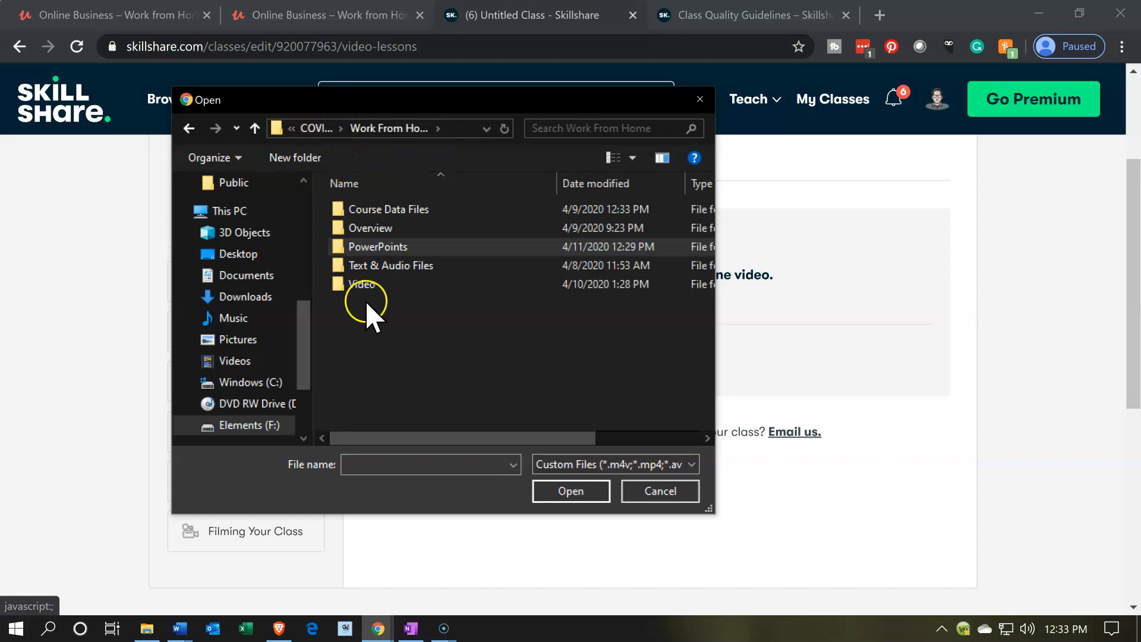
{"action": "left_click", "coordinate": [363, 284]}
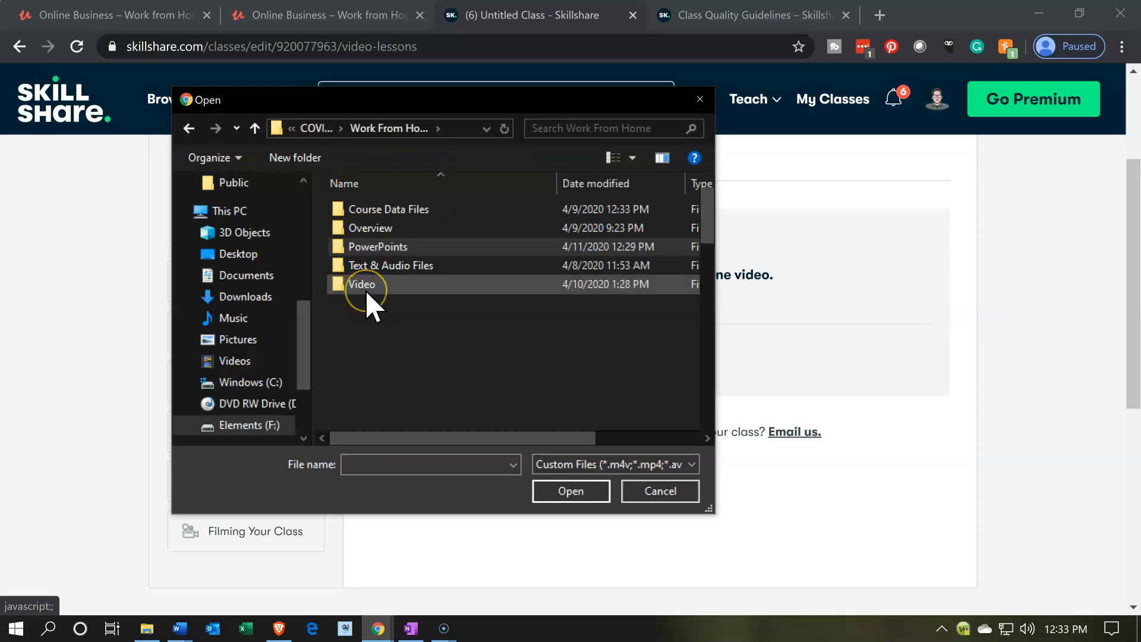
{"action": "double_click", "coordinate": [362, 284]}
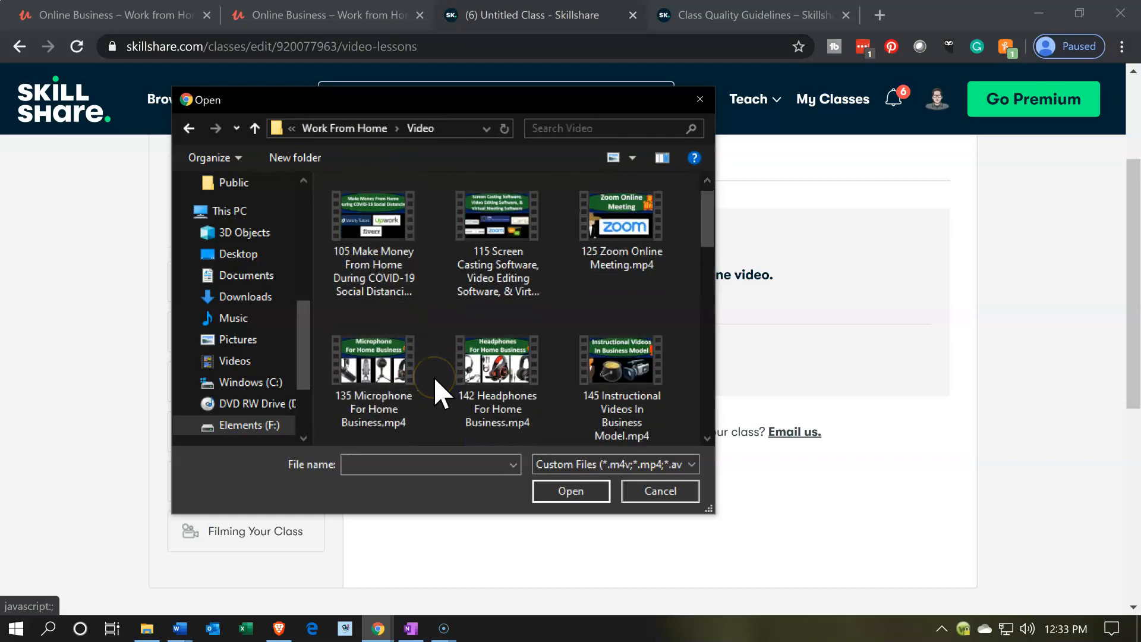
{"action": "scroll", "scroll_direction": "down", "scroll_amount": 3}
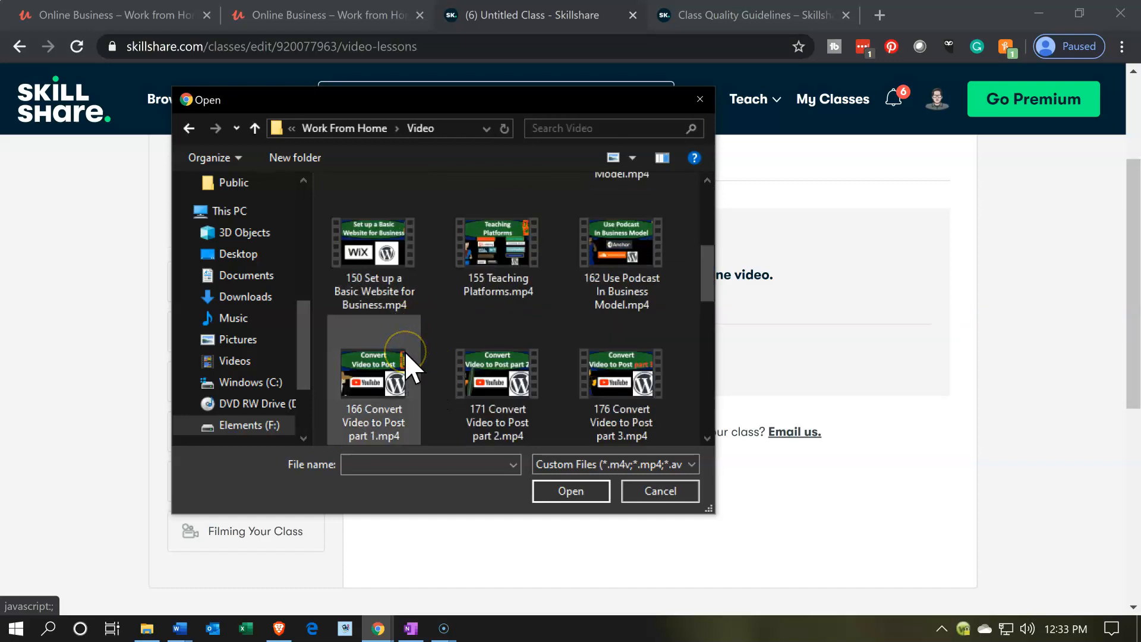
{"action": "mouse_move", "coordinate": [392, 382]}
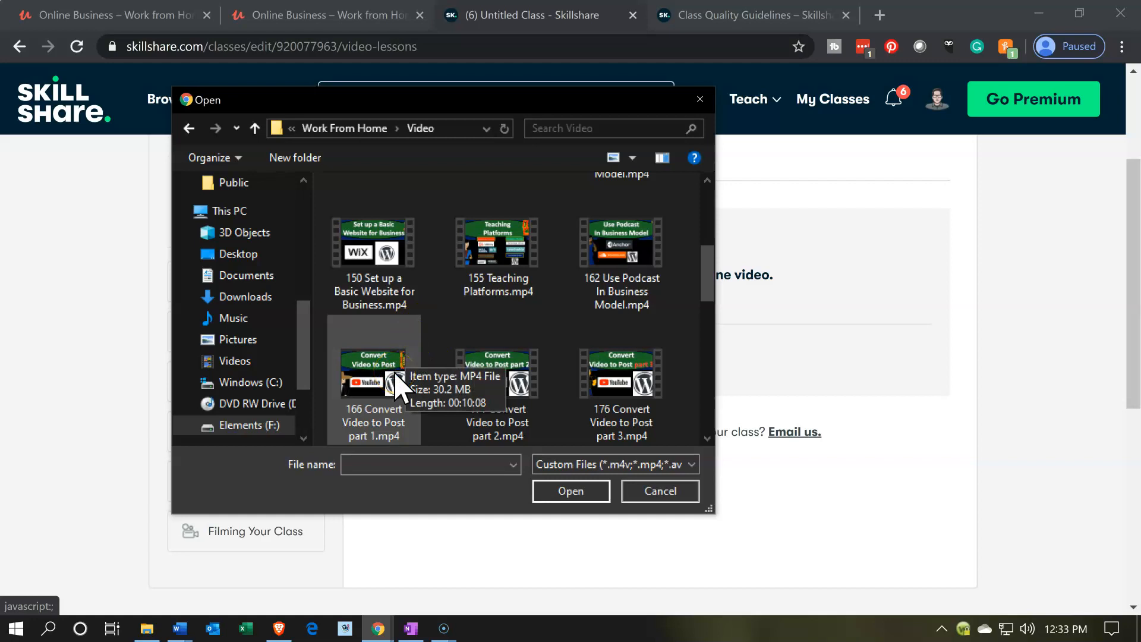
{"action": "mouse_move", "coordinate": [375, 382]}
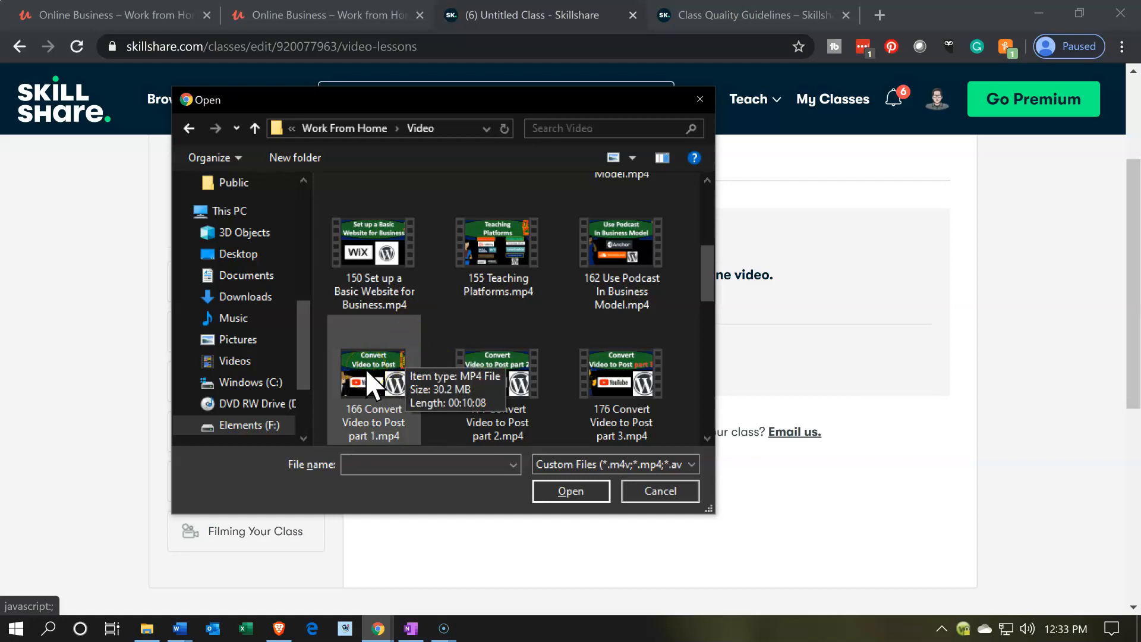
{"action": "left_click", "coordinate": [658, 490]}
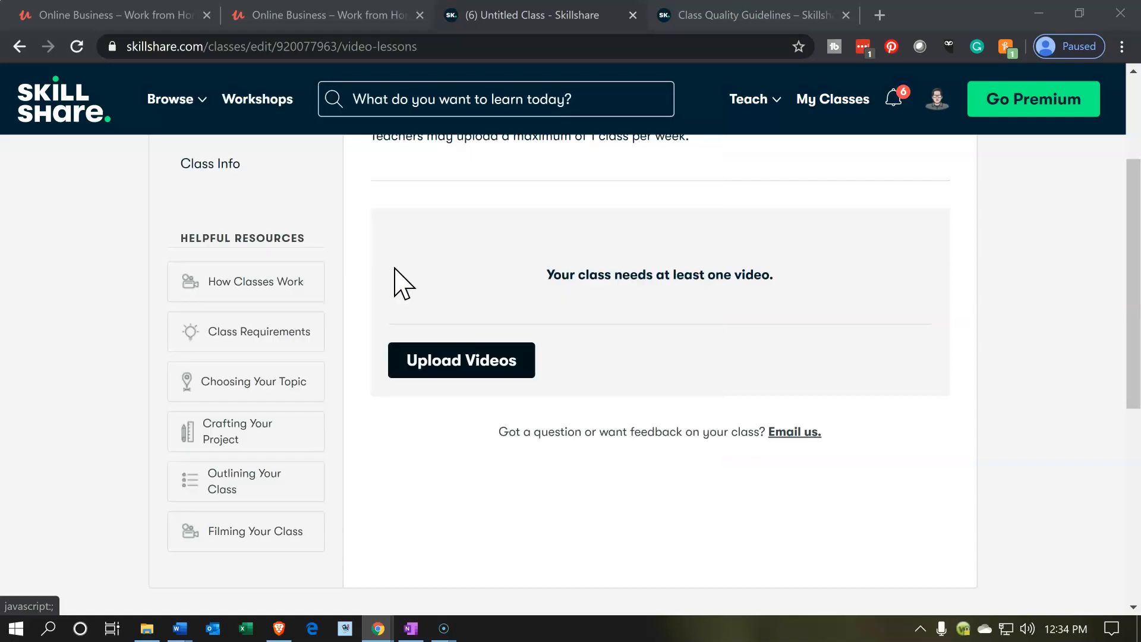
While part 1 uploads (about 12%), reopen the Upload Videos file chooser.
{"action": "left_click", "coordinate": [460, 359]}
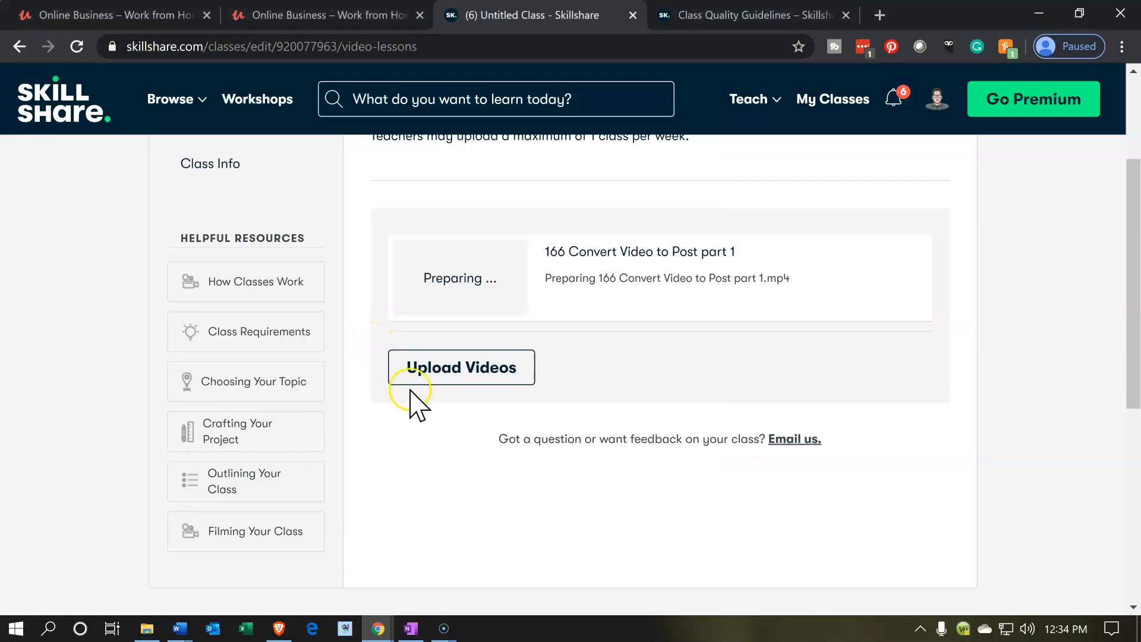
{"action": "left_click", "coordinate": [461, 367]}
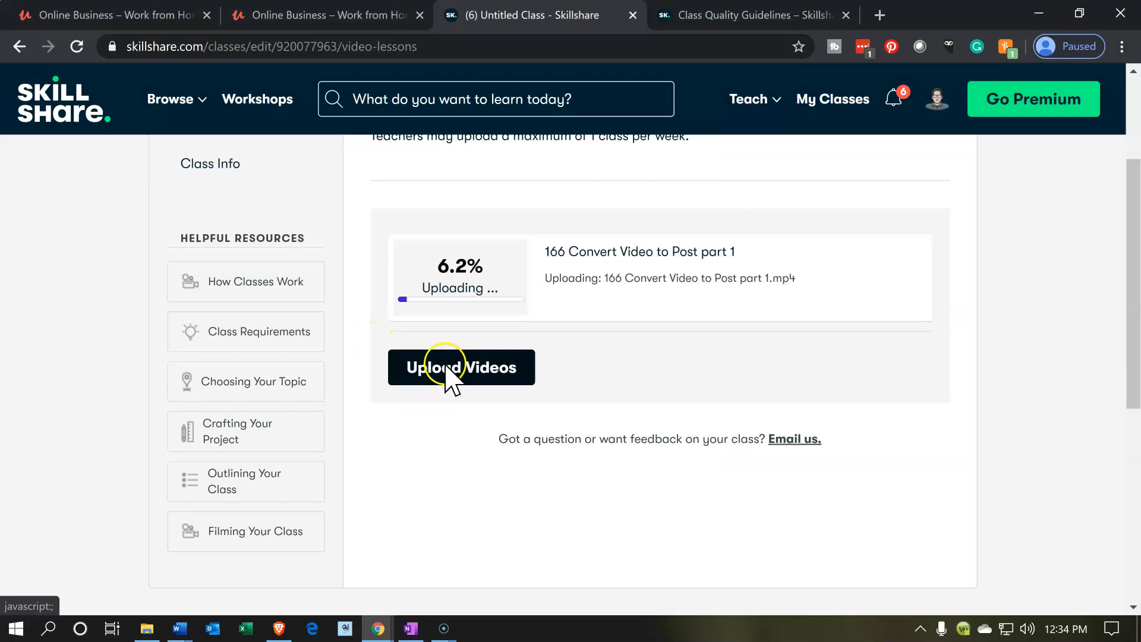
{"action": "mouse_move", "coordinate": [362, 371]}
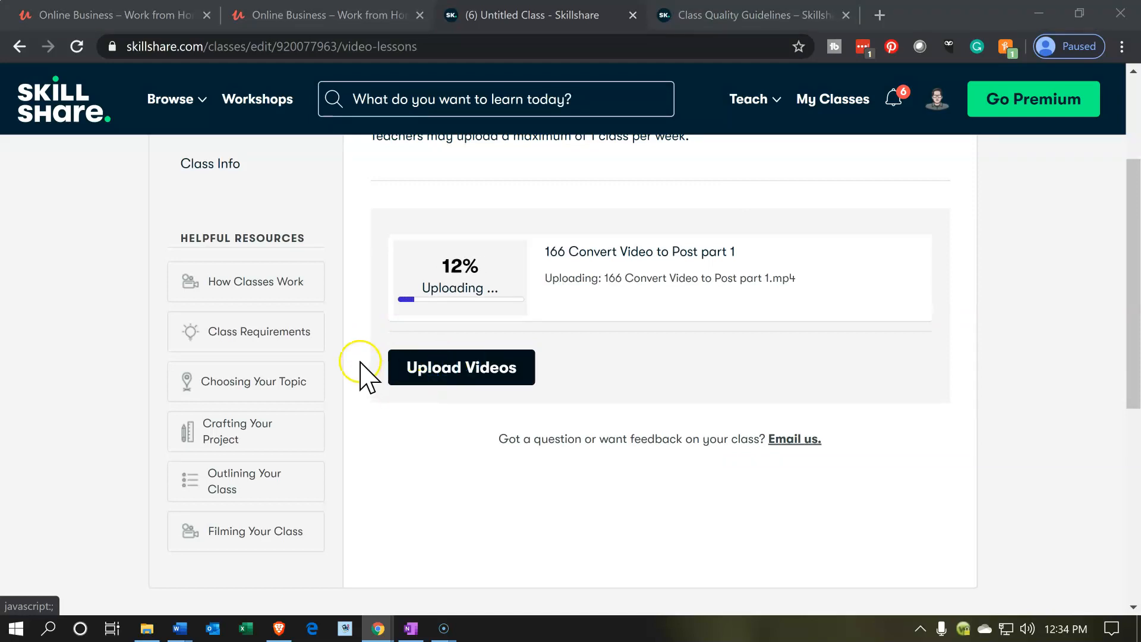
{"action": "left_click", "coordinate": [461, 366]}
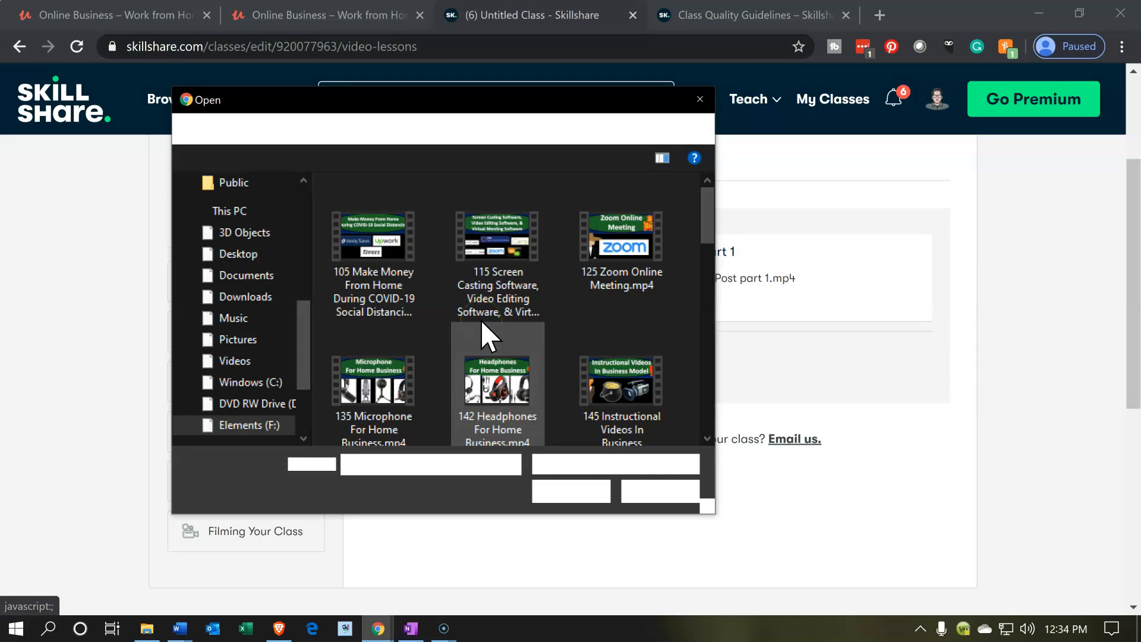
Pick '171 Convert Video to Post part 2.mp4' in the file chooser to upload it.
{"action": "scroll", "scroll_direction": "down", "scroll_amount": 3}
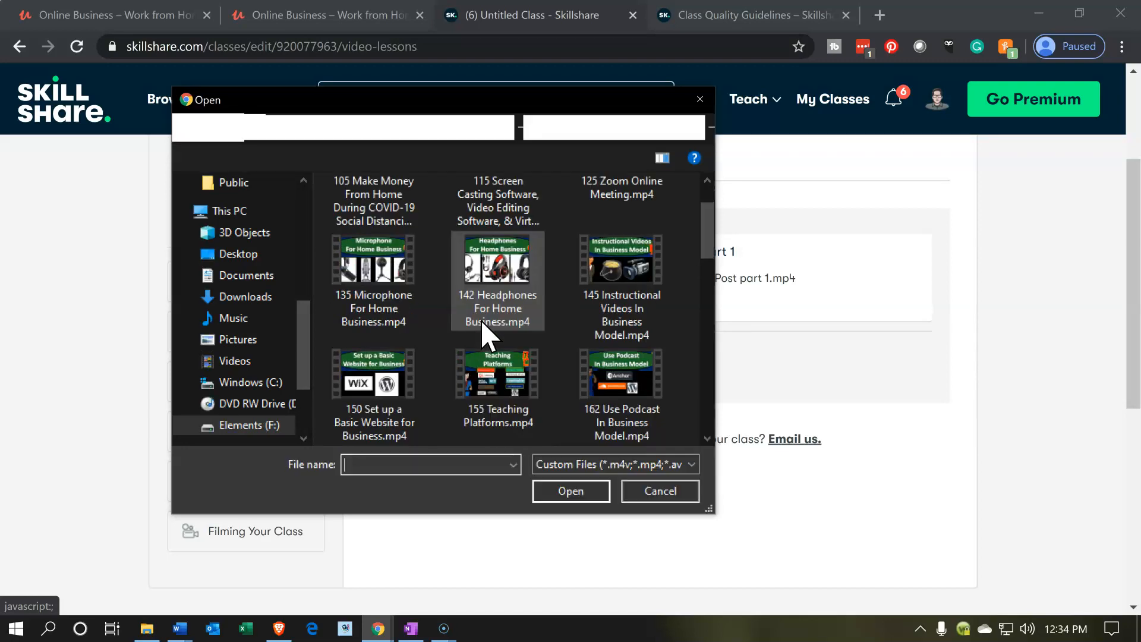
{"action": "scroll", "scroll_direction": "down", "scroll_amount": 3}
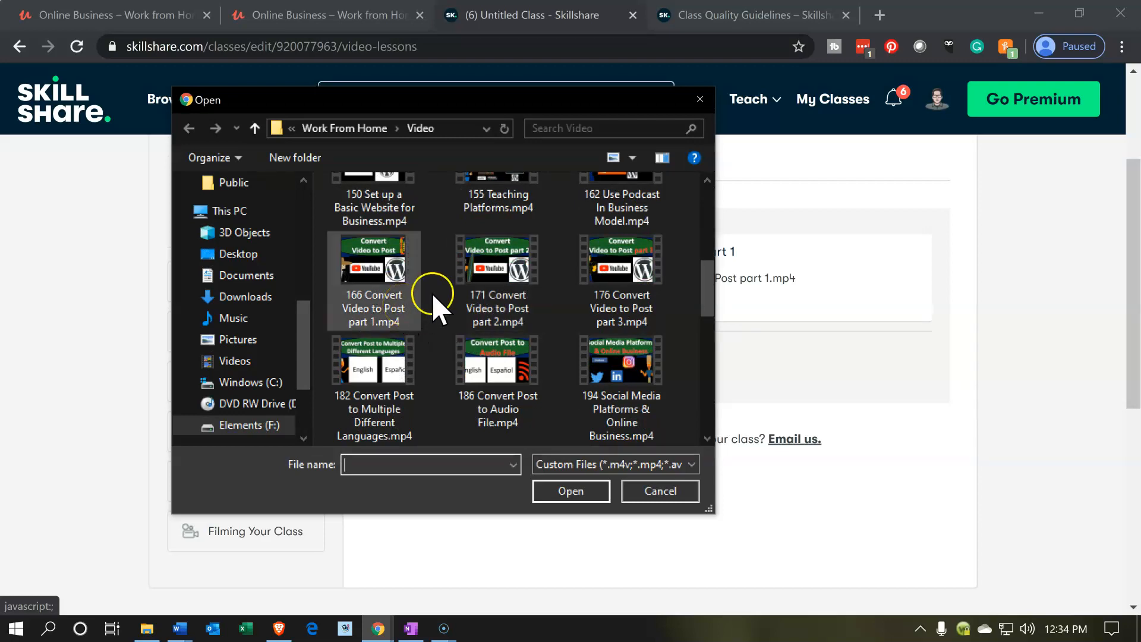
{"action": "mouse_move", "coordinate": [496, 280]}
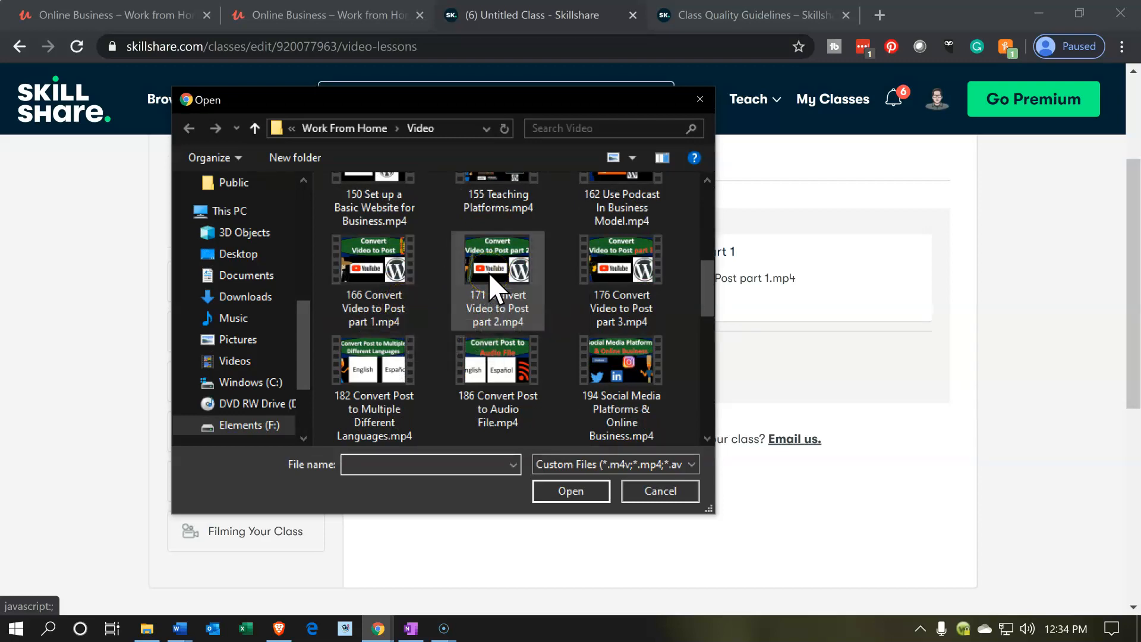
{"action": "left_click", "coordinate": [571, 490]}
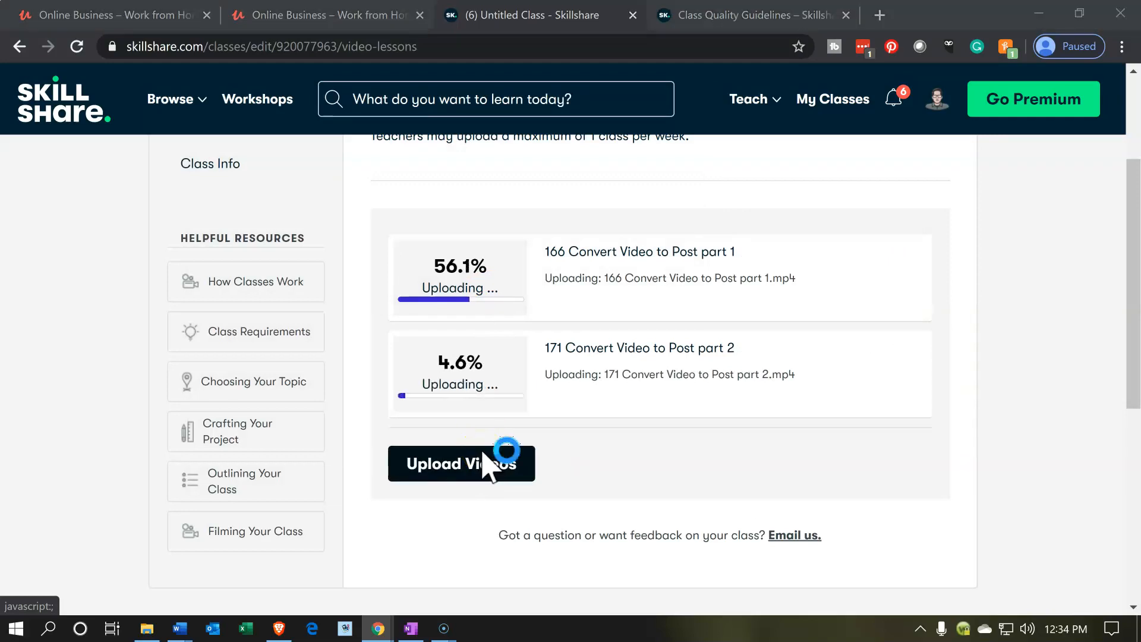
Upload '176 Convert Video to Post part 3.mp4' through Upload Videos.
{"action": "left_click", "coordinate": [461, 464]}
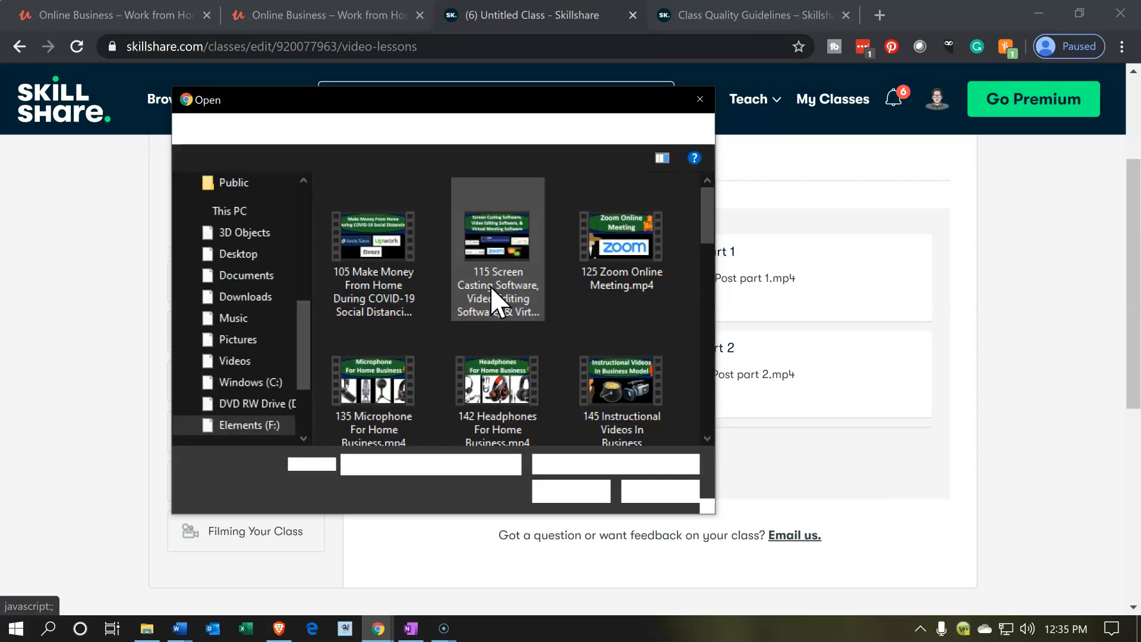
{"action": "scroll", "scroll_direction": "down", "scroll_amount": 3}
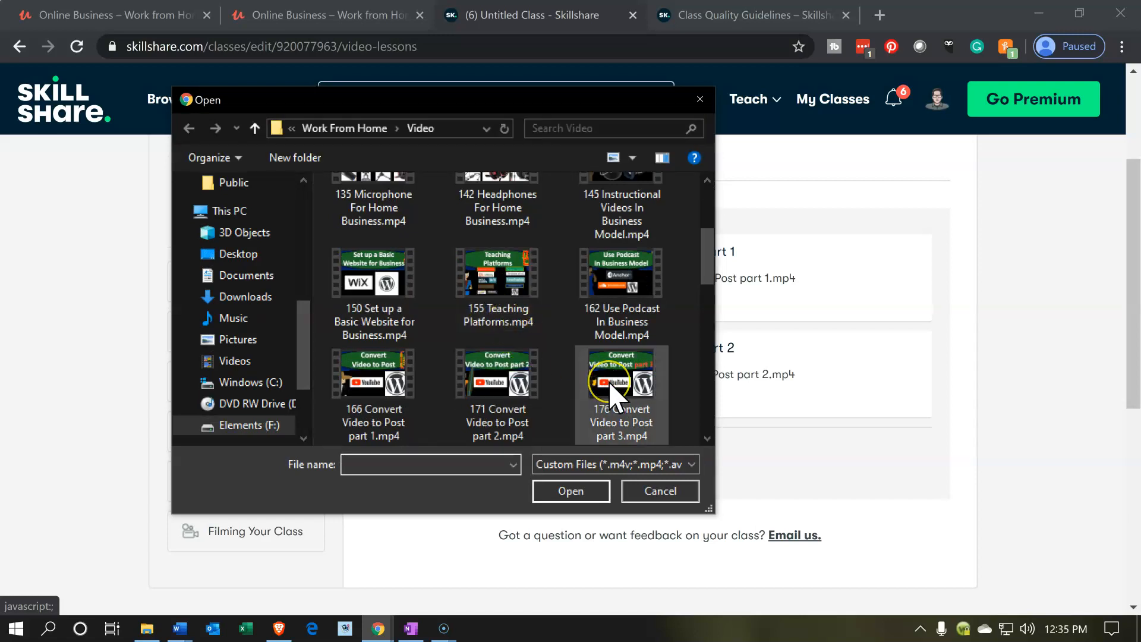
{"action": "left_click", "coordinate": [570, 490]}
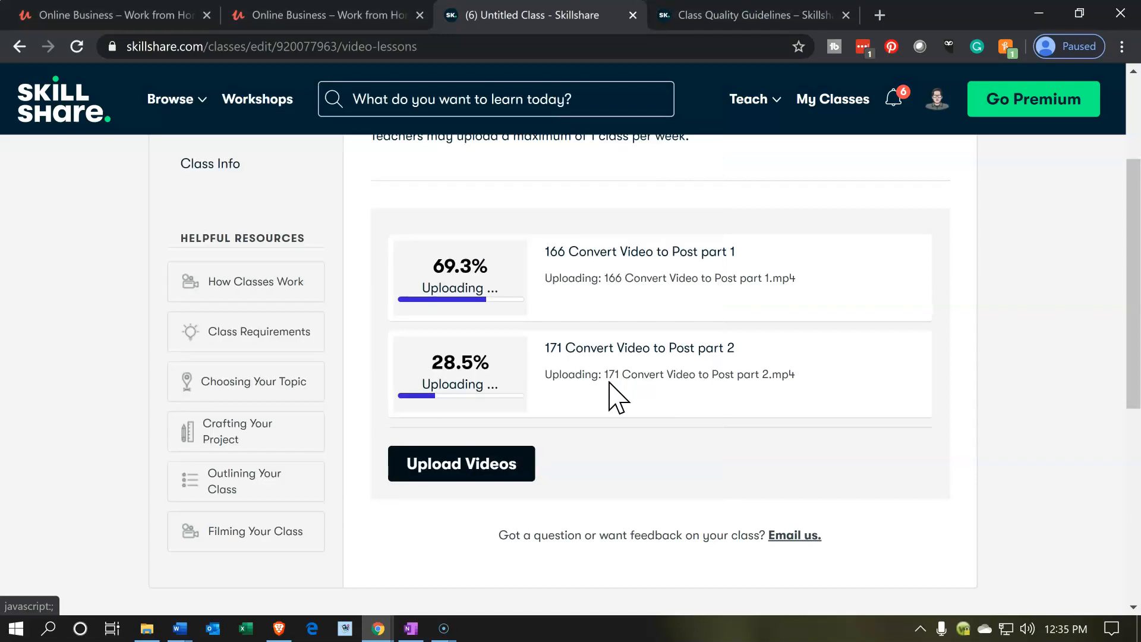
{"action": "left_click", "coordinate": [461, 469]}
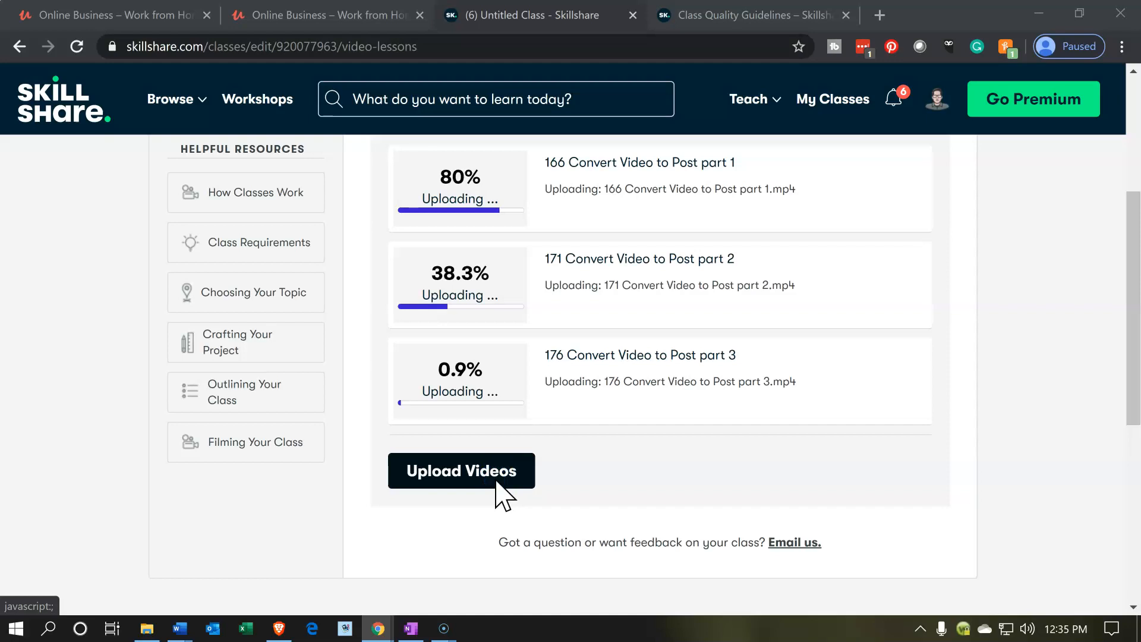
Upload '182 Convert Post to Multiple Different Languages.mp4' as the fourth lesson video.
{"action": "left_click", "coordinate": [461, 470]}
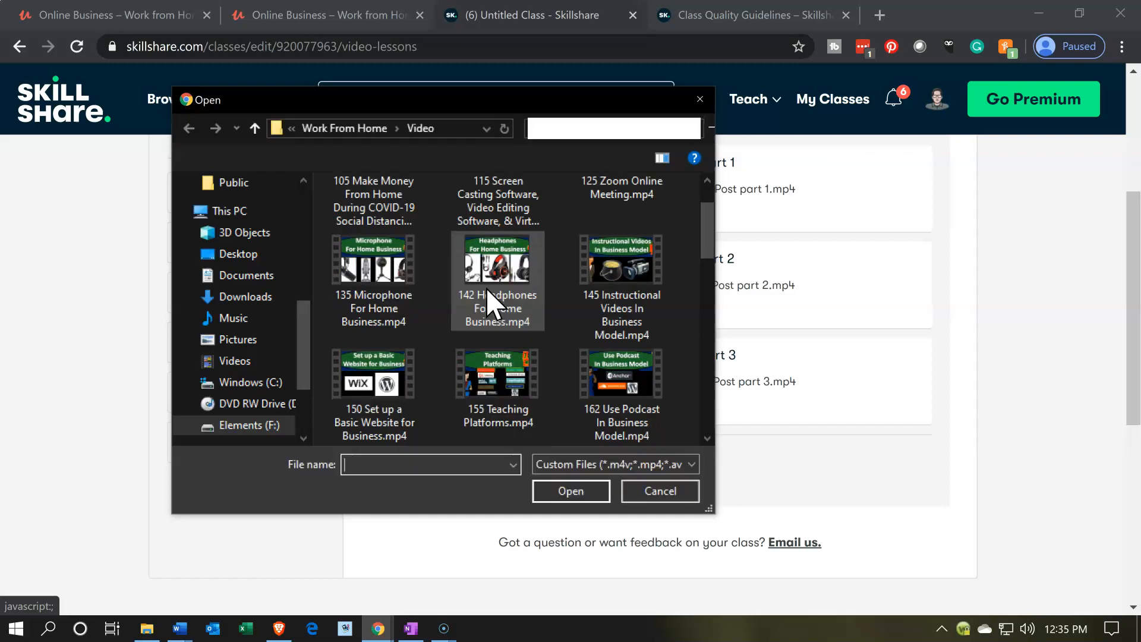
{"action": "scroll", "scroll_direction": "down", "scroll_amount": 3}
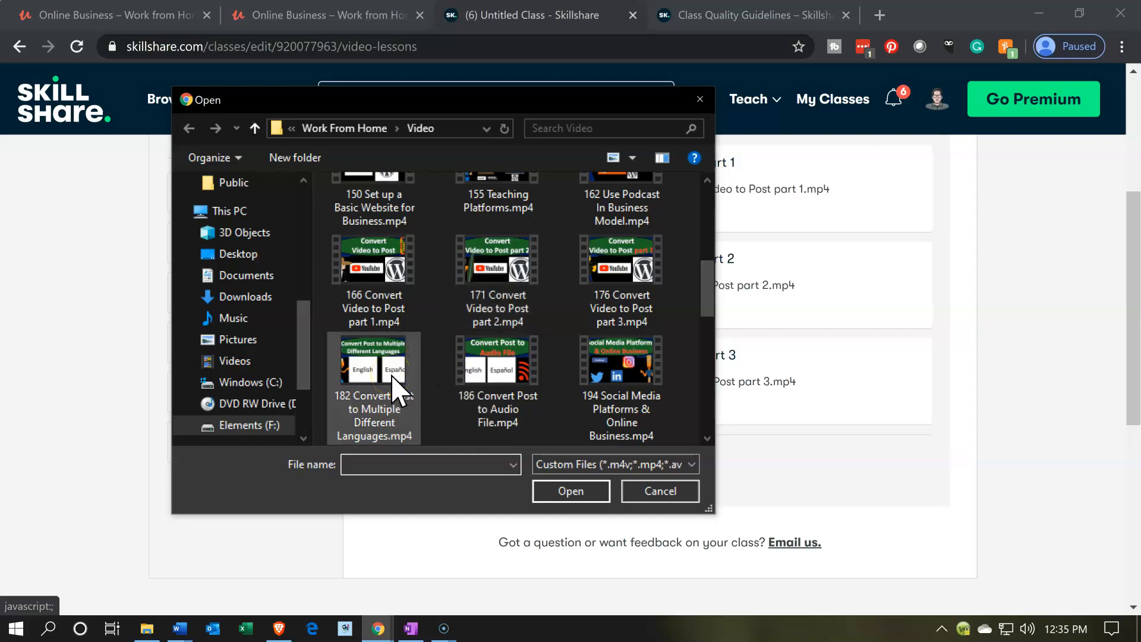
{"action": "left_click", "coordinate": [570, 490]}
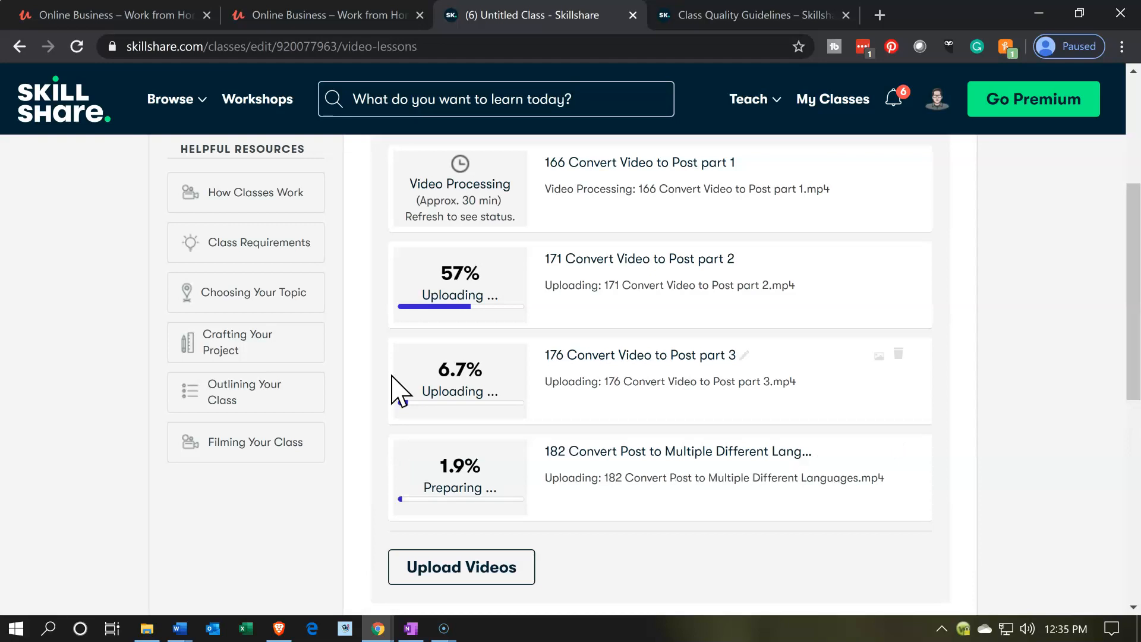
{"action": "scroll", "scroll_direction": "down", "scroll_amount": 3}
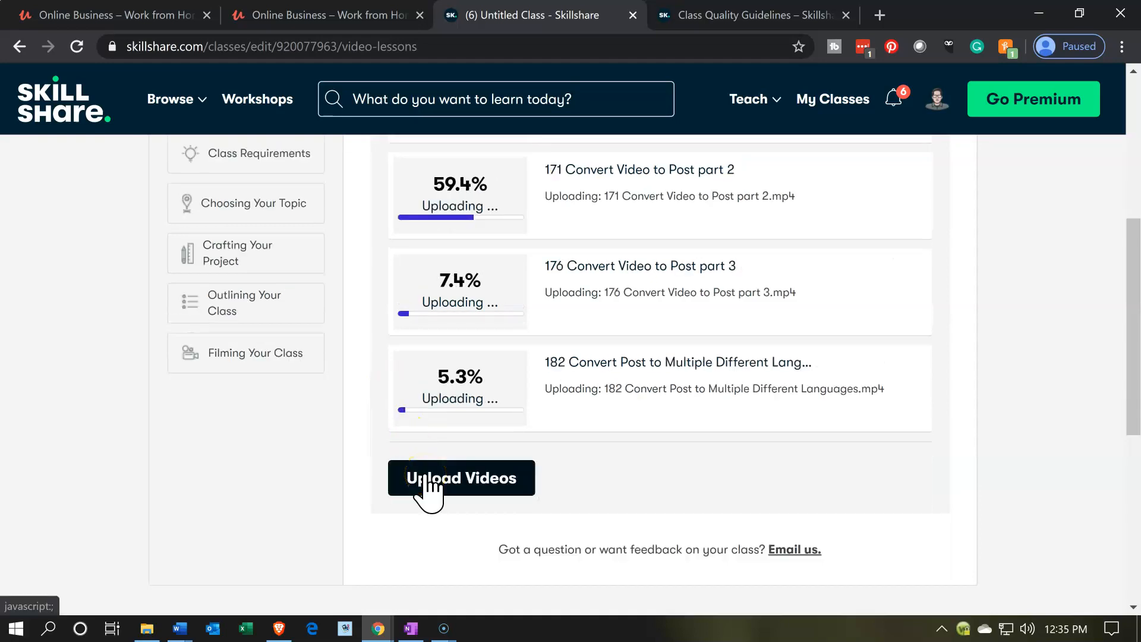
Upload '186 Convert Post to Audio File' as the fifth lesson video.
{"action": "left_click", "coordinate": [461, 477]}
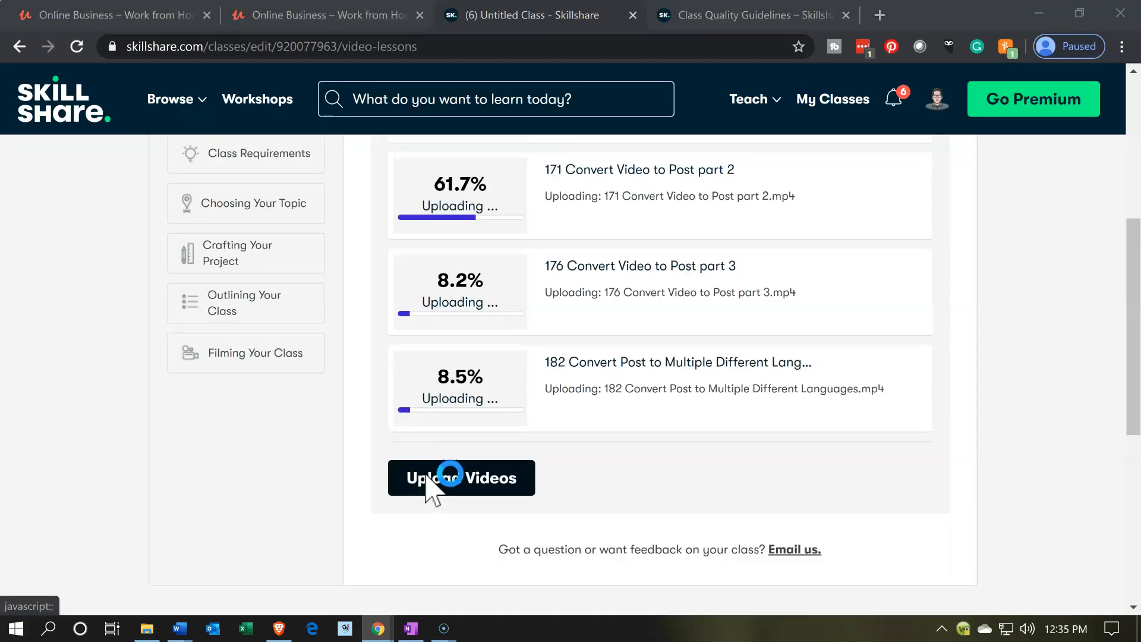
{"action": "left_click", "coordinate": [461, 478]}
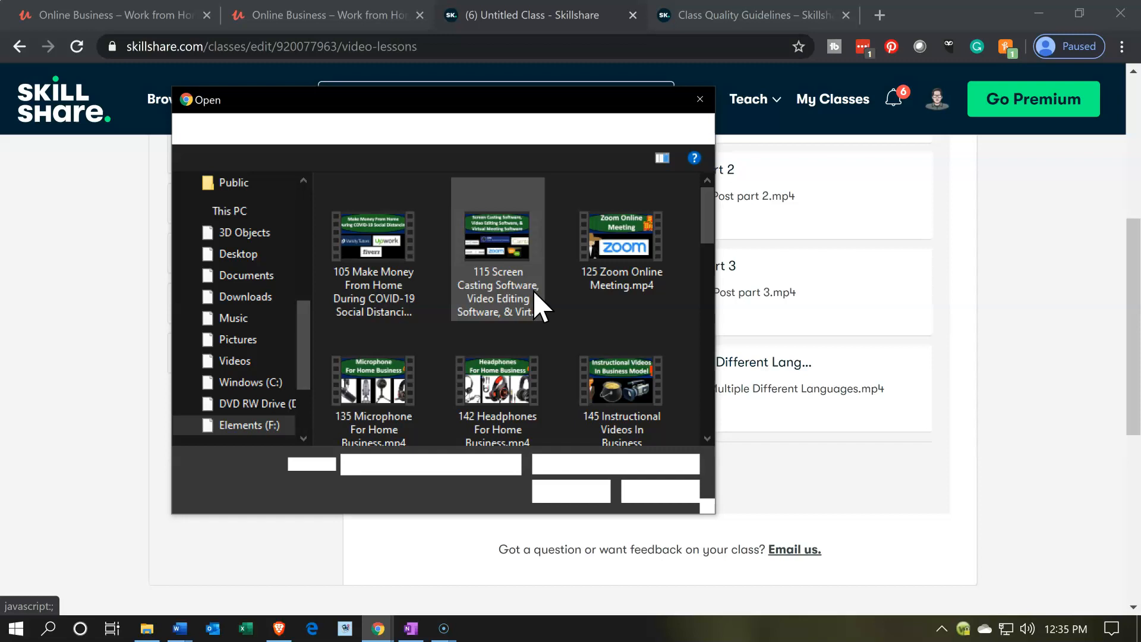
{"action": "scroll", "scroll_direction": "down", "scroll_amount": 3}
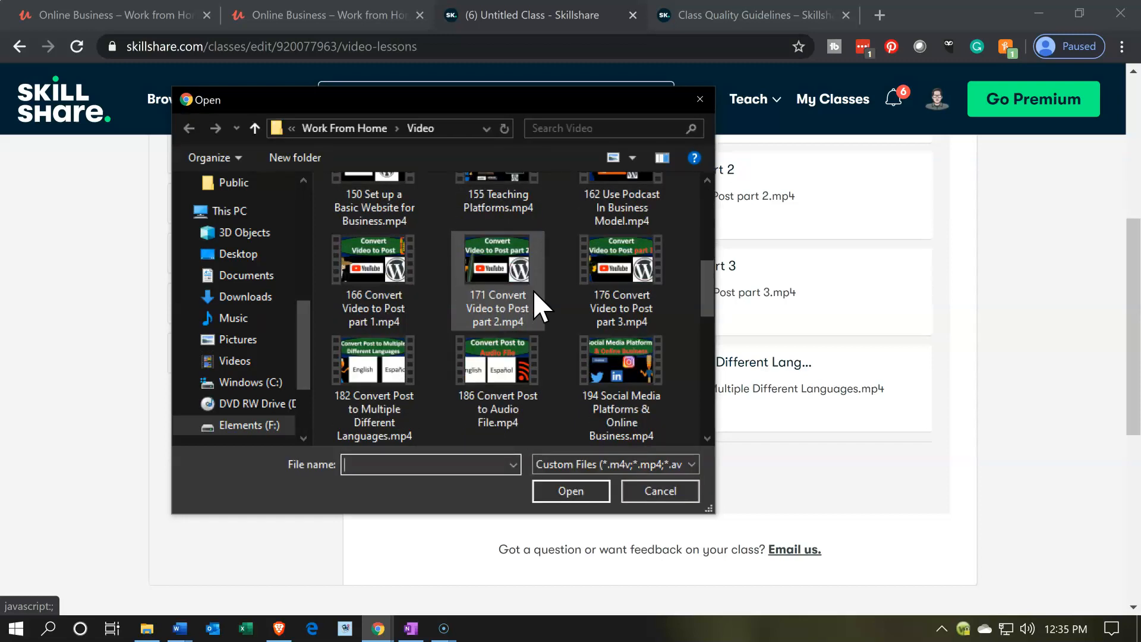
{"action": "mouse_move", "coordinate": [497, 370]}
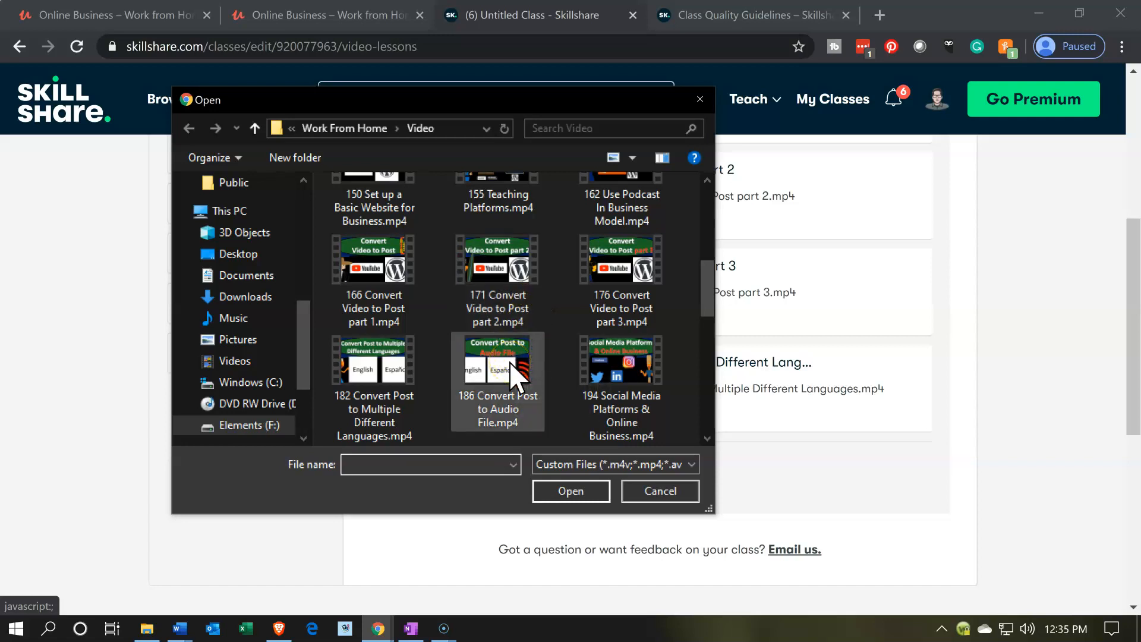
{"action": "left_click", "coordinate": [570, 490]}
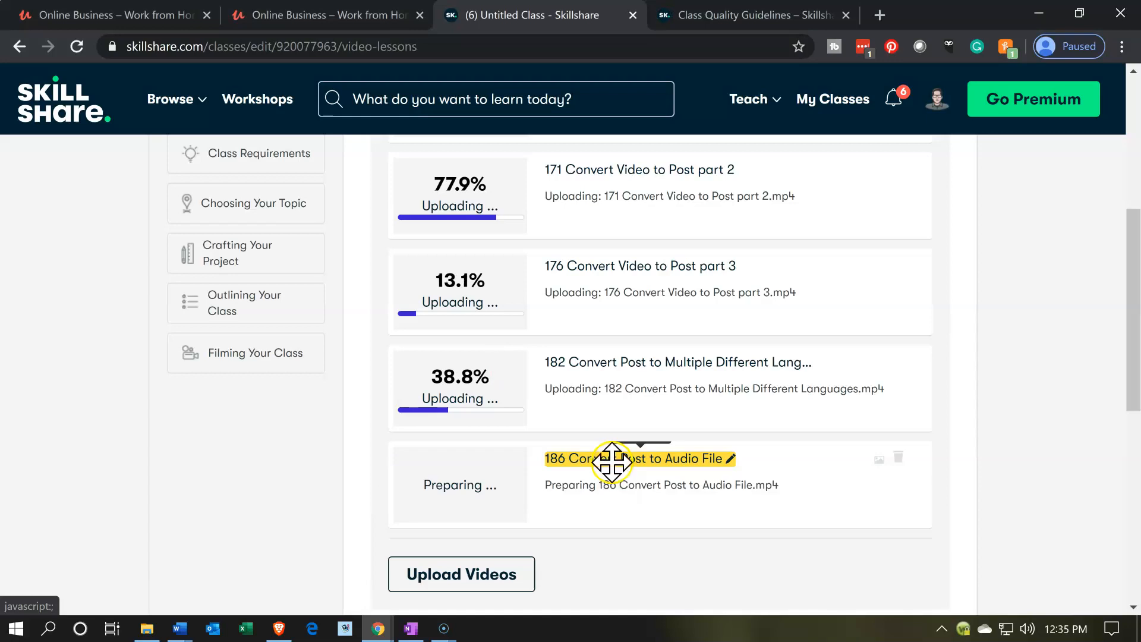
Scroll the Video Lessons list while part 1 and part 2 reach Video Processing.
{"action": "scroll", "scroll_direction": "up", "scroll_amount": 3}
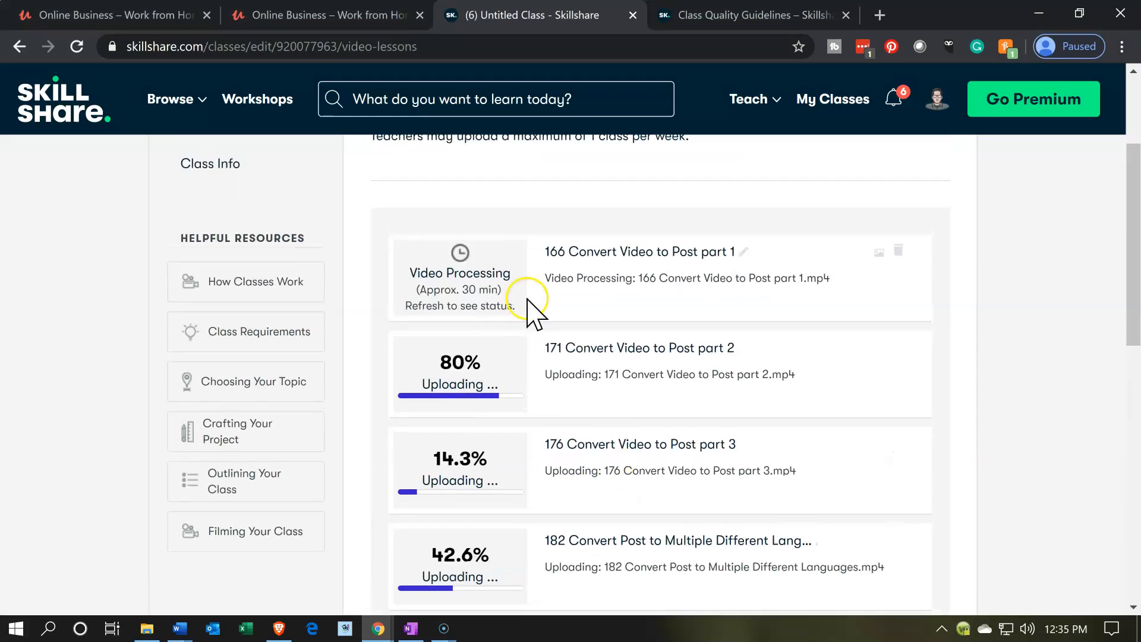
{"action": "scroll", "scroll_direction": "down", "scroll_amount": 3}
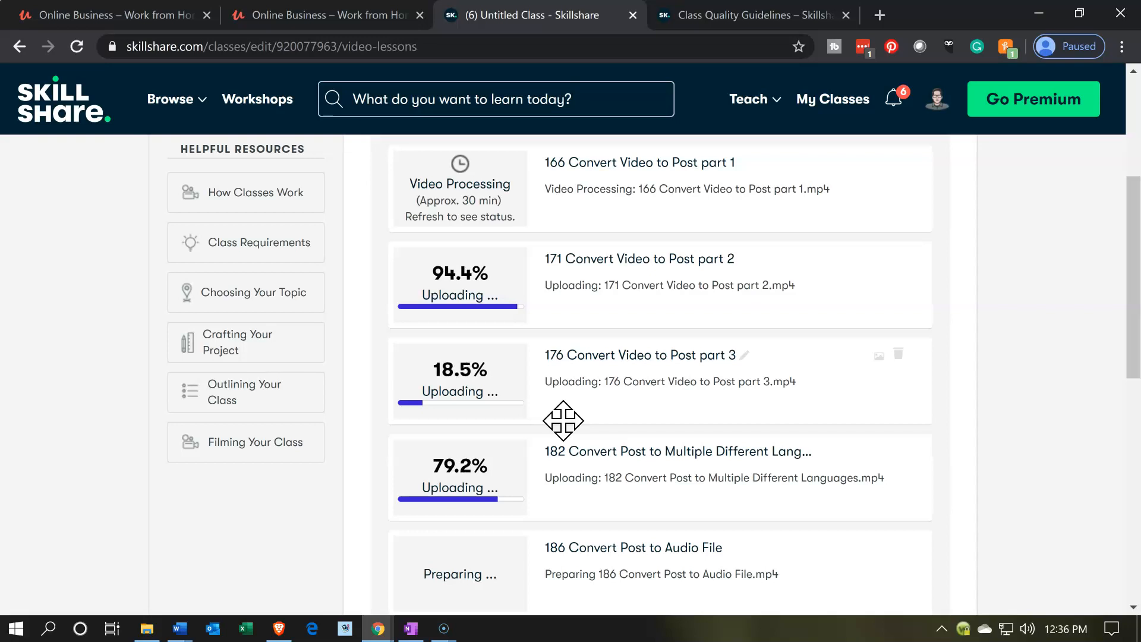
{"action": "scroll", "scroll_direction": "up", "scroll_amount": 3}
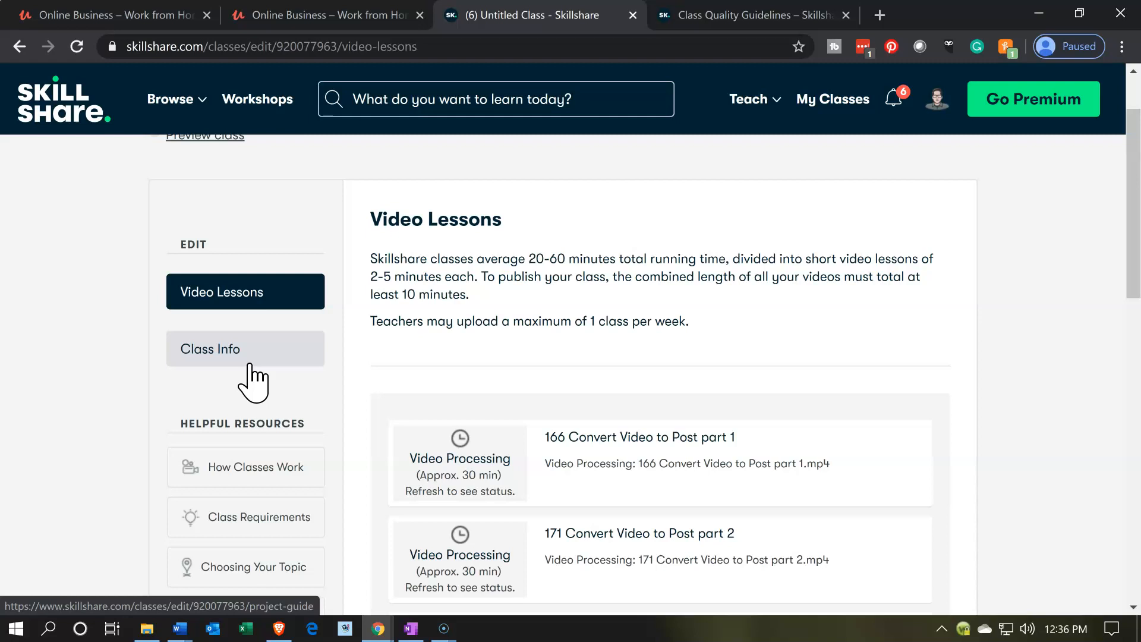
{"action": "mouse_move", "coordinate": [529, 274]}
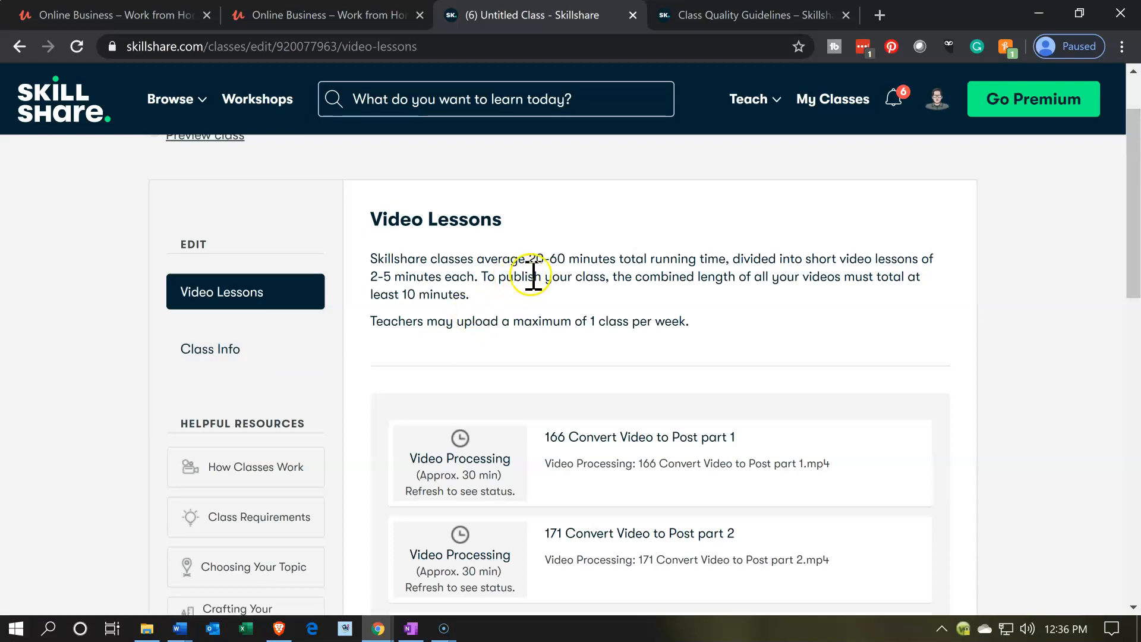
{"action": "mouse_move", "coordinate": [534, 276]}
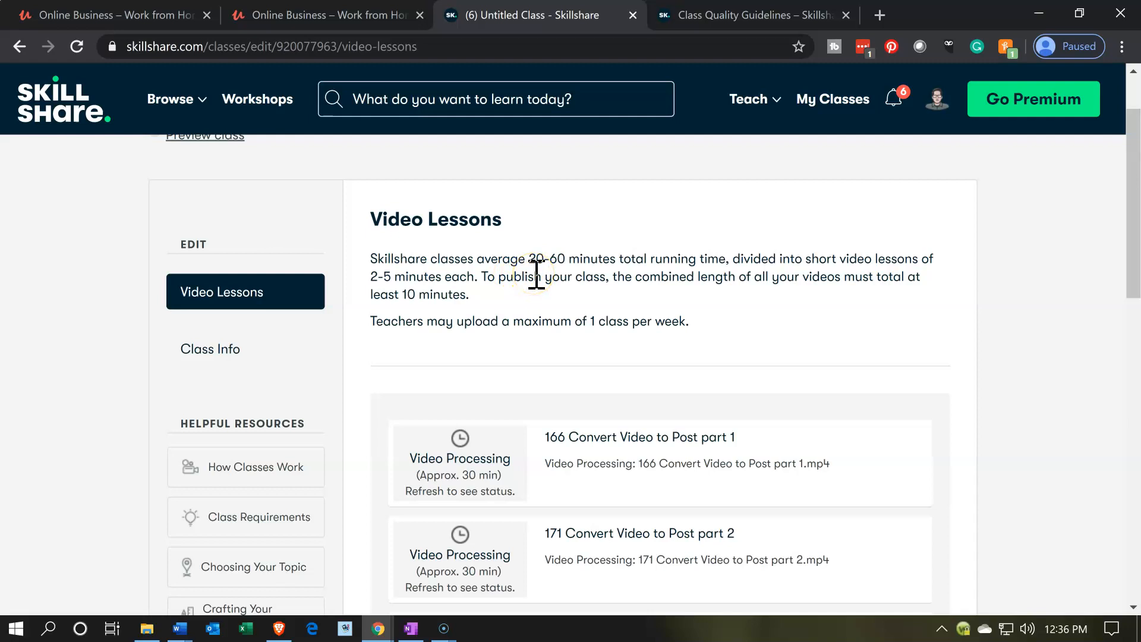
Scroll the Video Lessons list until lessons 171 and 182 show Video Processing.
{"action": "scroll", "scroll_direction": "down", "scroll_amount": 3}
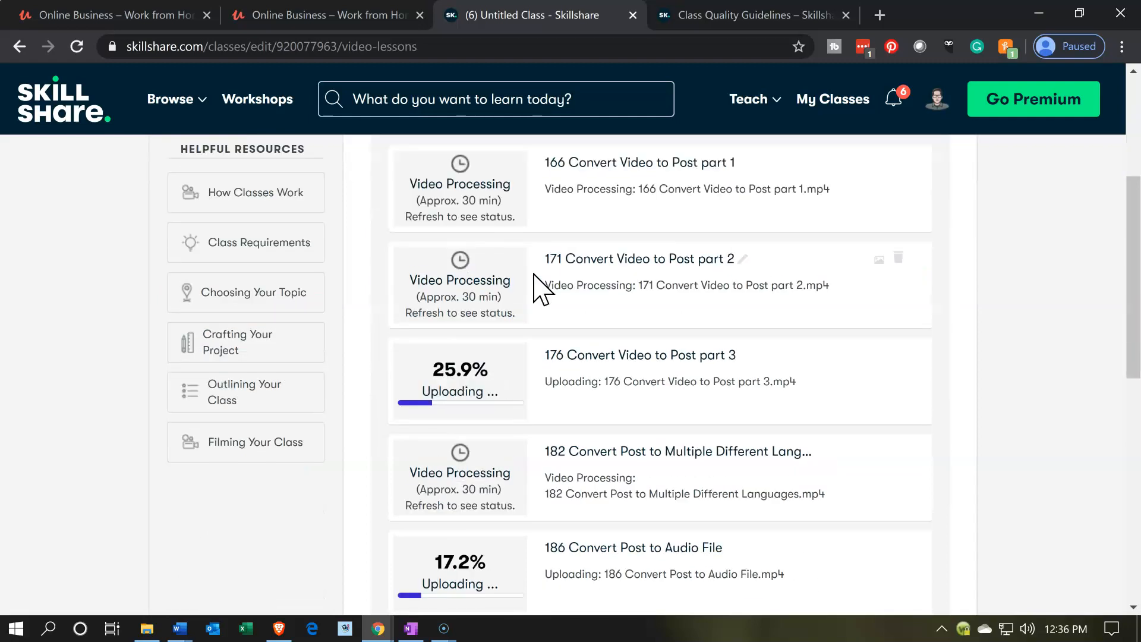
{"action": "scroll", "scroll_direction": "down", "scroll_amount": 3}
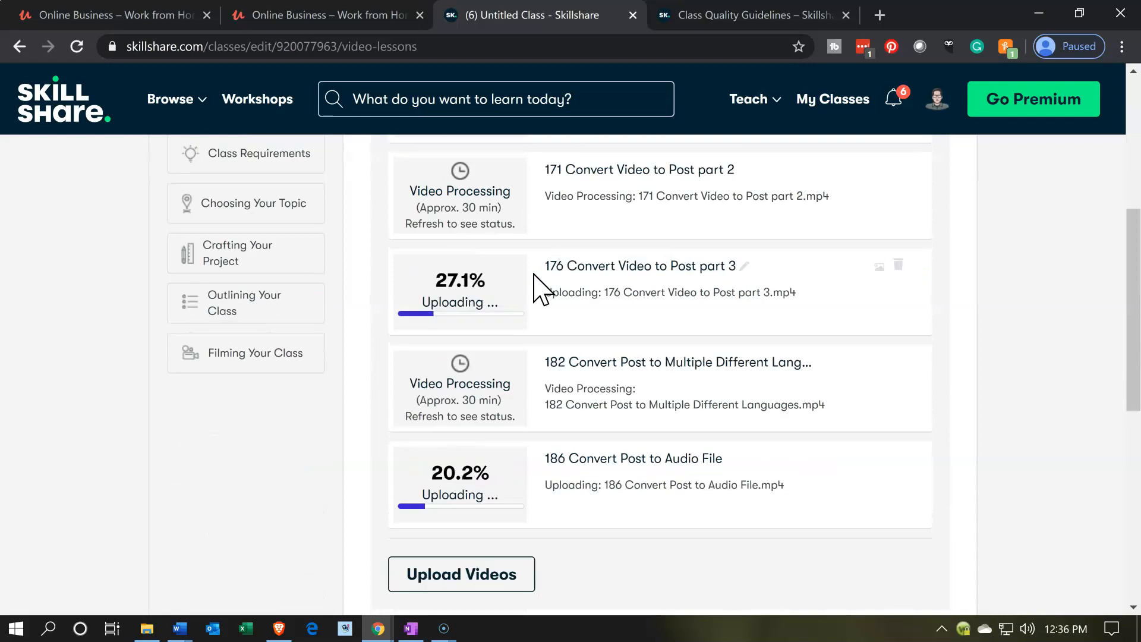
{"action": "scroll", "scroll_direction": "up", "scroll_amount": 3}
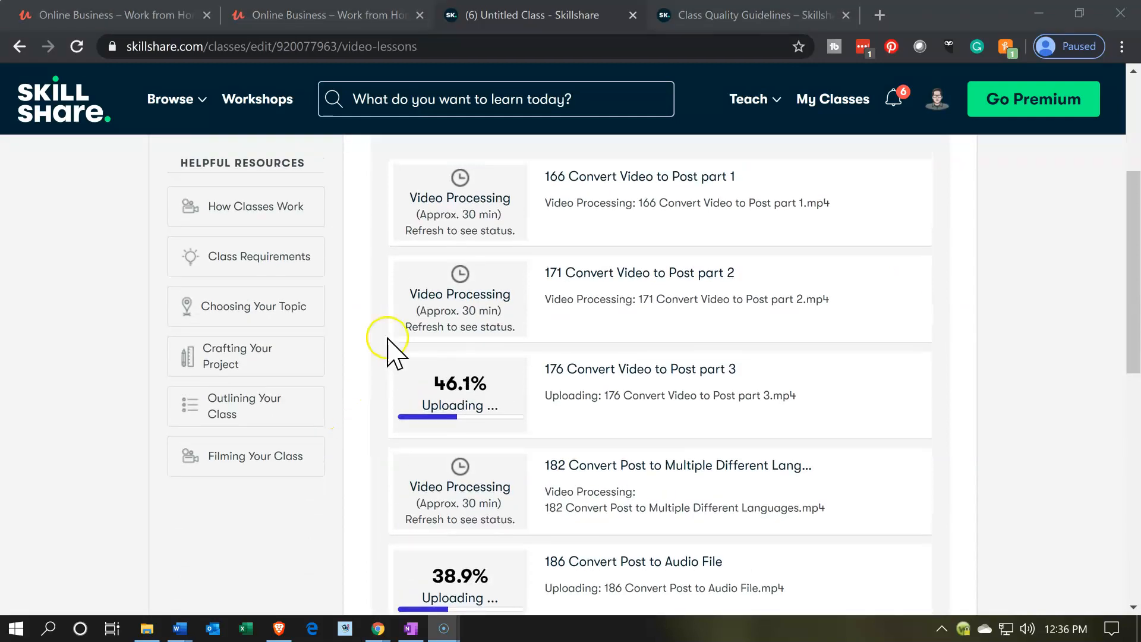
{"action": "scroll", "scroll_direction": "up", "scroll_amount": 3}
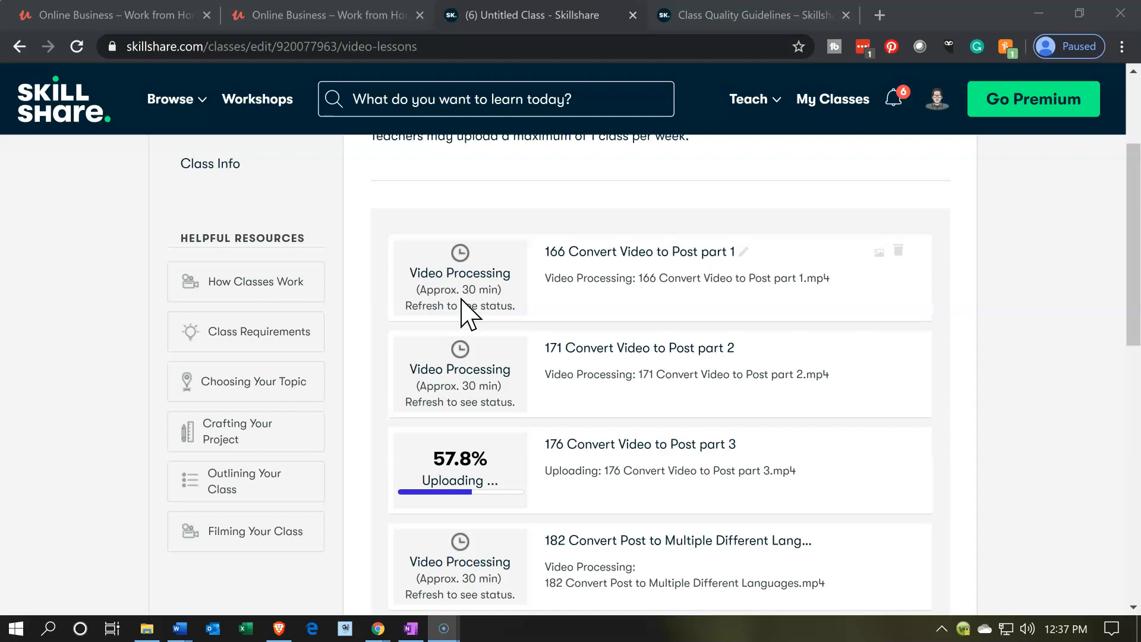
{"action": "mouse_move", "coordinate": [920, 298]}
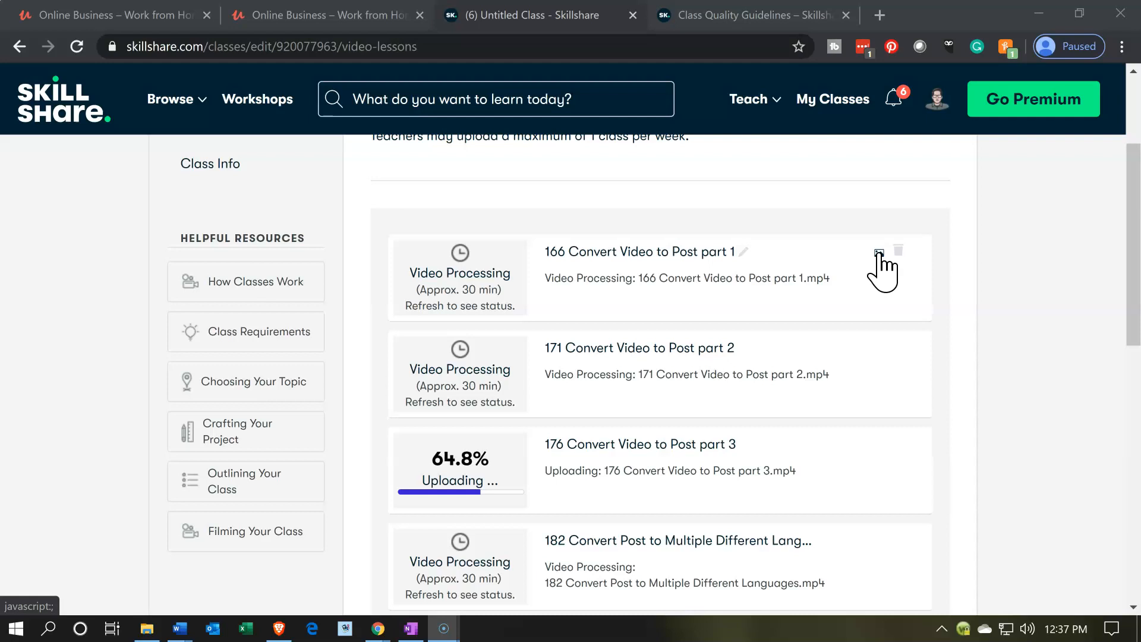
{"action": "mouse_move", "coordinate": [476, 240]}
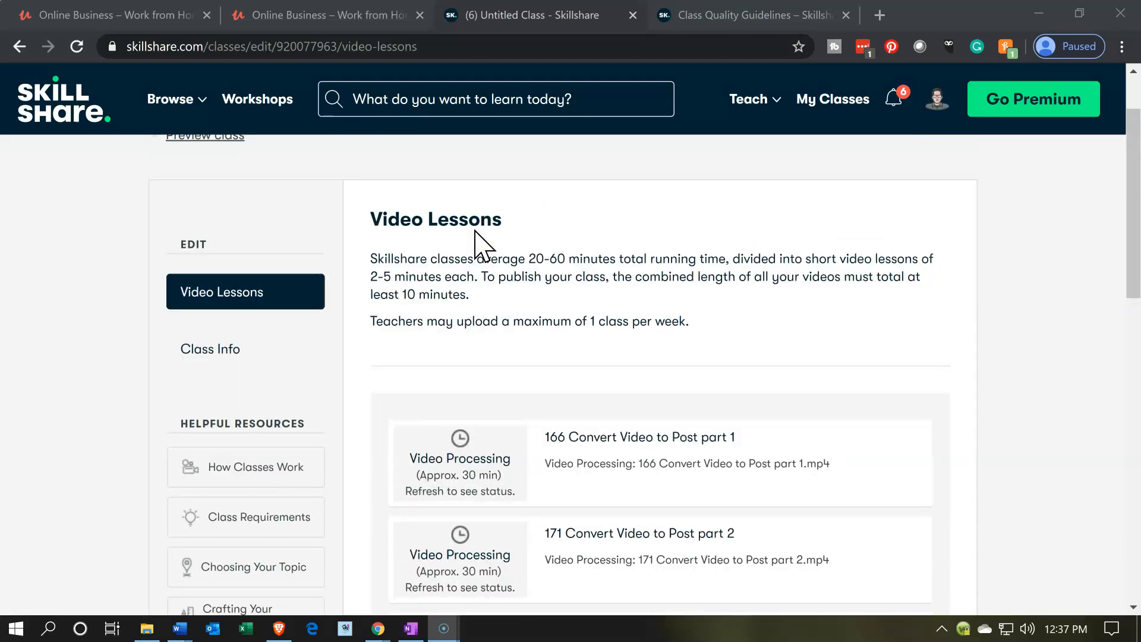
Scroll the Video Lessons list until lesson 186 shows Video Processing, with 176 still uploading.
{"action": "scroll", "scroll_direction": "up", "scroll_amount": 3}
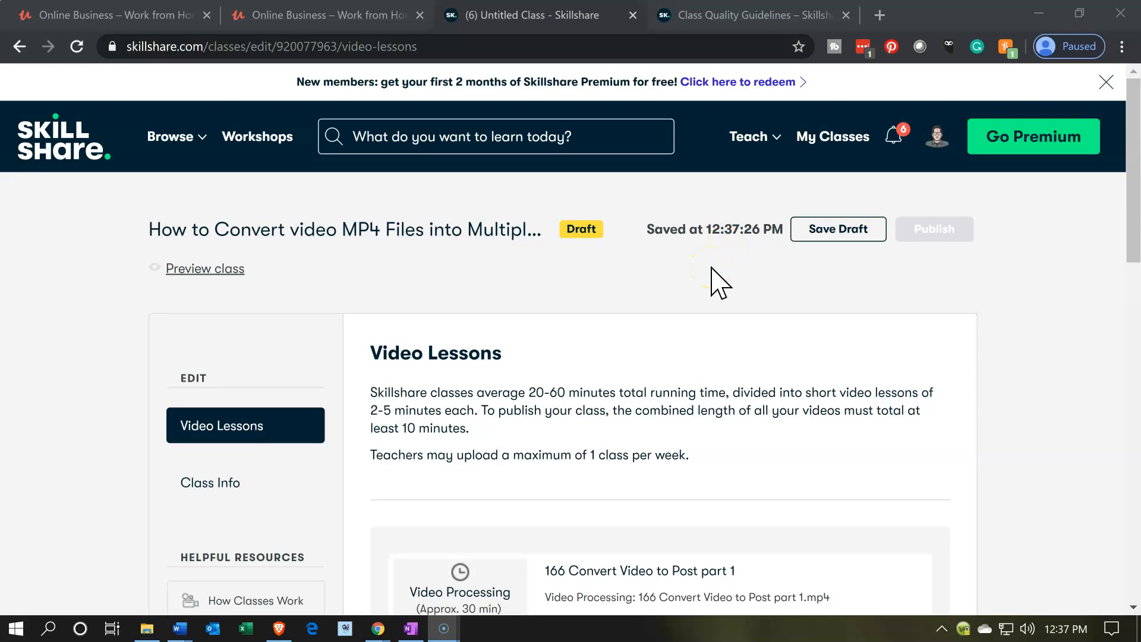
{"action": "scroll", "scroll_direction": "down", "scroll_amount": 3}
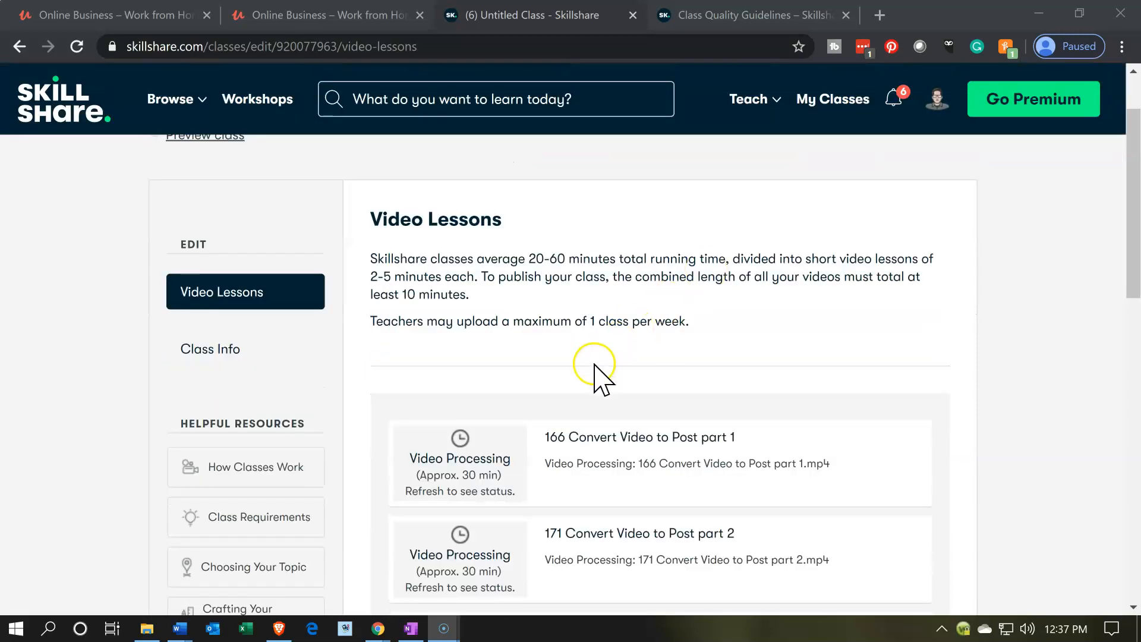
{"action": "mouse_move", "coordinate": [586, 393]}
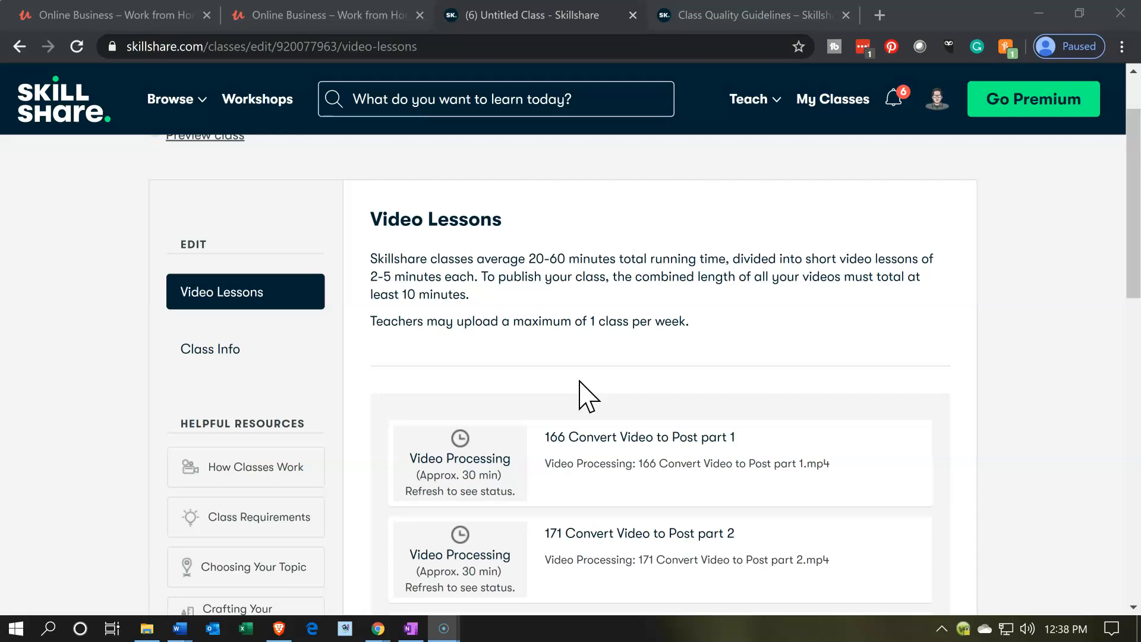
{"action": "scroll", "scroll_direction": "down", "scroll_amount": 3}
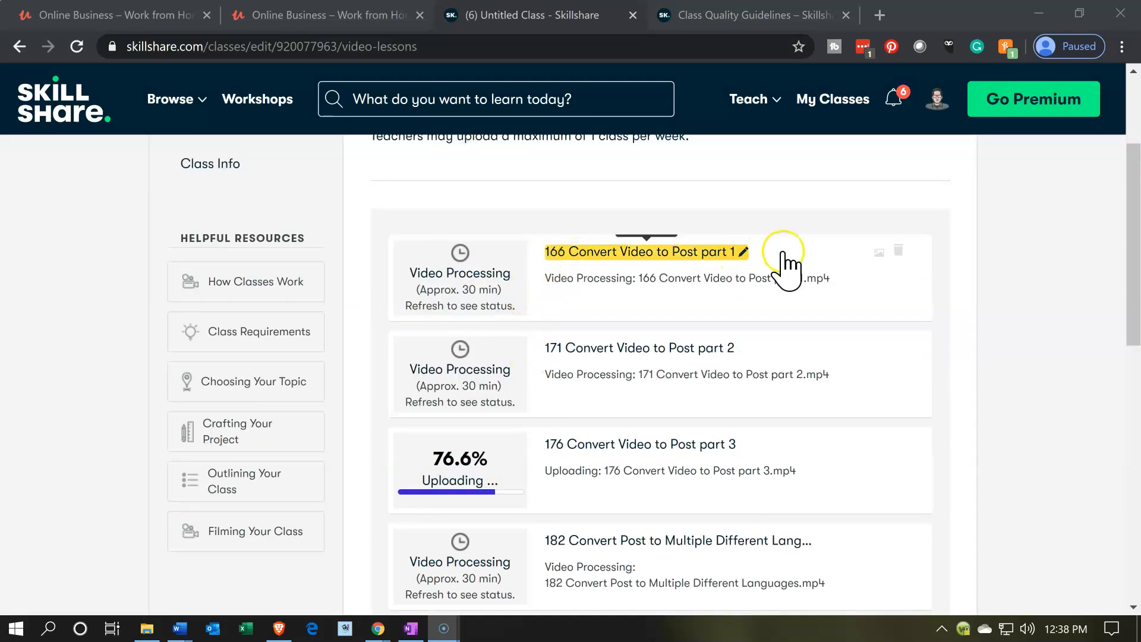
{"action": "mouse_move", "coordinate": [881, 247]}
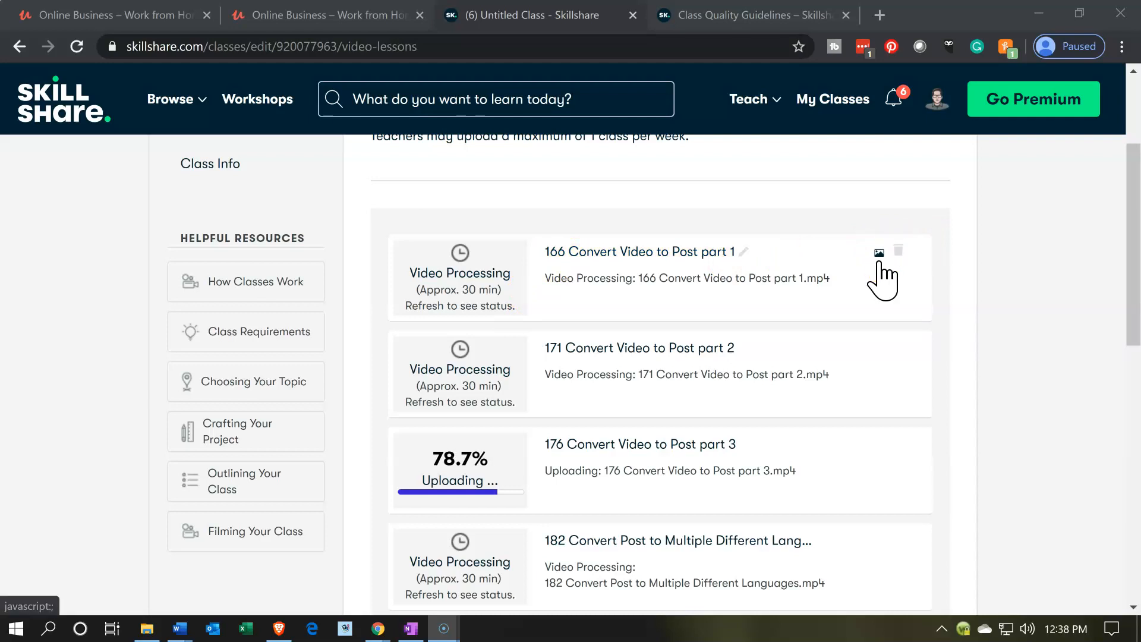
{"action": "scroll", "scroll_direction": "down", "scroll_amount": 3}
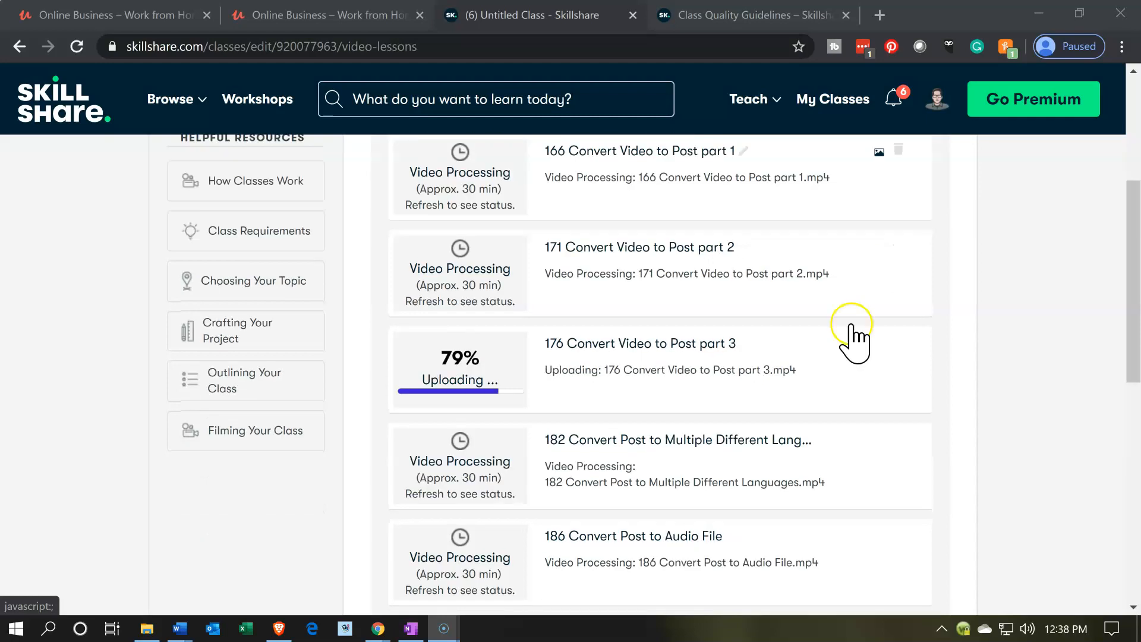
{"action": "scroll", "scroll_direction": "down", "scroll_amount": 3}
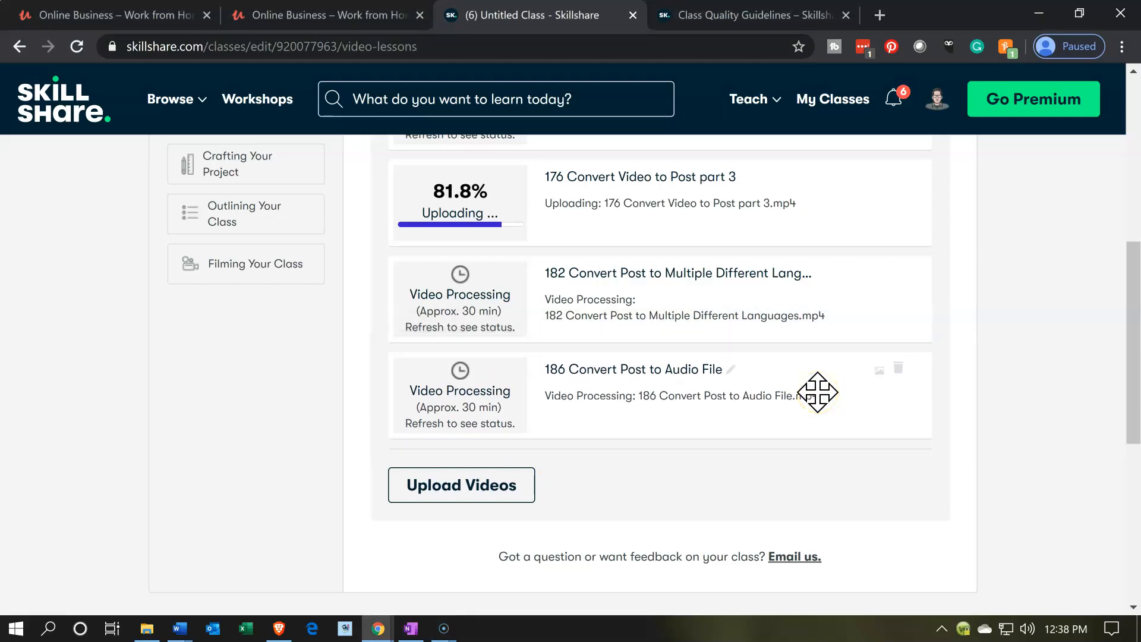
{"action": "scroll", "scroll_direction": "up", "scroll_amount": 3}
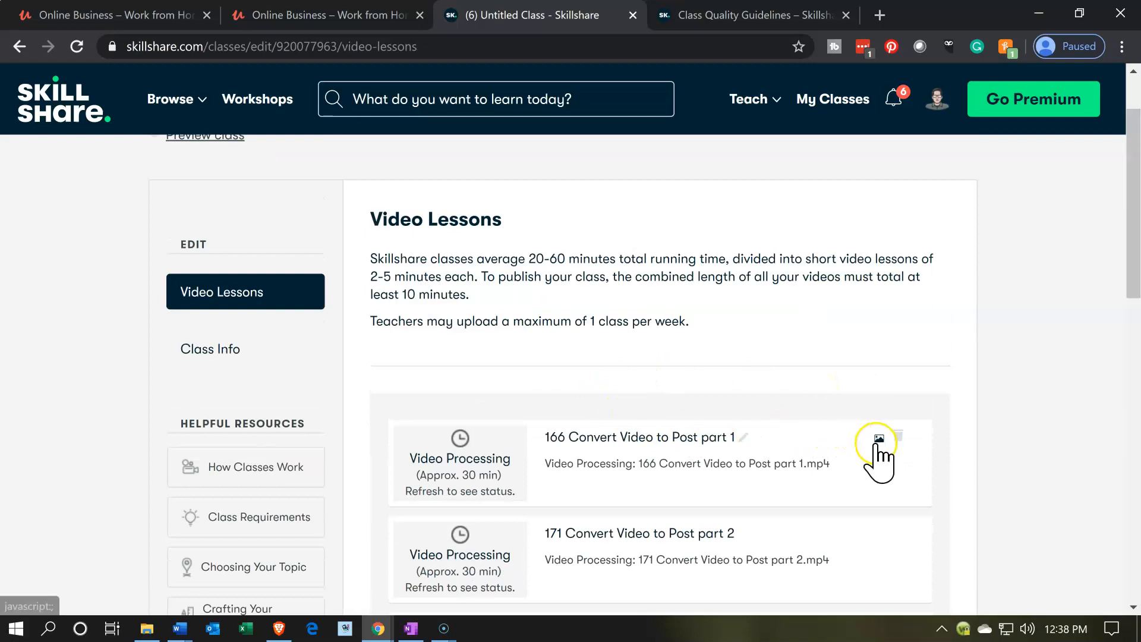
{"action": "mouse_move", "coordinate": [878, 455]}
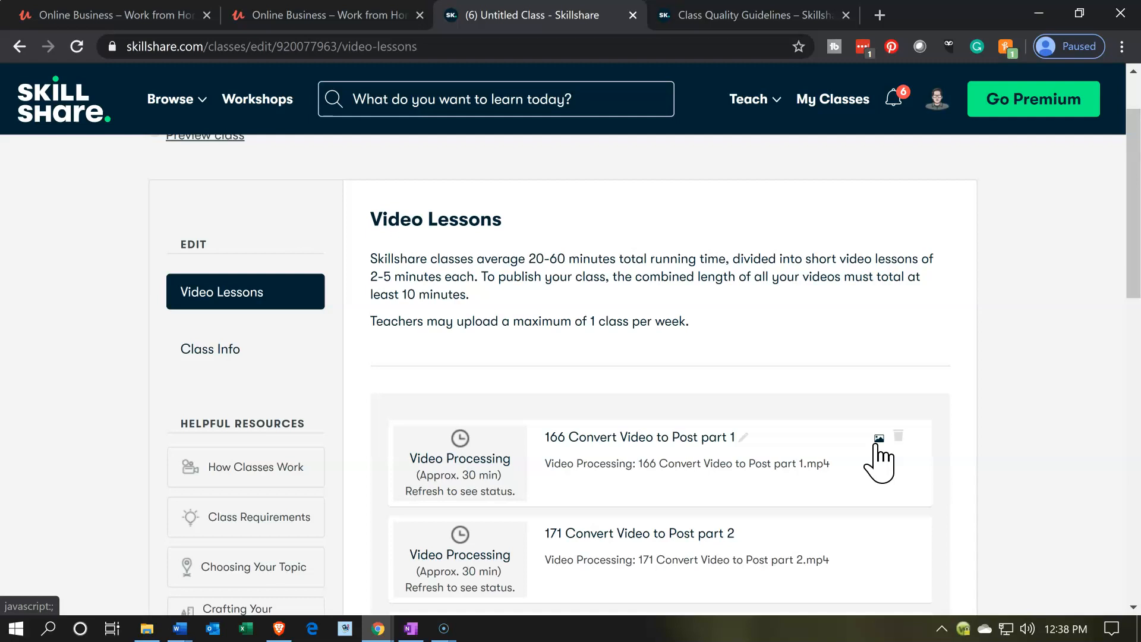
{"action": "mouse_move", "coordinate": [240, 386]}
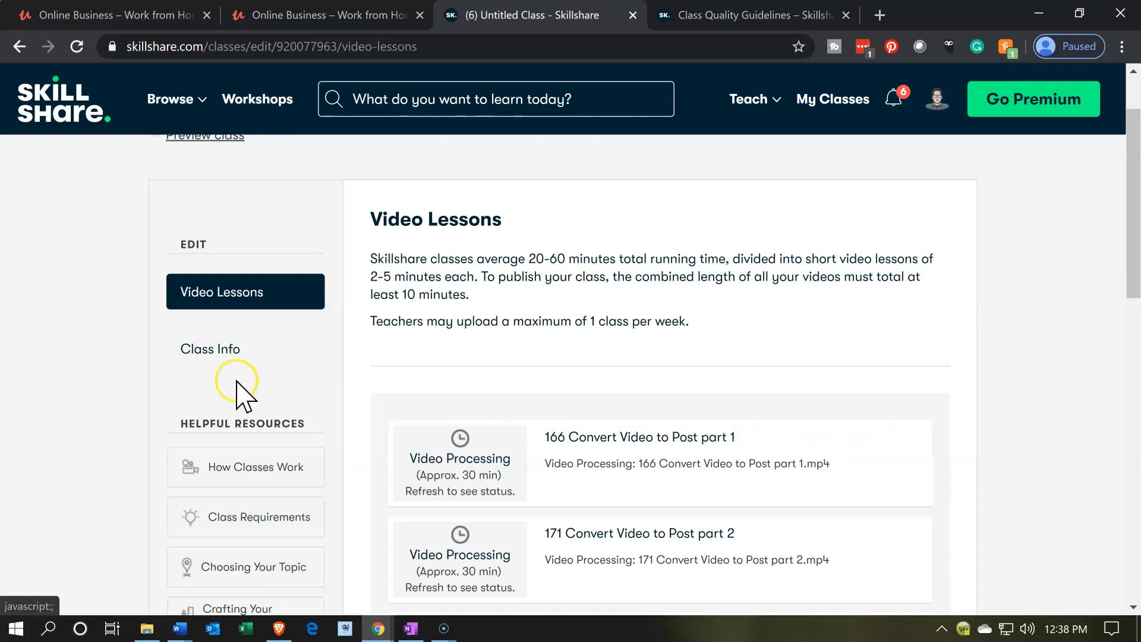
{"action": "mouse_move", "coordinate": [211, 348]}
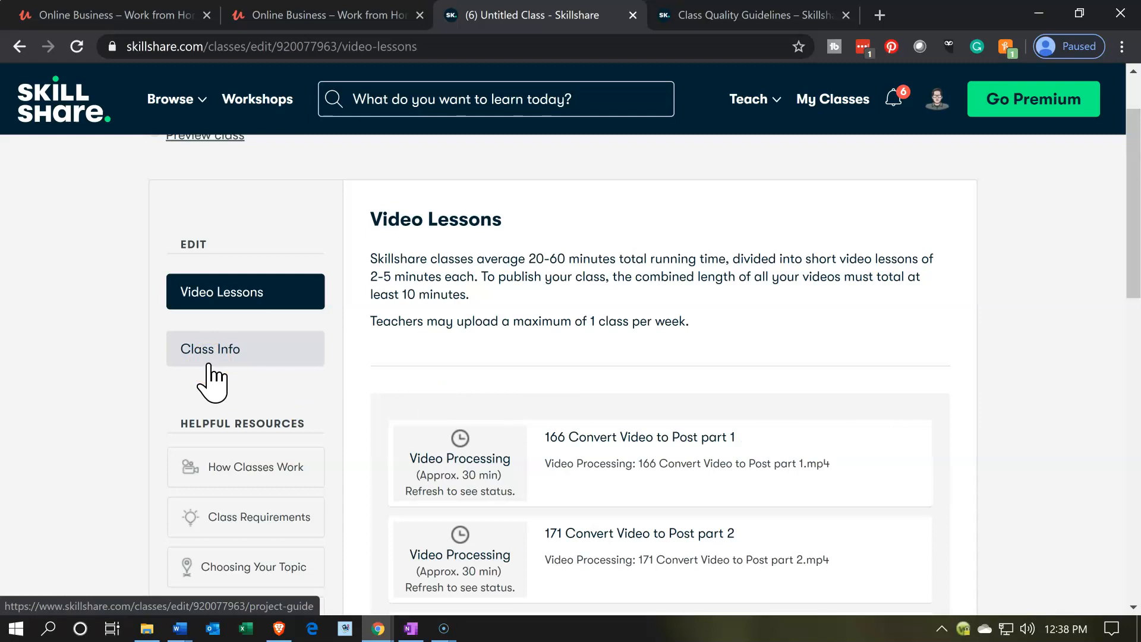